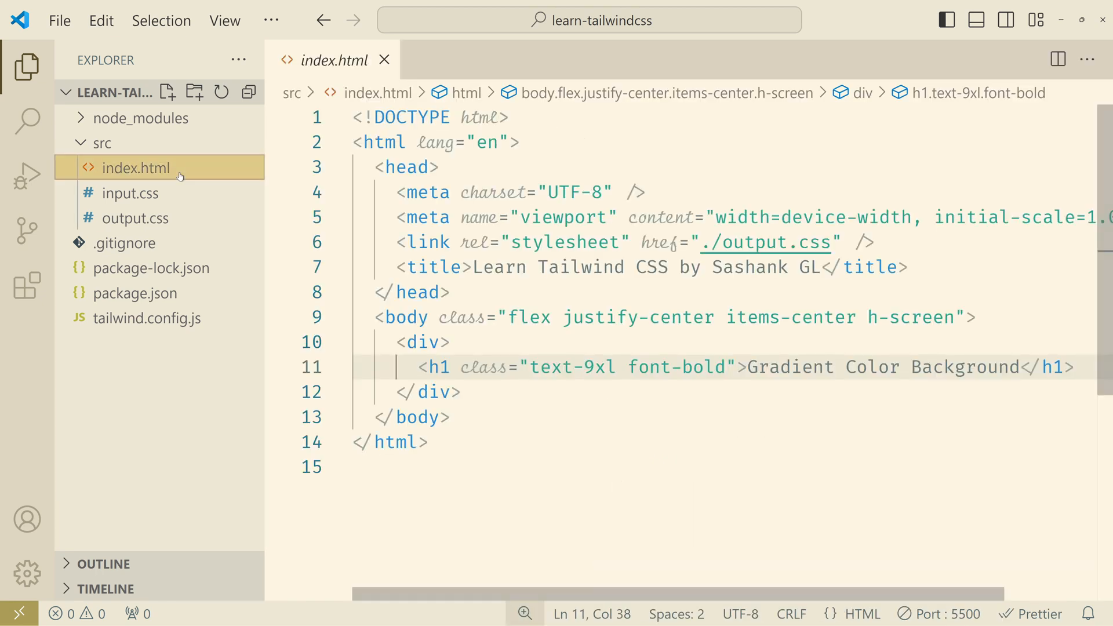
pyautogui.moveTo(462, 318)
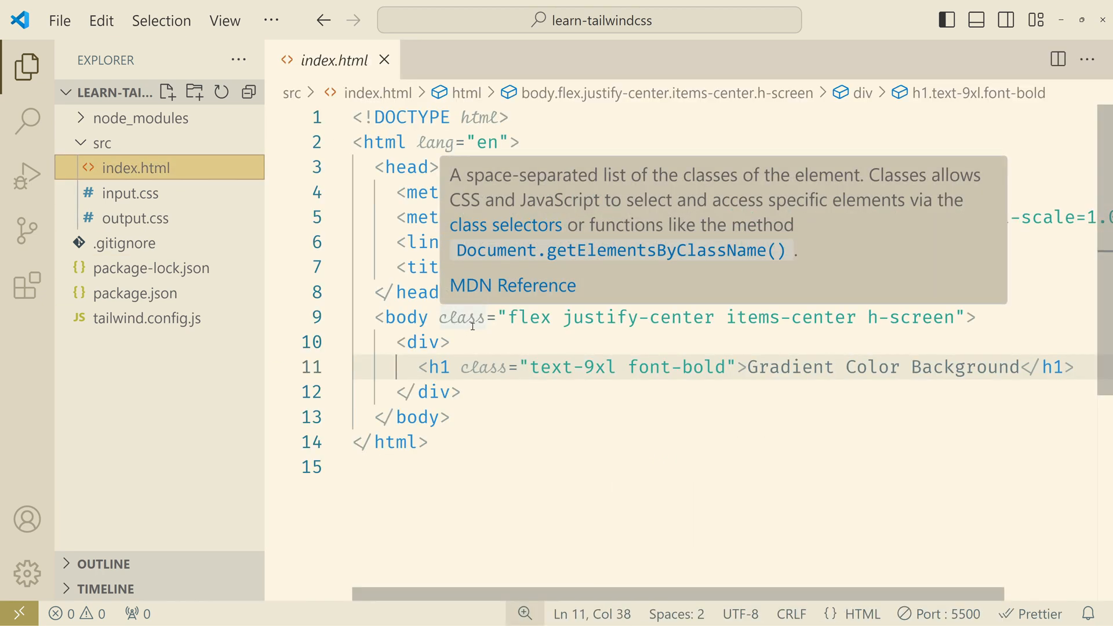
# Hide the Explorer sidebar and place the cursor at the start of the body class list.
pyautogui.click(406, 317)
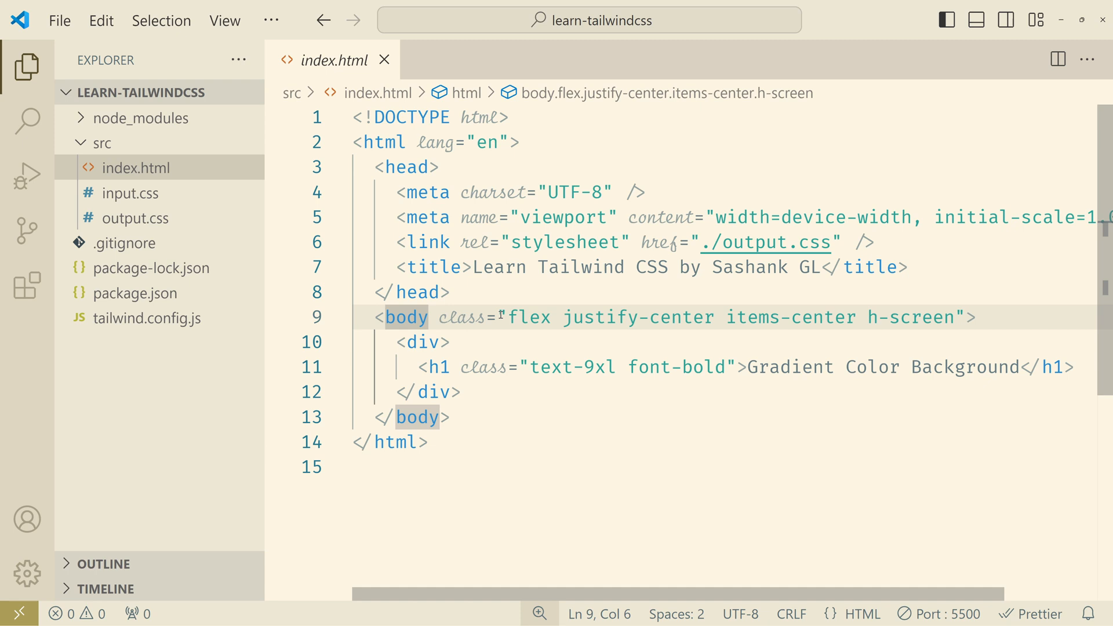
pyautogui.click(26, 67)
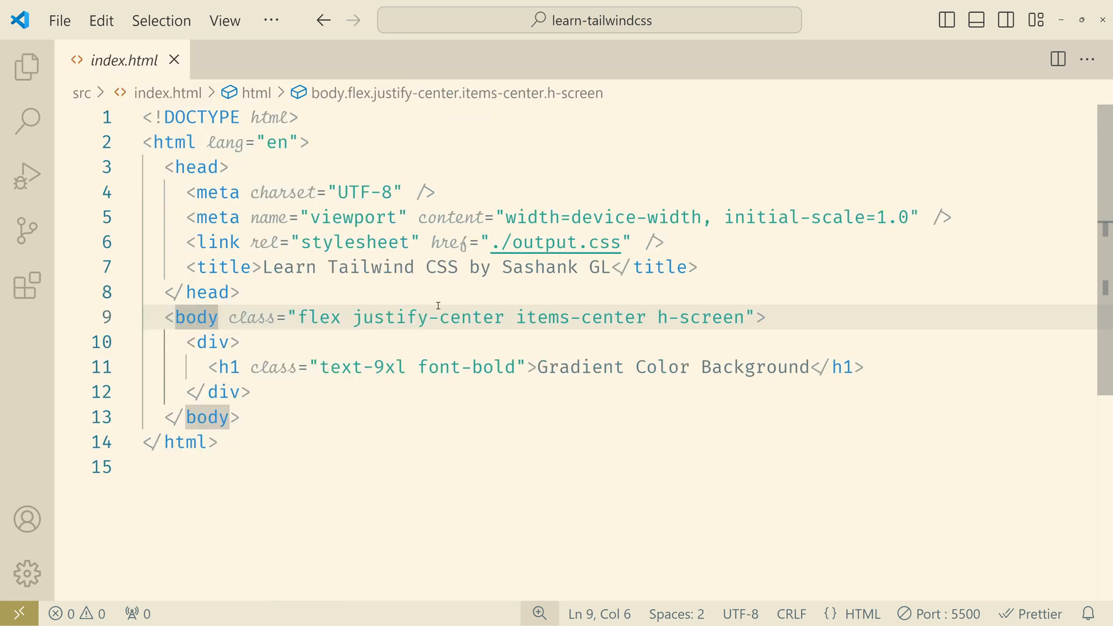
pyautogui.click(299, 316)
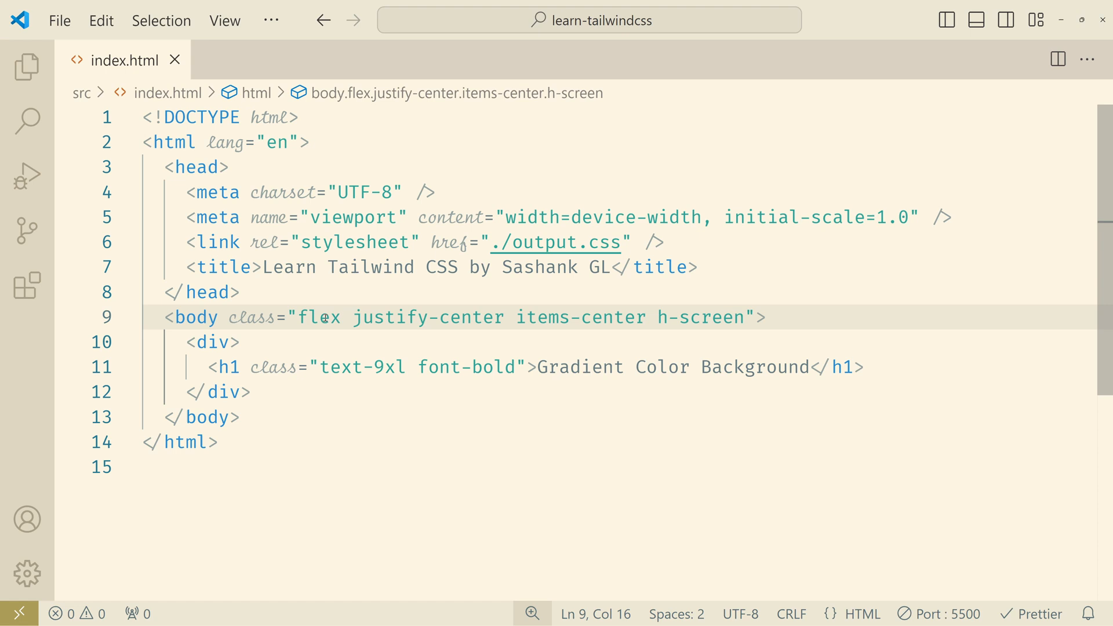
pyautogui.moveTo(318, 317)
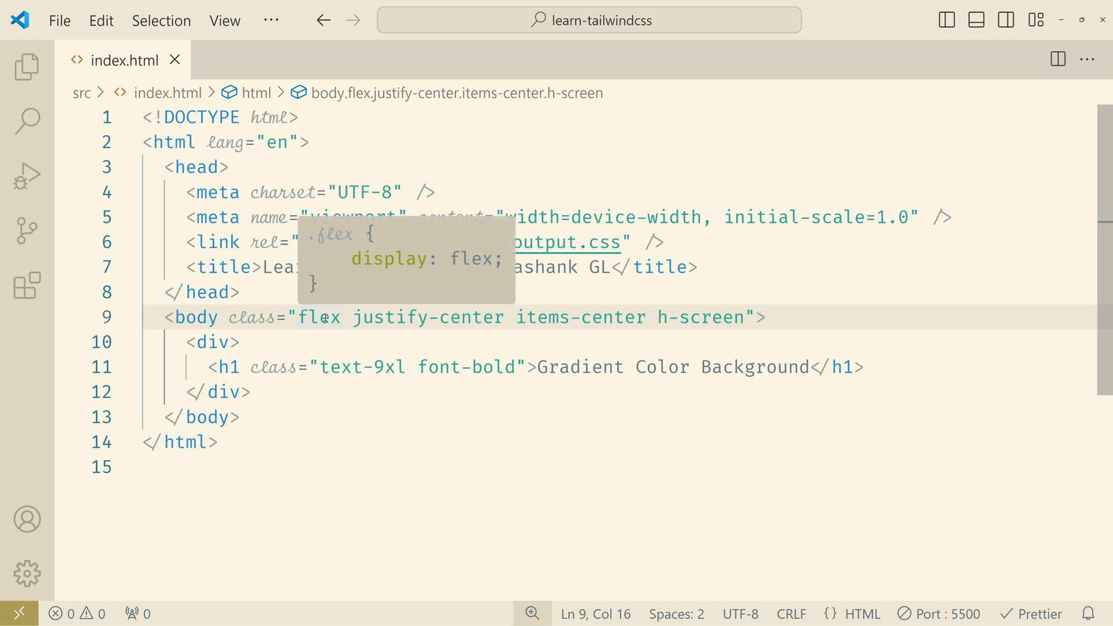
# Add bg-gradient-to-br from-rose-500 to-indigo-500 to the body classes, then move to the h1 class list.
pyautogui.write('bg-gradient-to-')
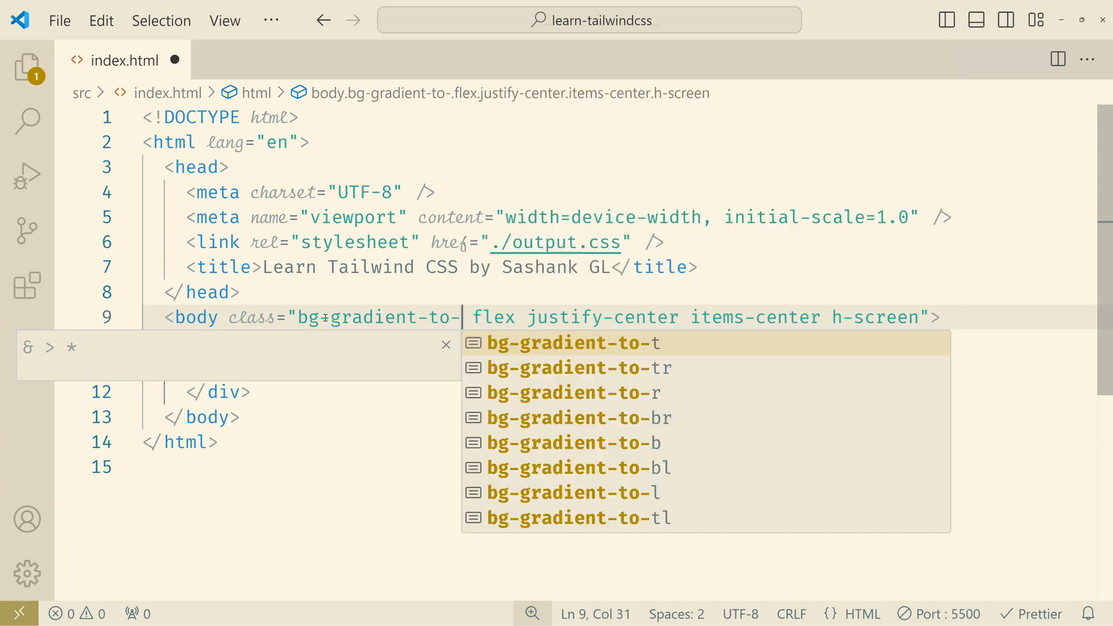
pyautogui.click(580, 417)
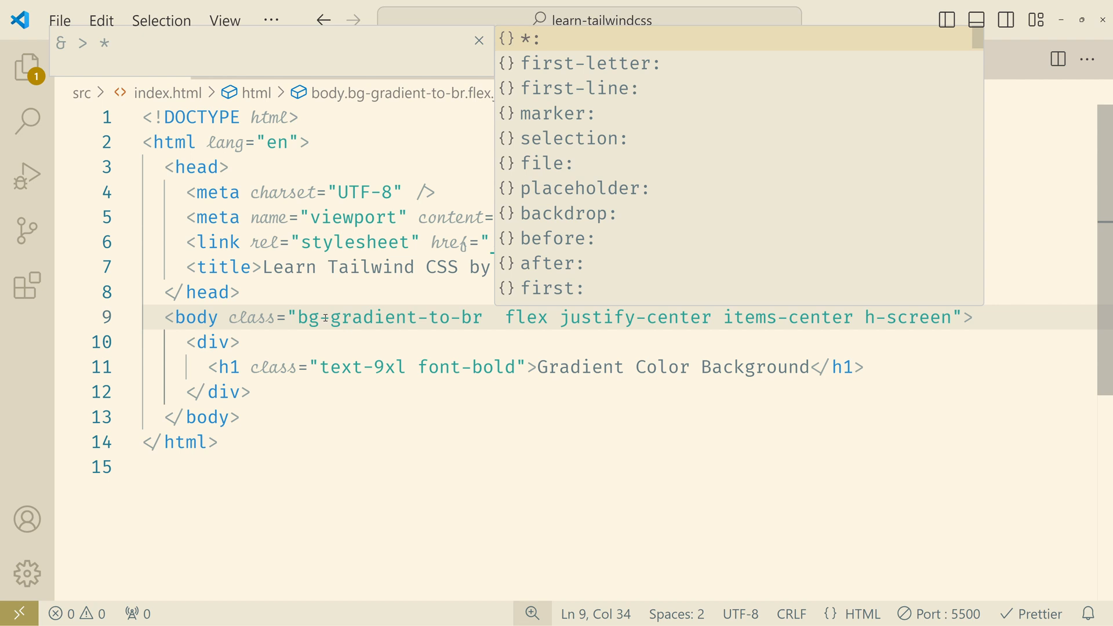
pyautogui.write('f')
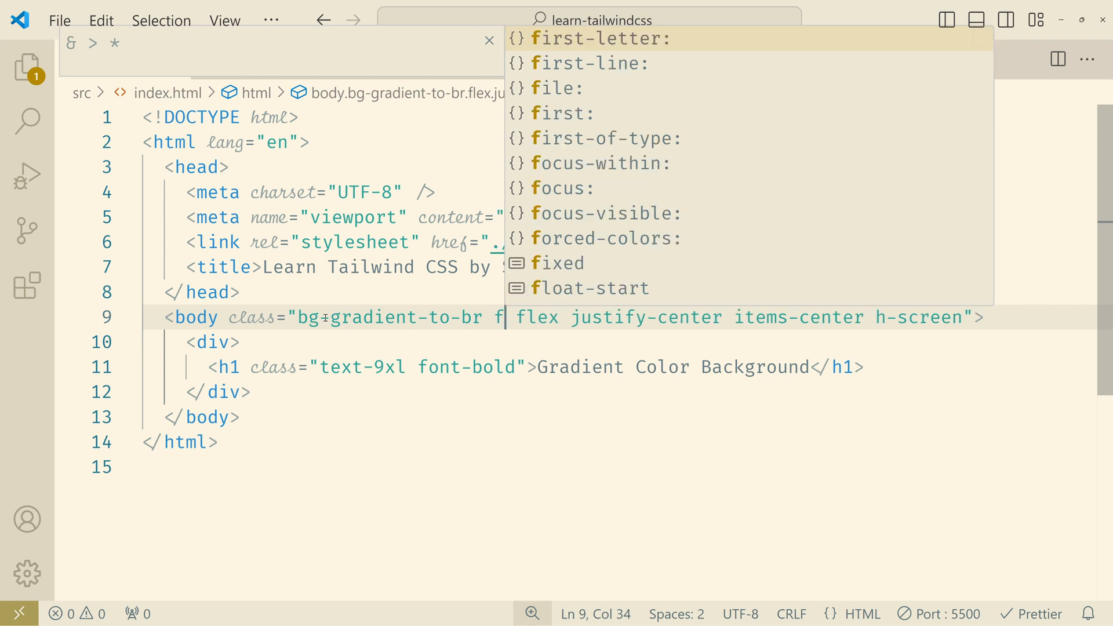
pyautogui.write('from-rose-50')
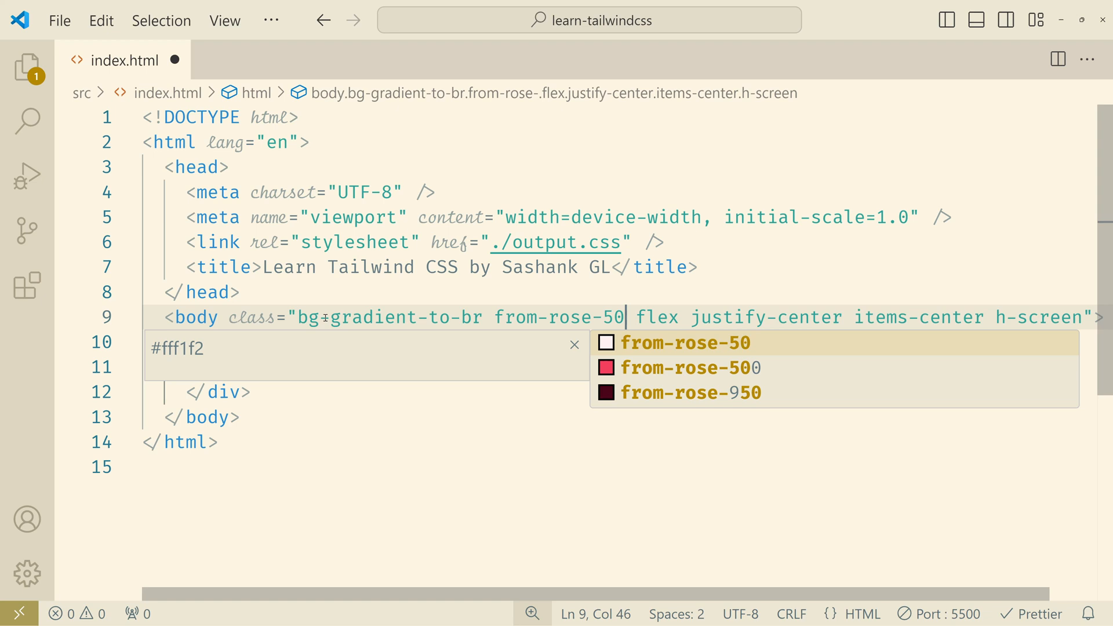
pyautogui.click(683, 367)
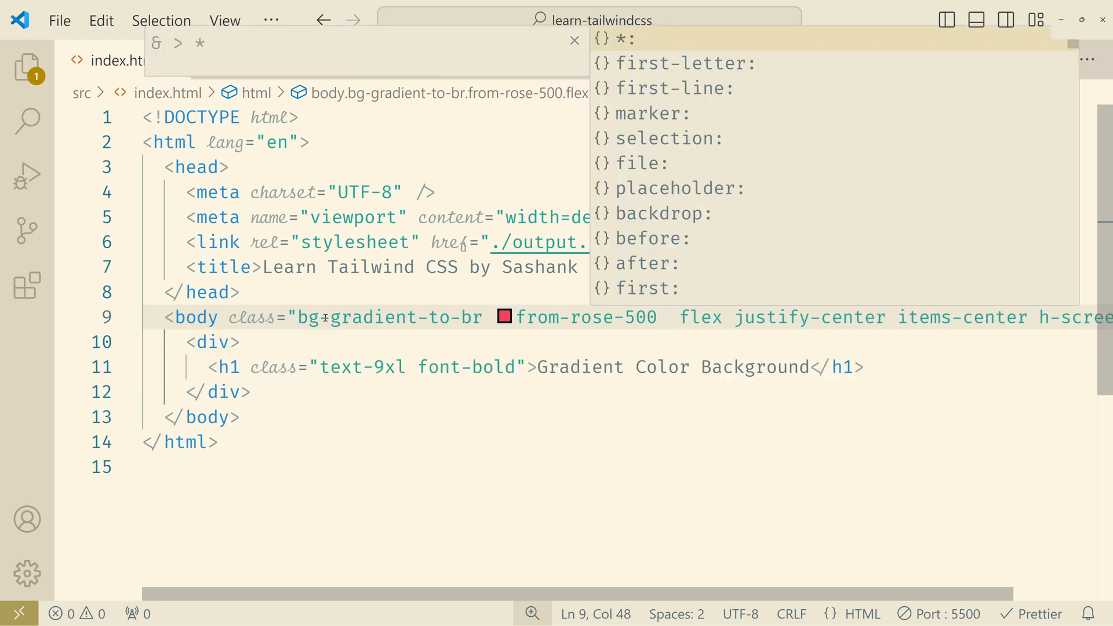
pyautogui.write('to-indigo-500')
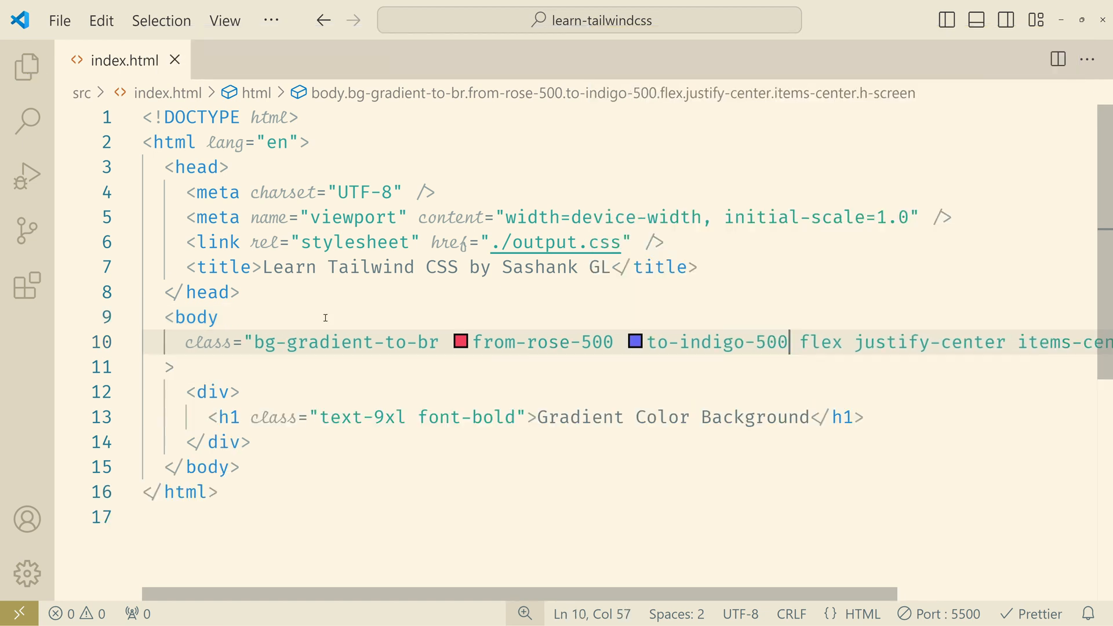
pyautogui.click(321, 416)
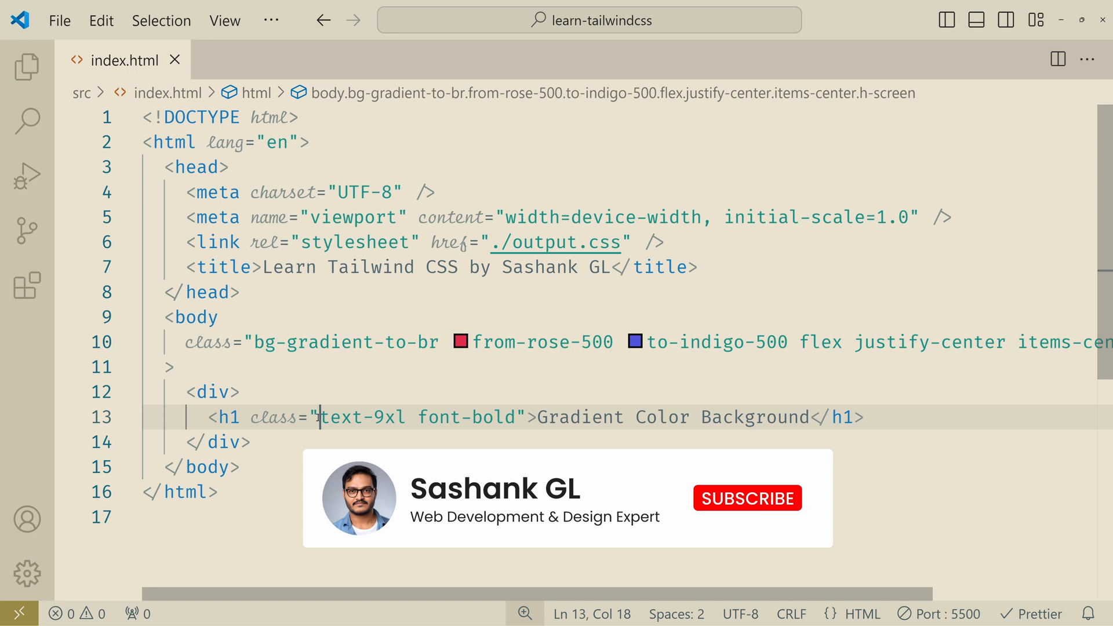
# Add a text-white class to the Gradient Color Background heading.
pyautogui.write('text-whie')
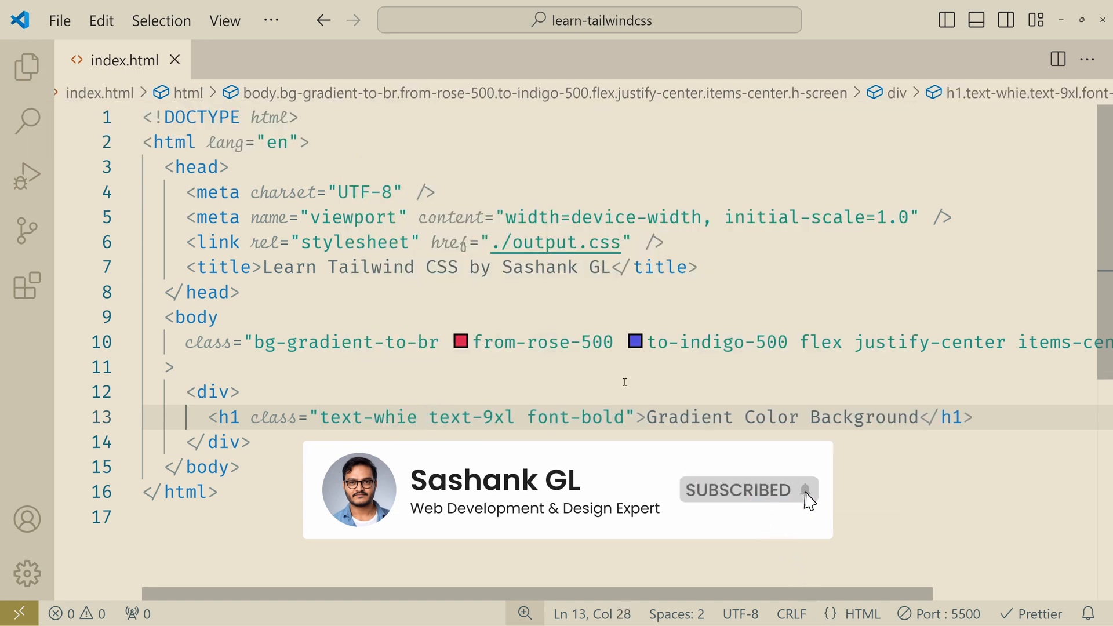
pyautogui.write('i')
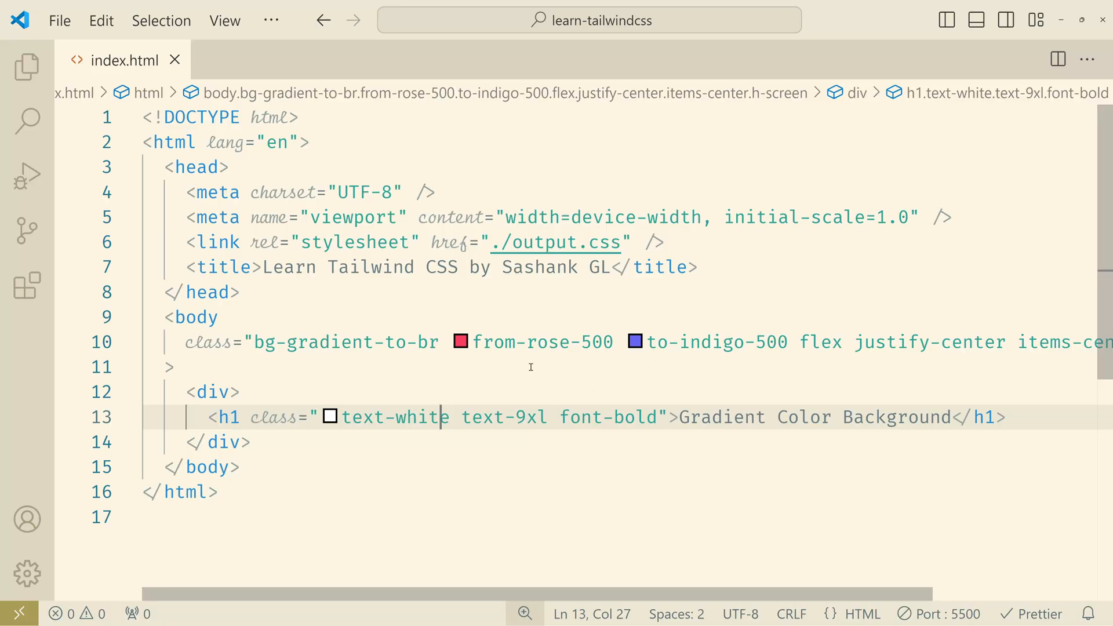
# Add via-sky-500 to the body gradient and move it ahead of from-rose-500.
pyautogui.click(625, 340)
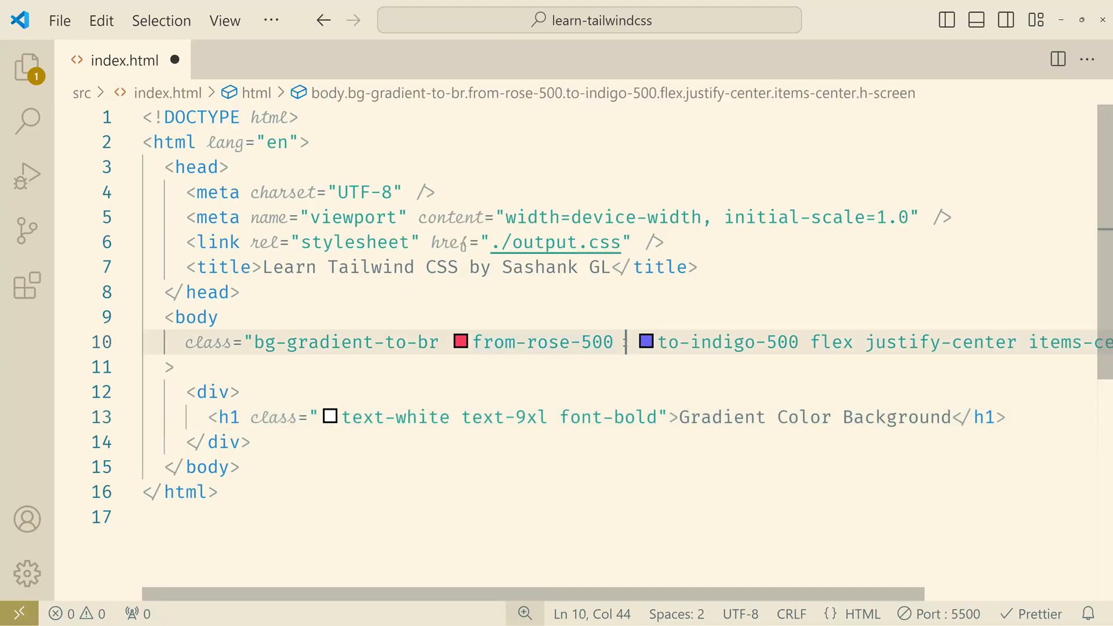
pyautogui.write('via')
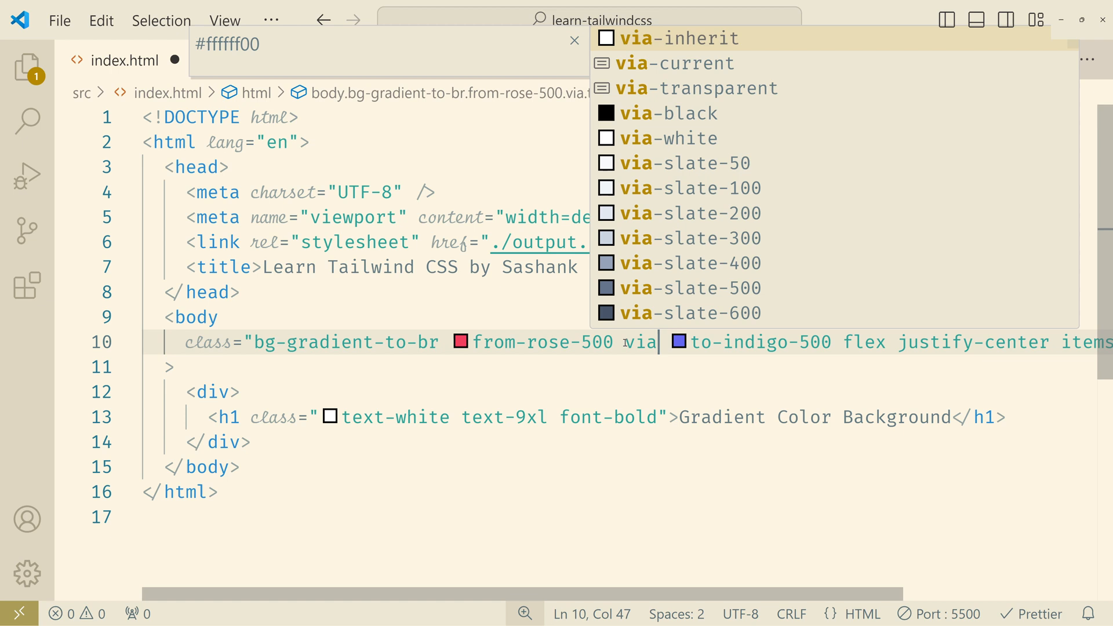
pyautogui.write('-sky-500')
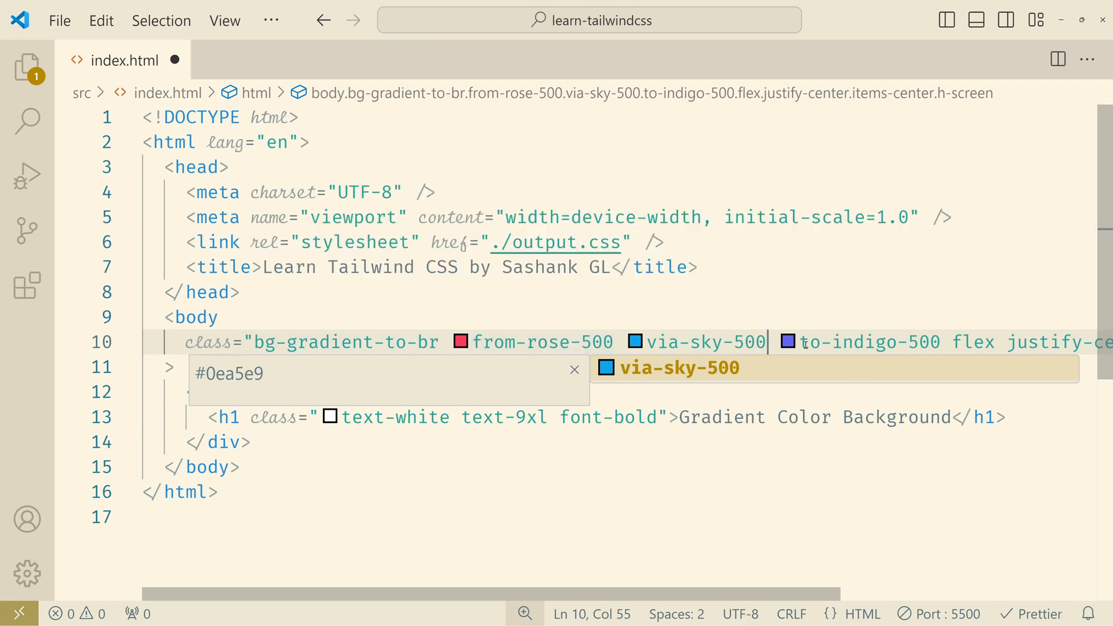
pyautogui.doubleClick(705, 340)
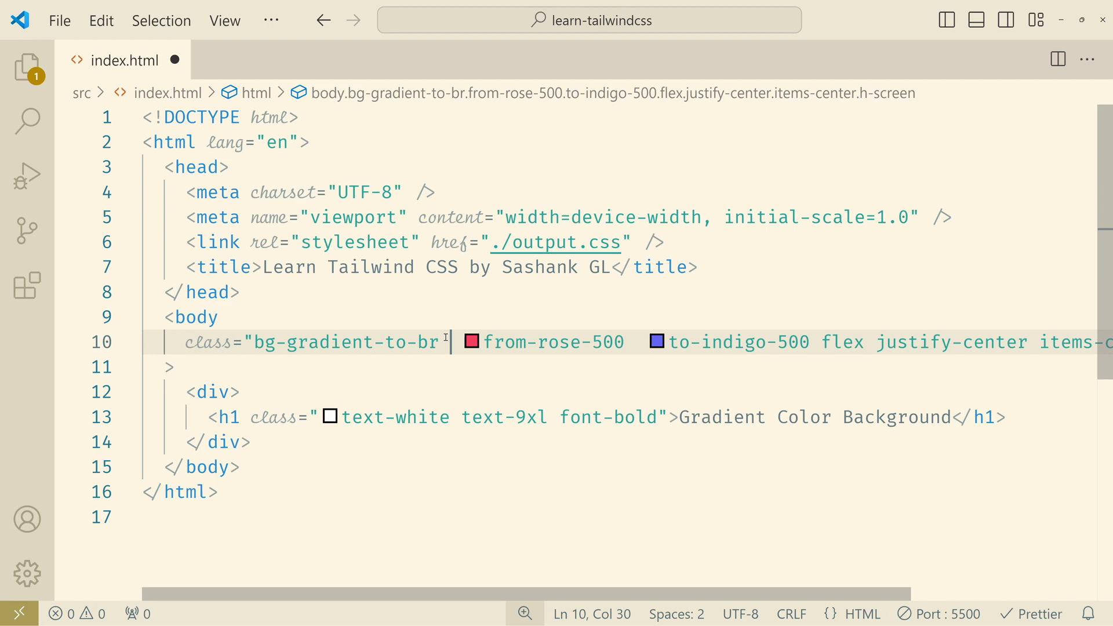
pyautogui.write('via-sky-500')
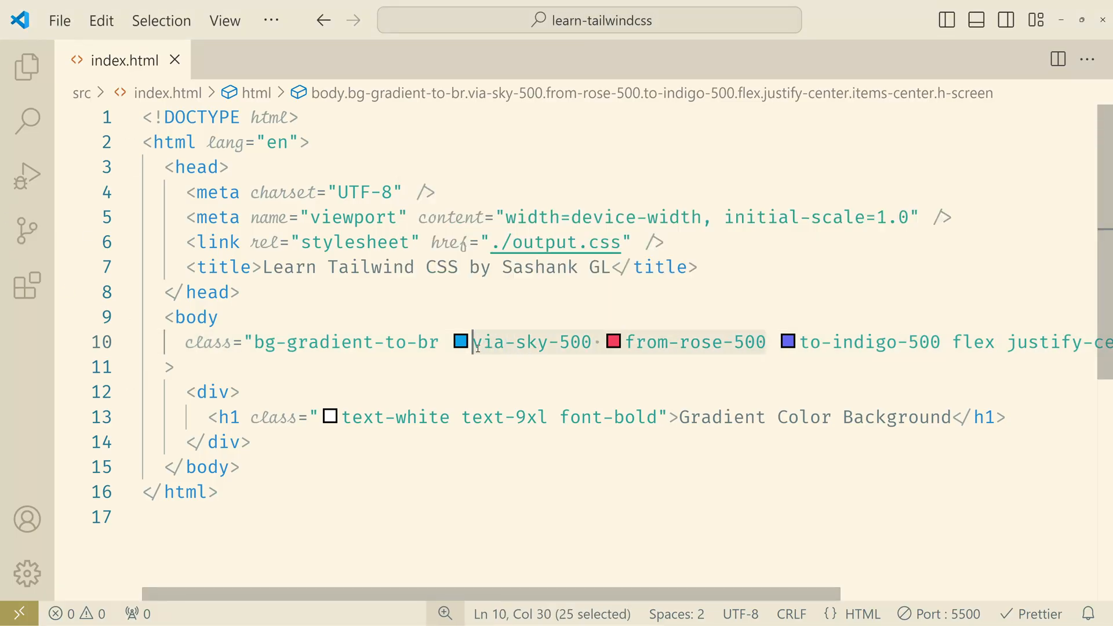
# Replace the sky and rose stops with from-transparent so the gradient runs to indigo-500.
pyautogui.press('Delete')
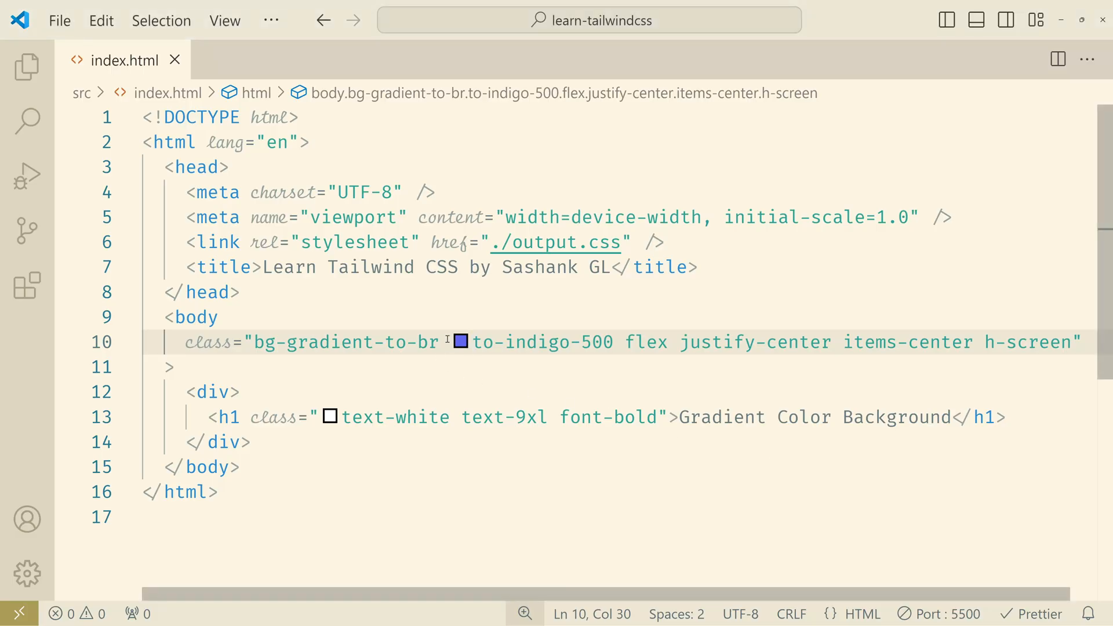
pyautogui.write('from')
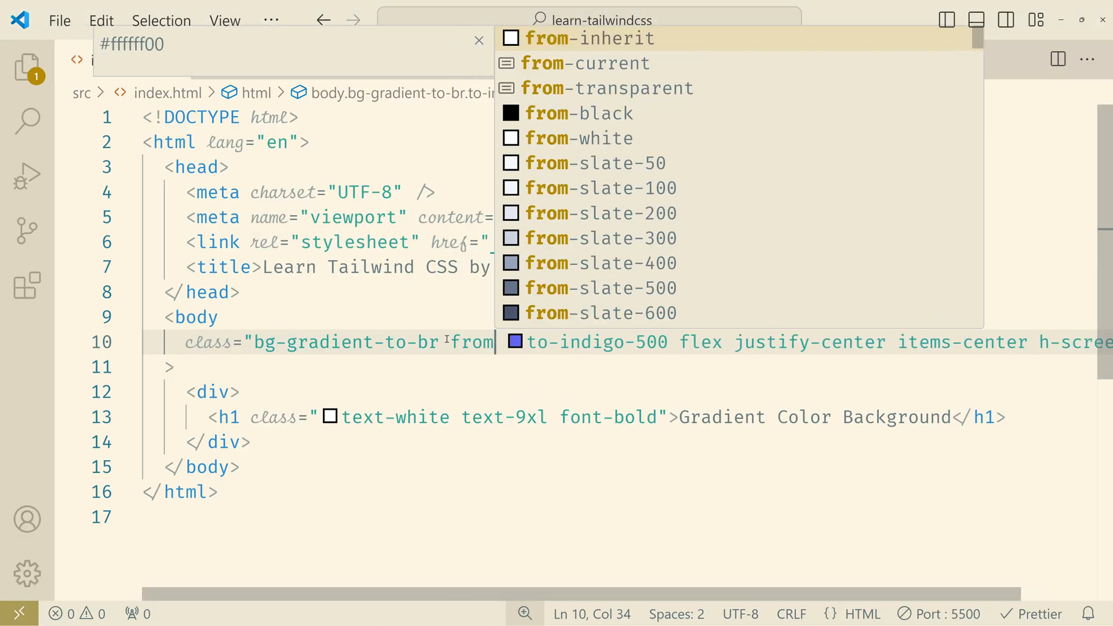
pyautogui.write('-')
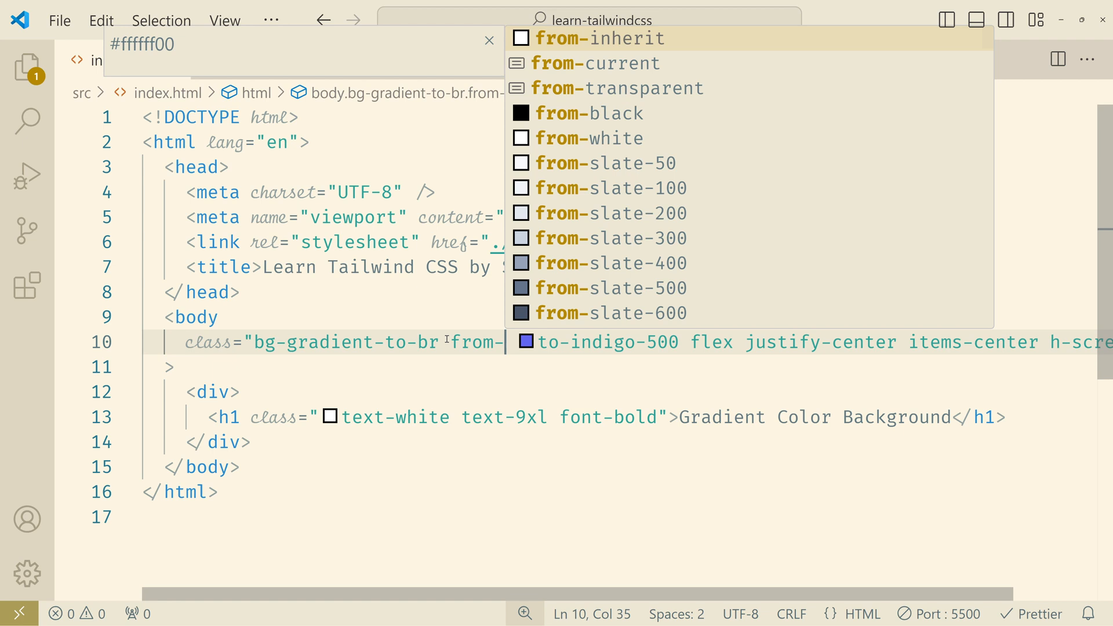
pyautogui.write('transparent')
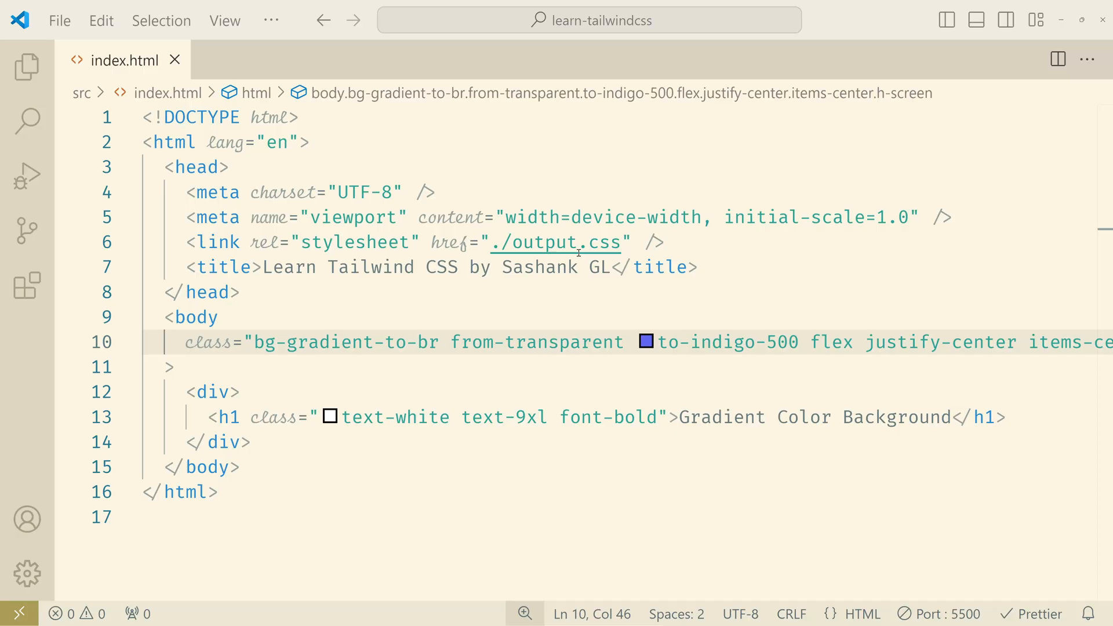
# Replace from-transparent with from-rose-500 via-sky-500 before to-indigo-500.
pyautogui.doubleClick(537, 342)
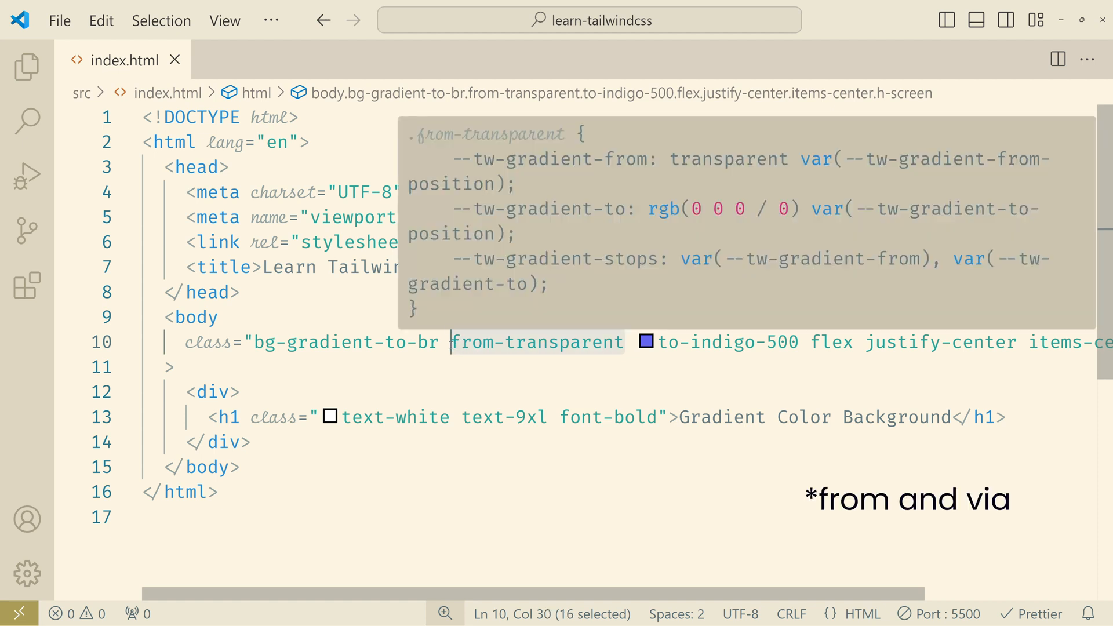
pyautogui.write('fr')
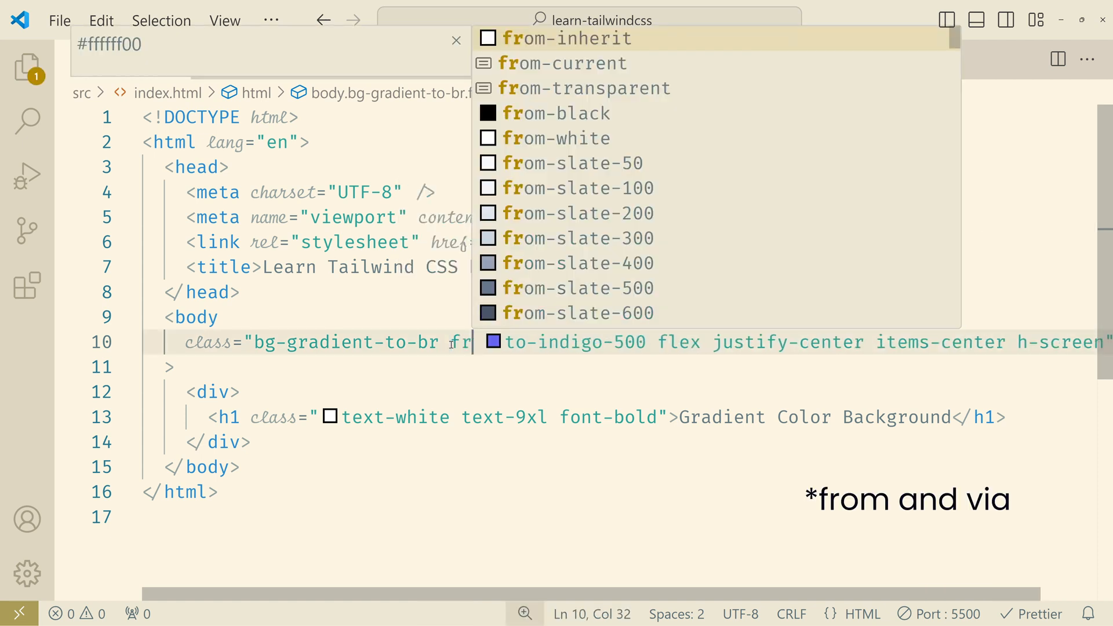
pyautogui.write('rose-500 via-')
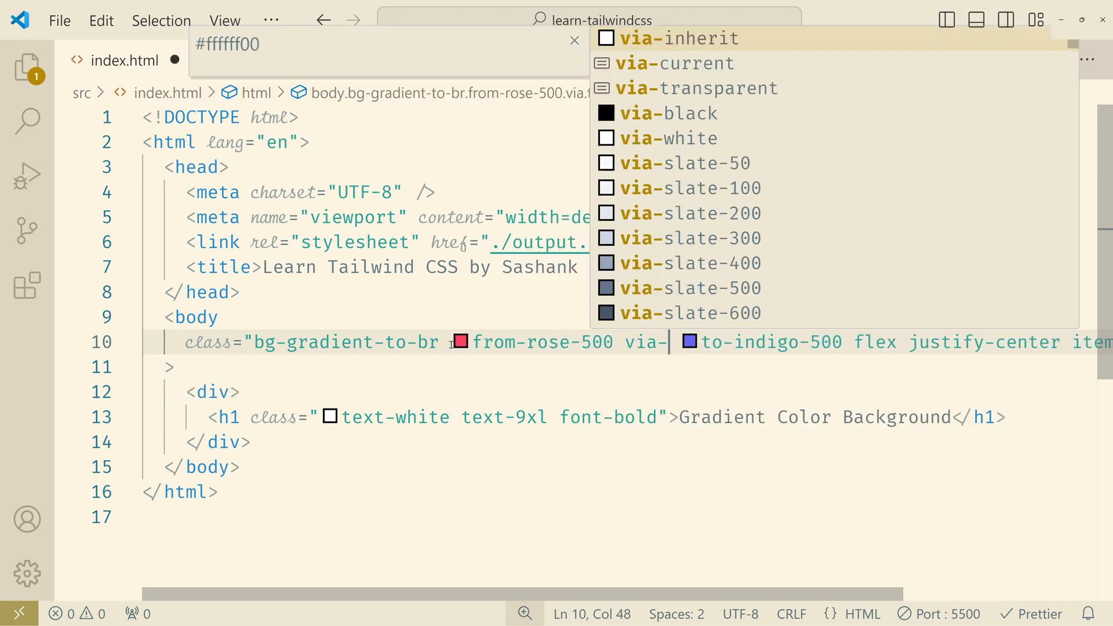
pyautogui.write('sky-500')
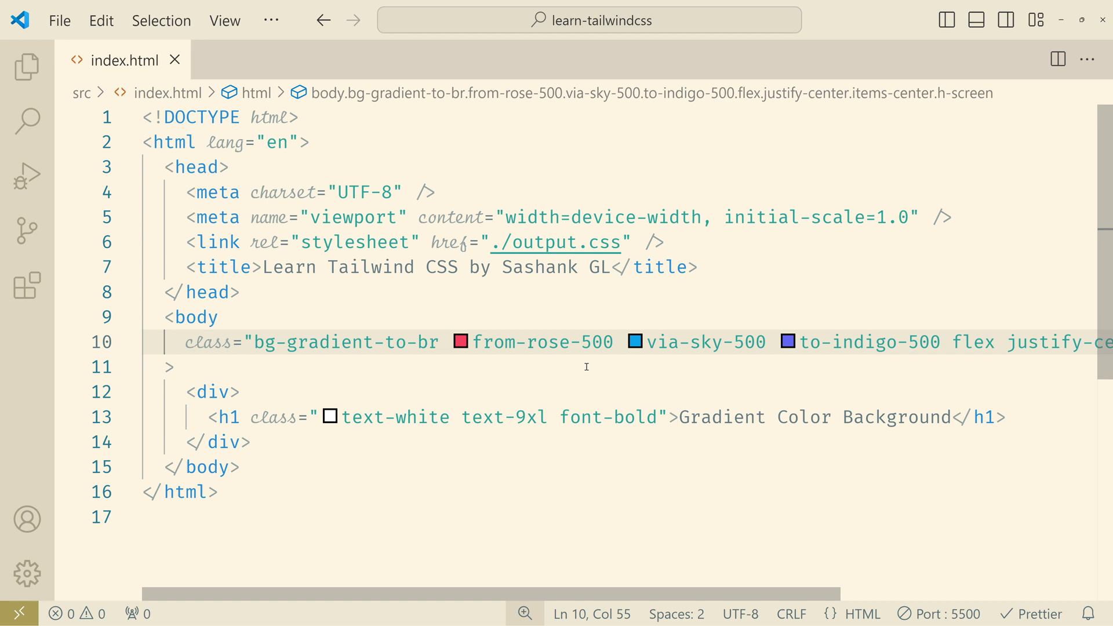
pyautogui.moveTo(616, 342)
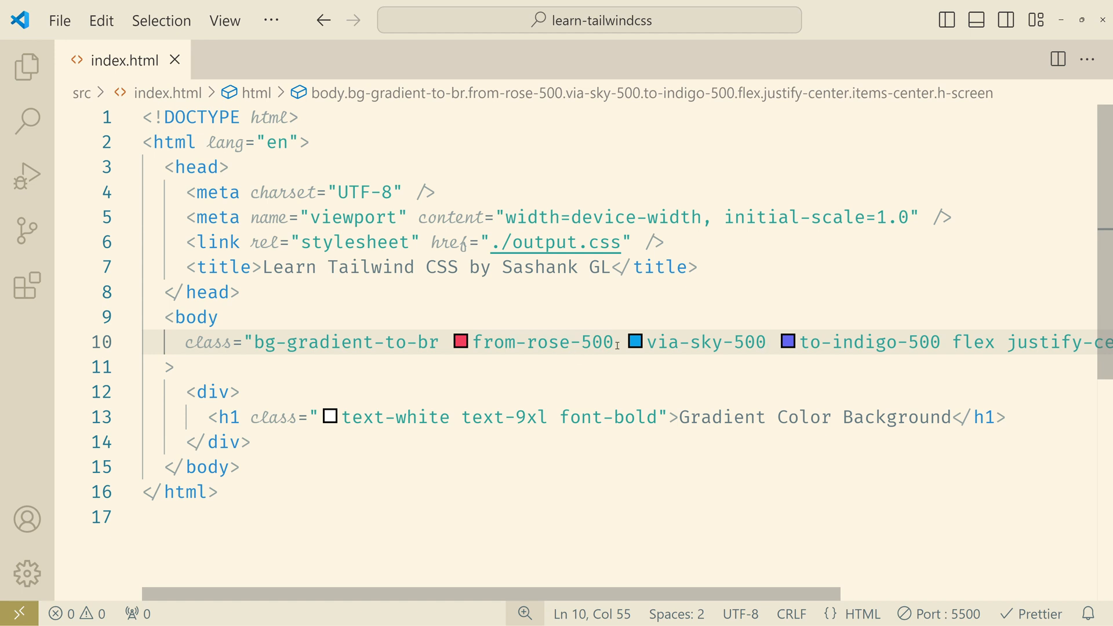
pyautogui.moveTo(514, 341)
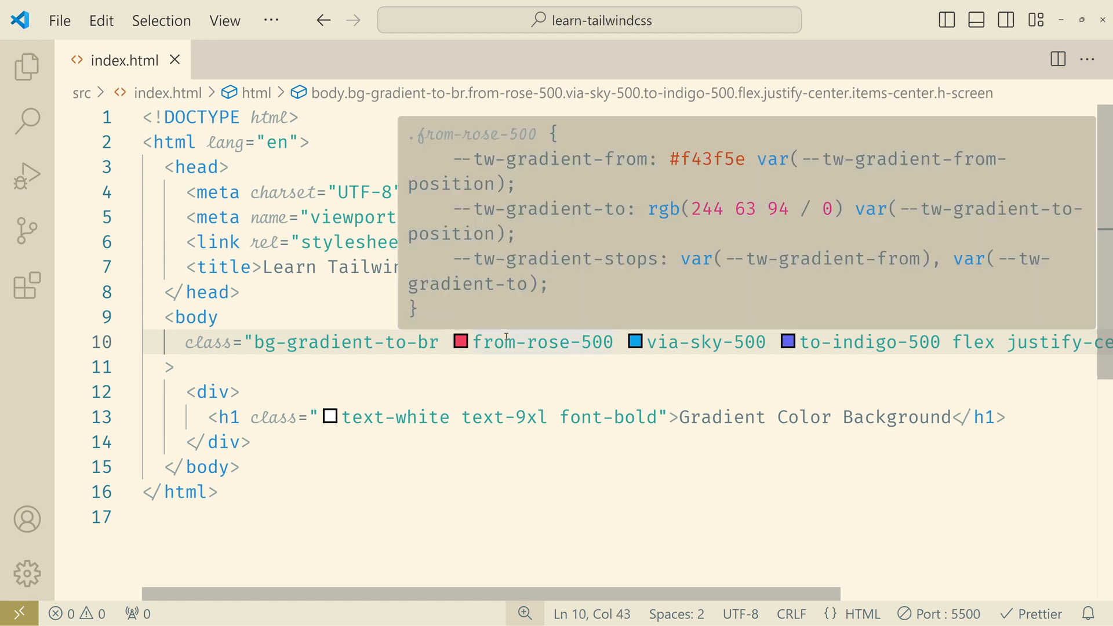
# Add stop positions from-25%, via-60% and to-90% after the body's gradient colours.
pyautogui.write('from-25')
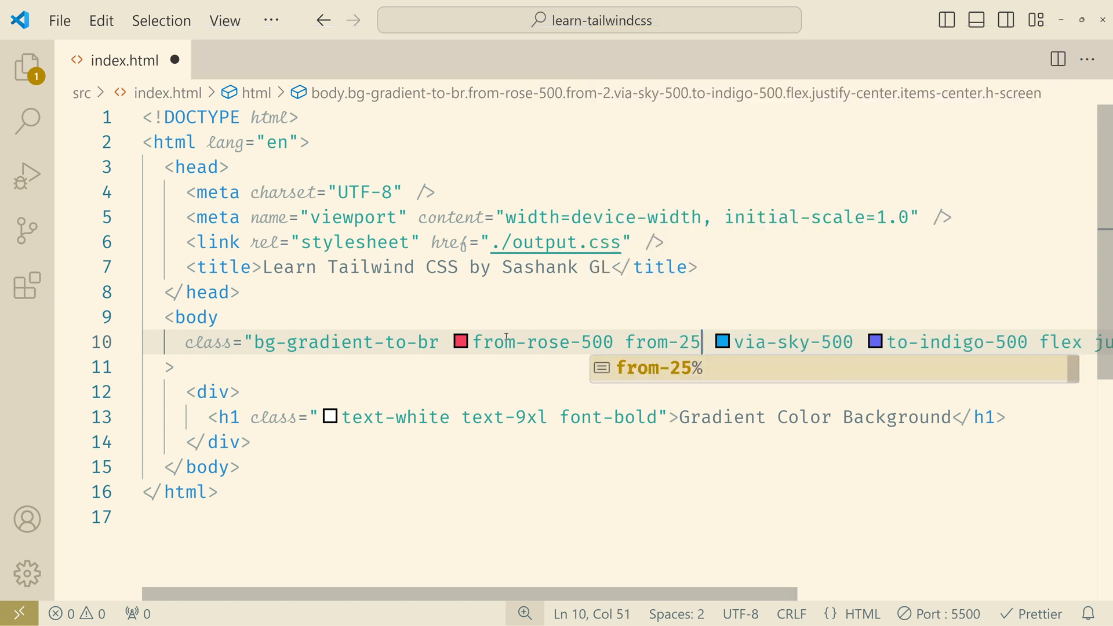
pyautogui.write('%')
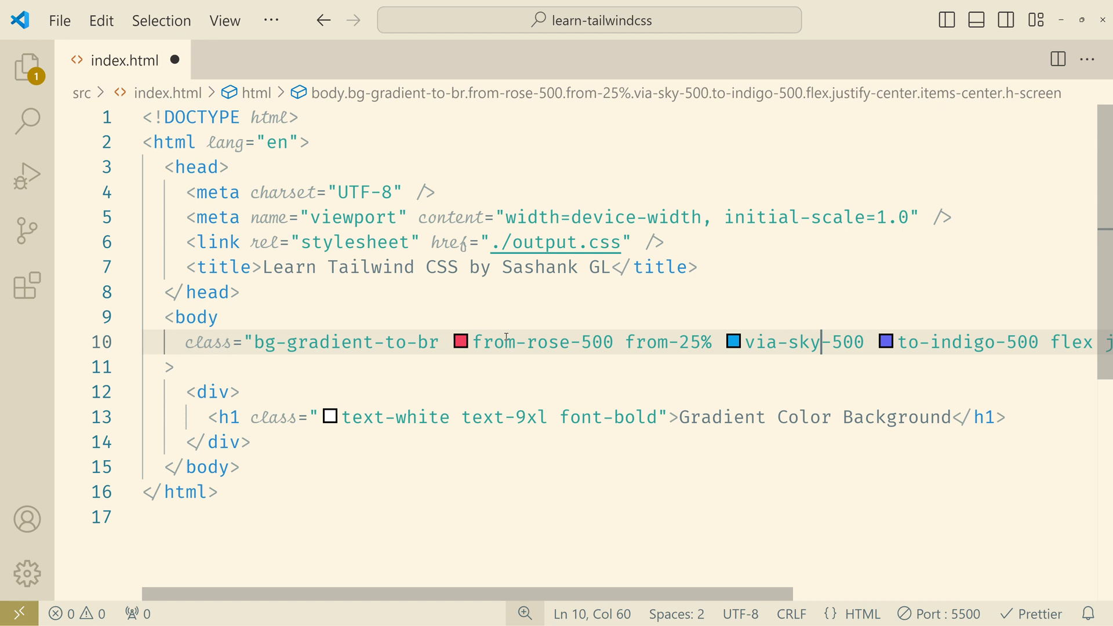
pyautogui.write('via-60%')
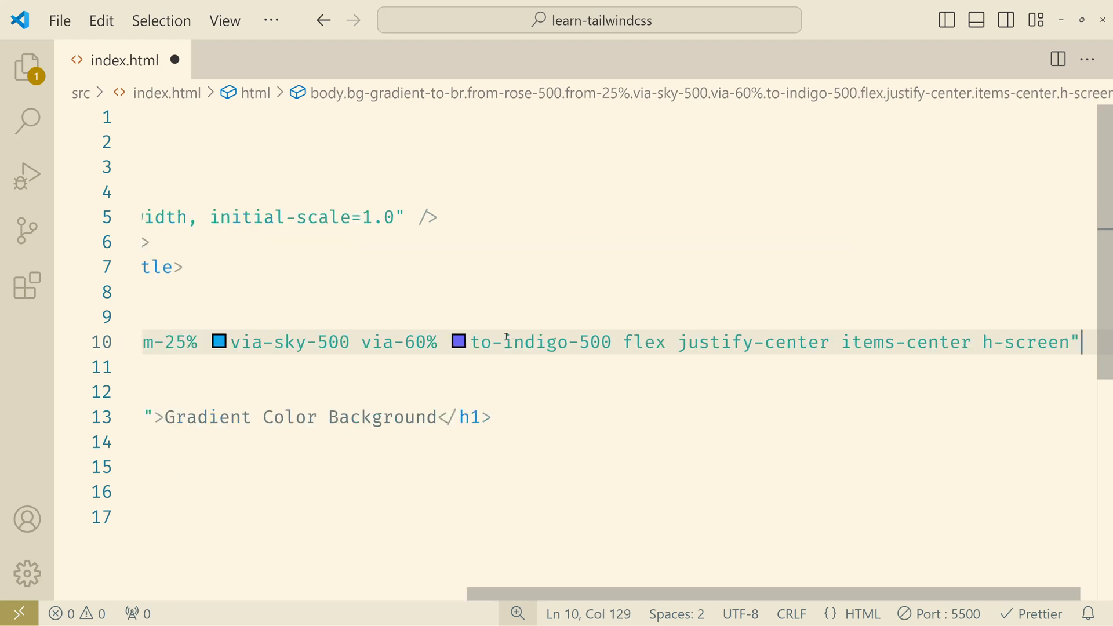
pyautogui.click(876, 342)
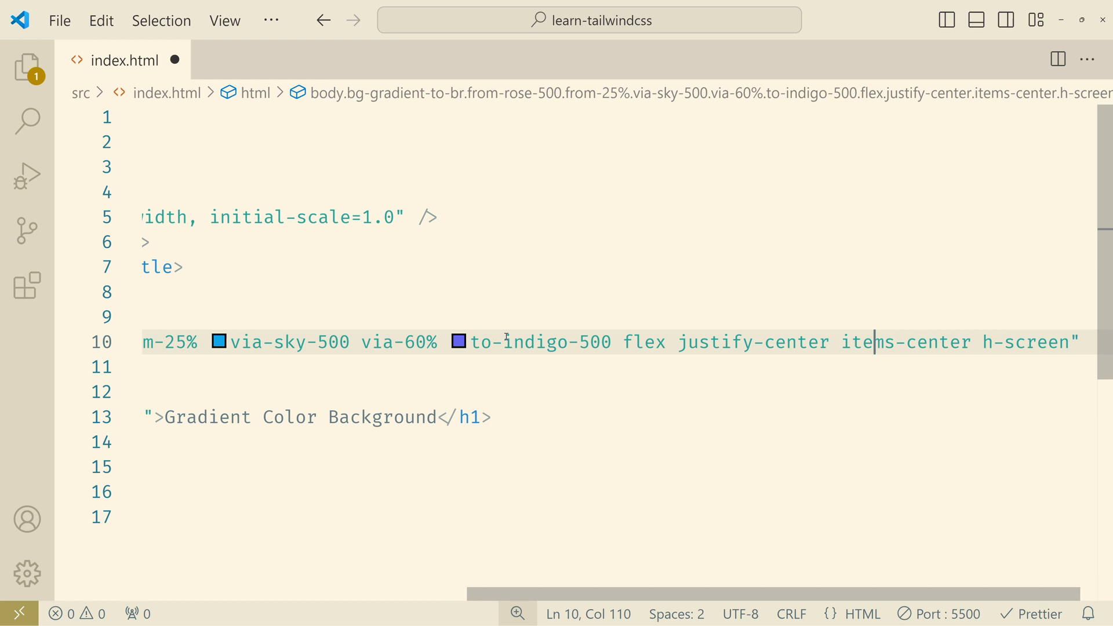
pyautogui.write('t')
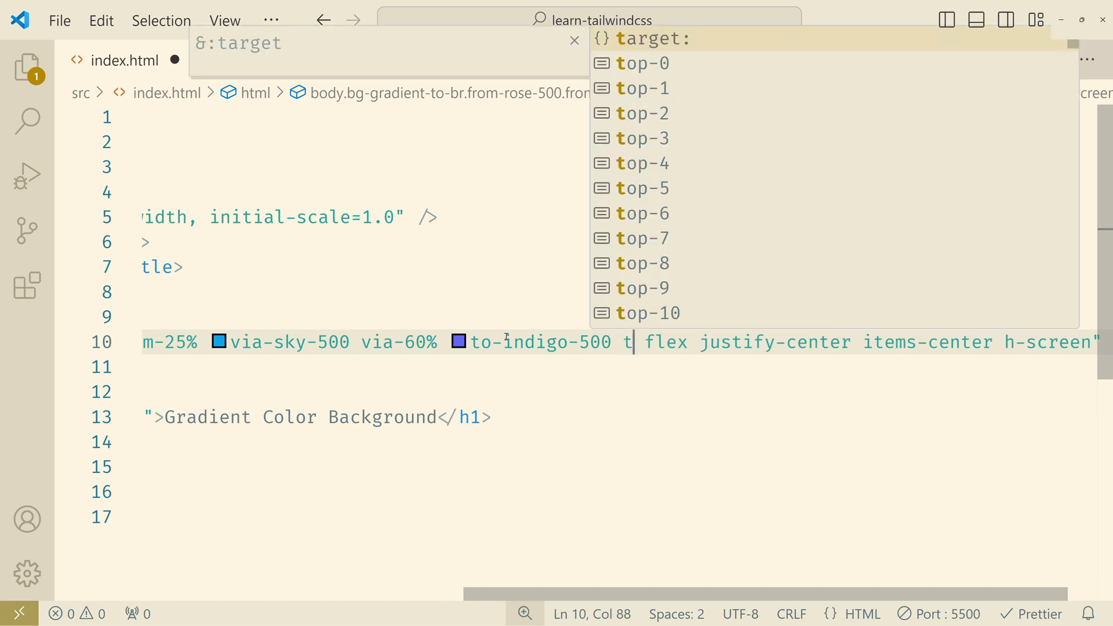
pyautogui.write('o')
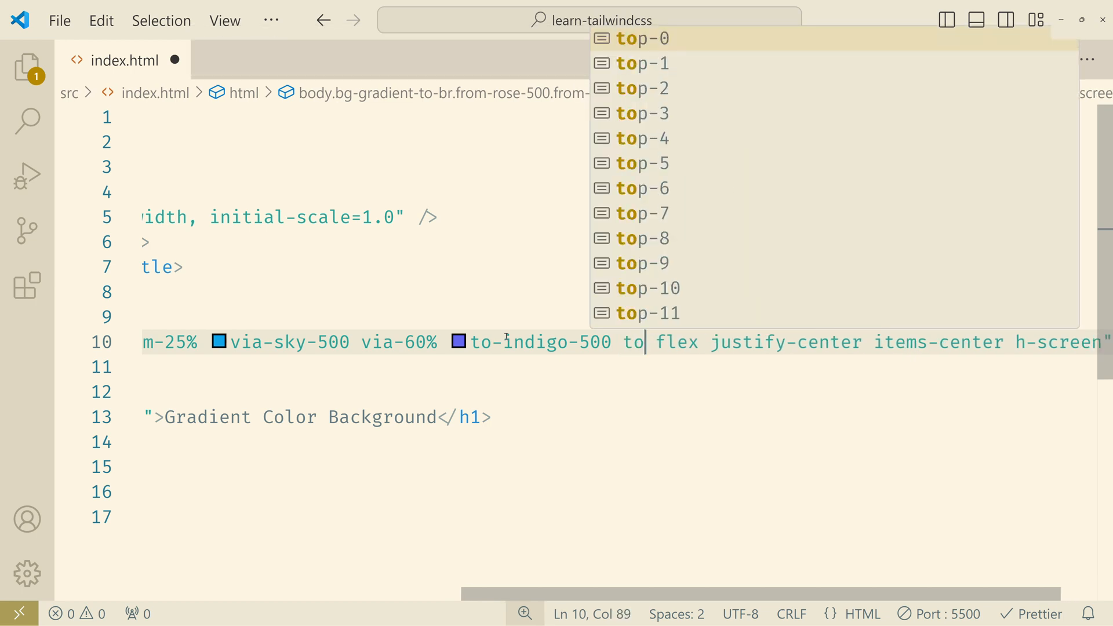
pyautogui.write('-90%')
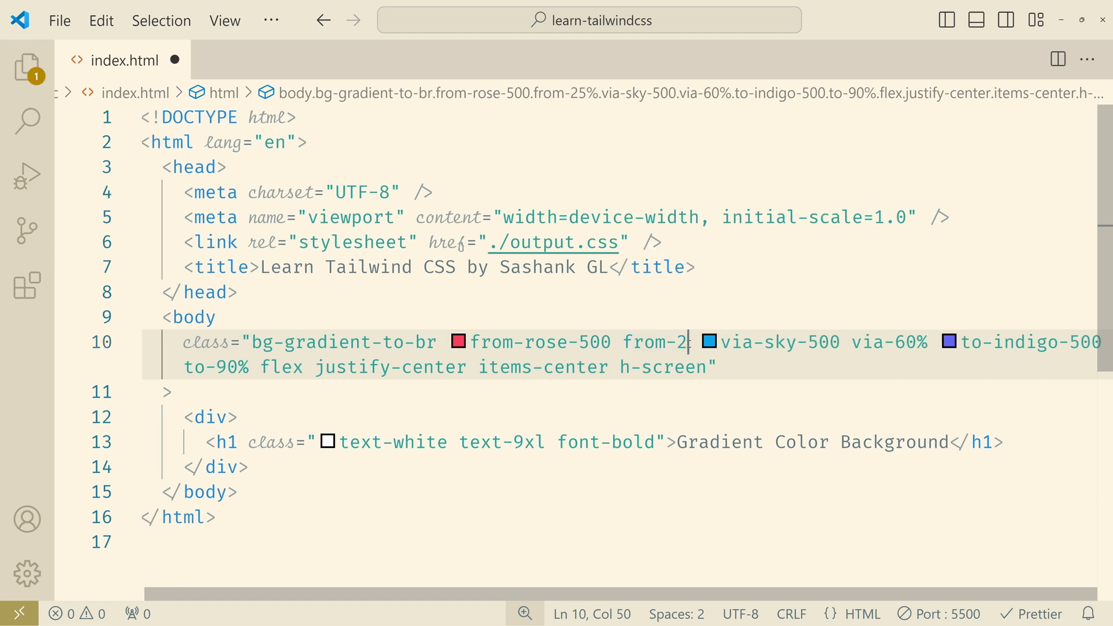
# Rewrite the rose start stop as an arbitrary bracketed value, trying digits before settling on from-[25%].
pyautogui.press('Backspace')
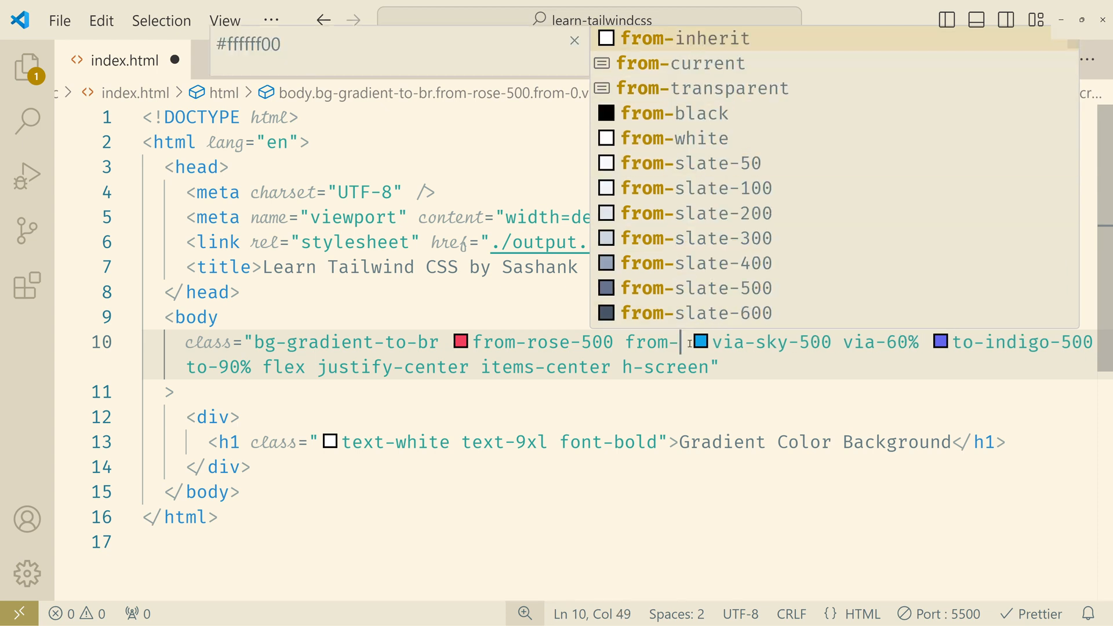
pyautogui.write('5')
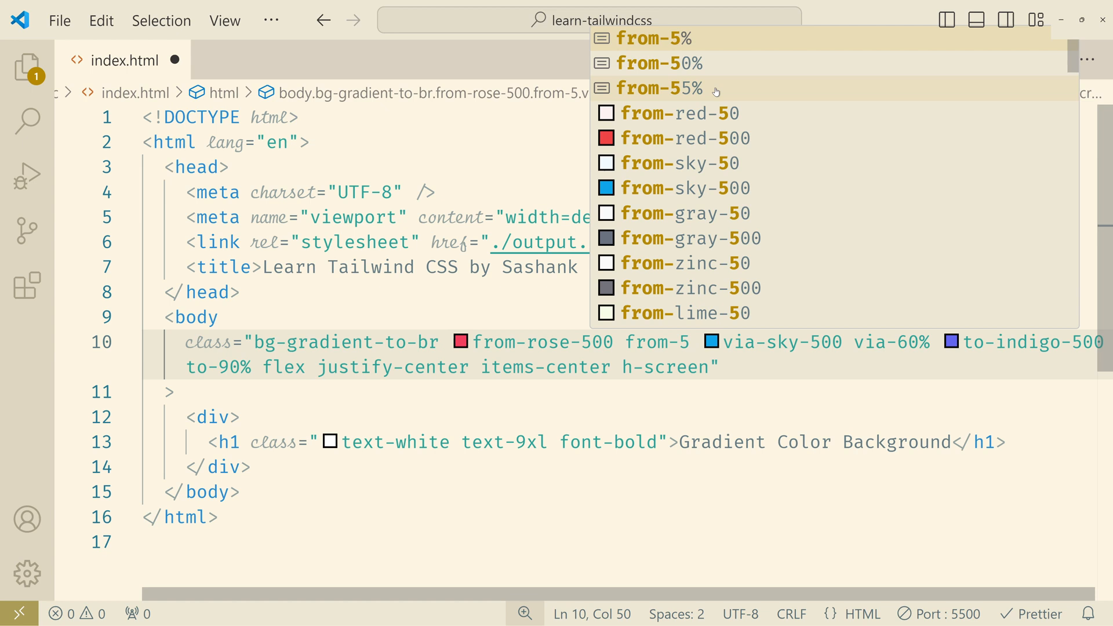
pyautogui.press('Backspace')
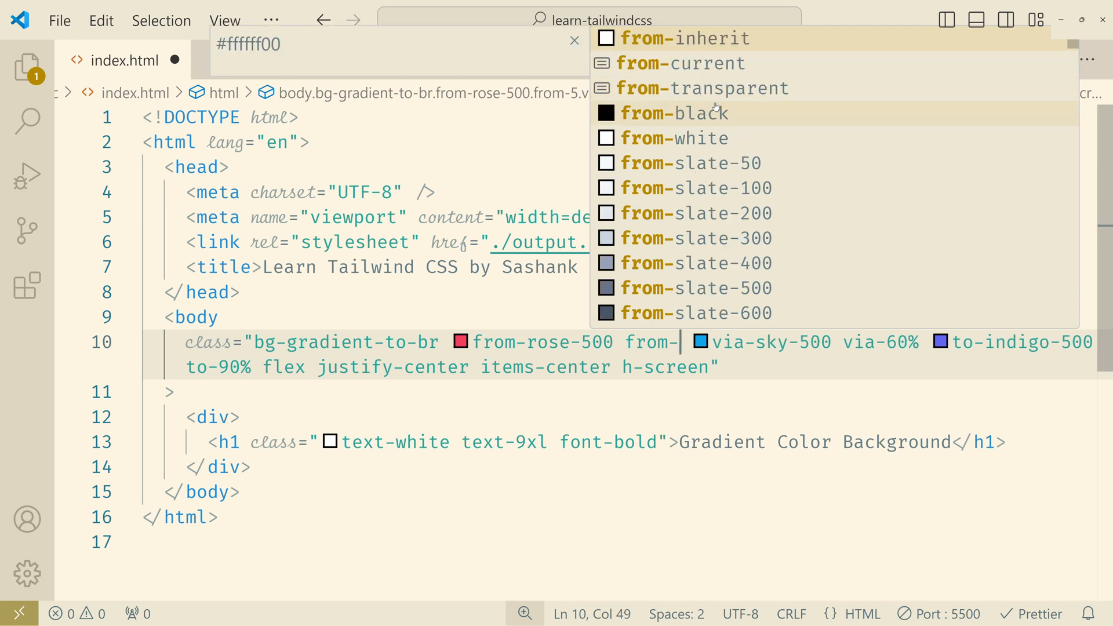
pyautogui.write('15')
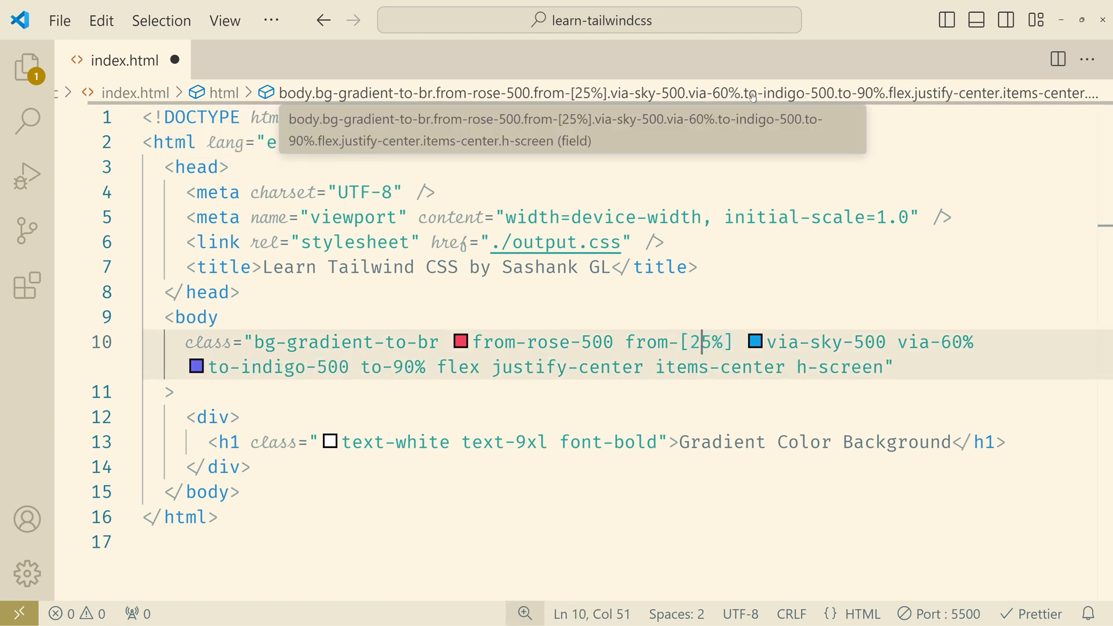
pyautogui.write('7')
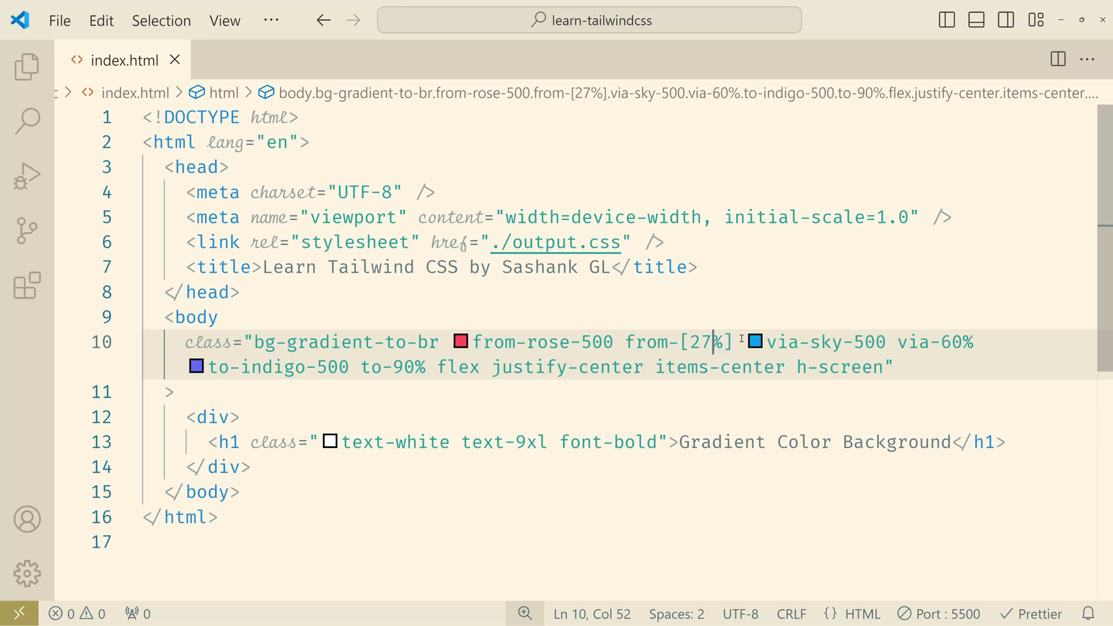
pyautogui.press('Backspace')
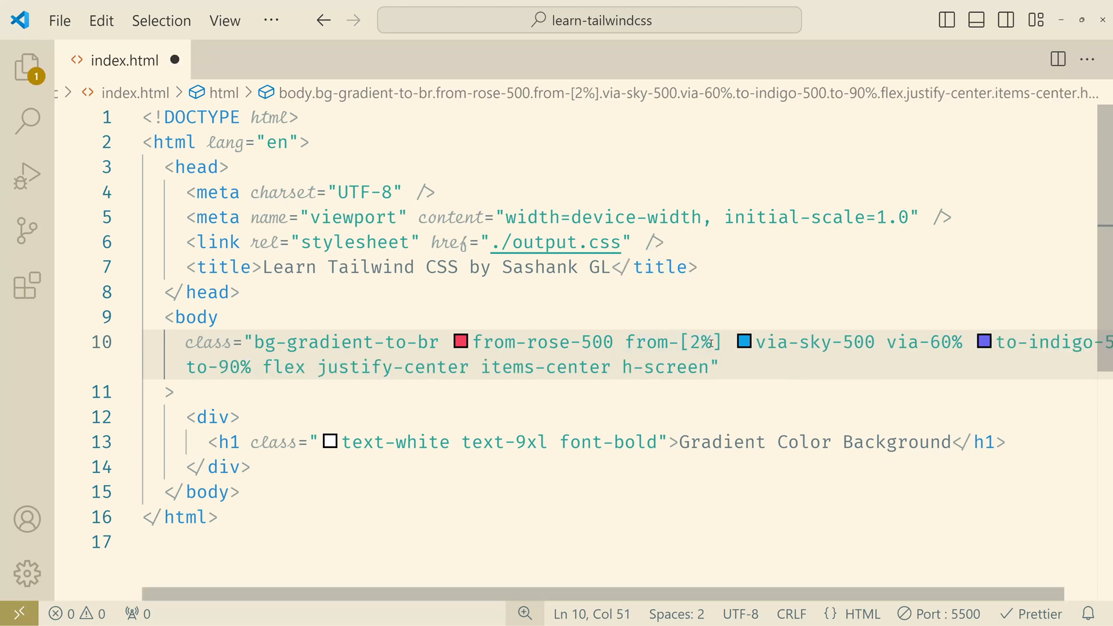
pyautogui.write('5')
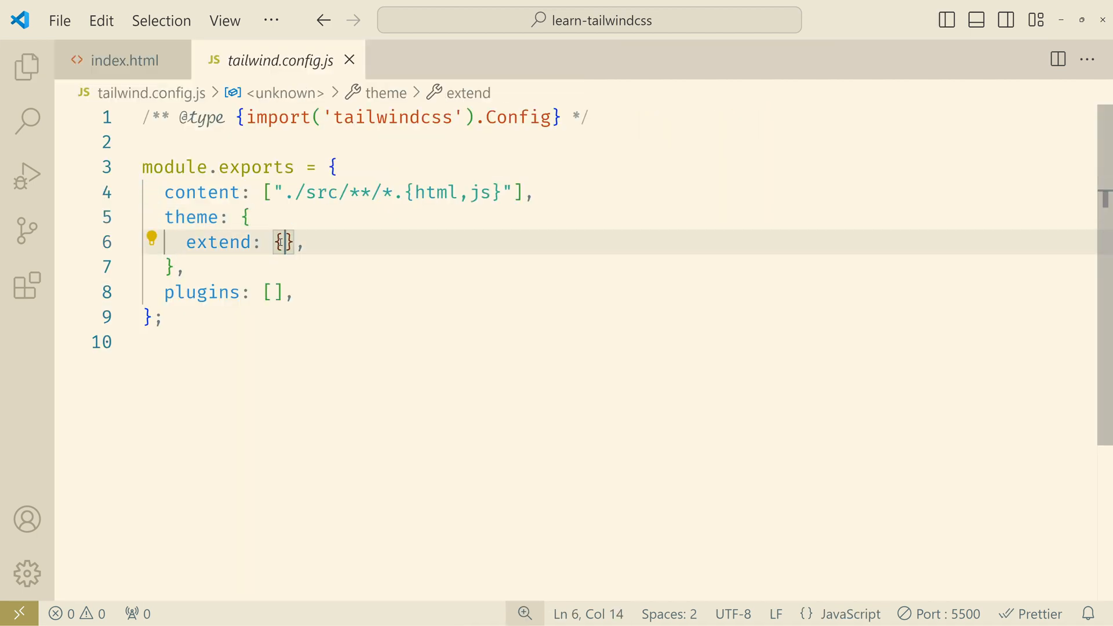
# Add a gradientColorStopPositions object inside theme.extend in tailwind.config.js.
pyautogui.press('Enter')
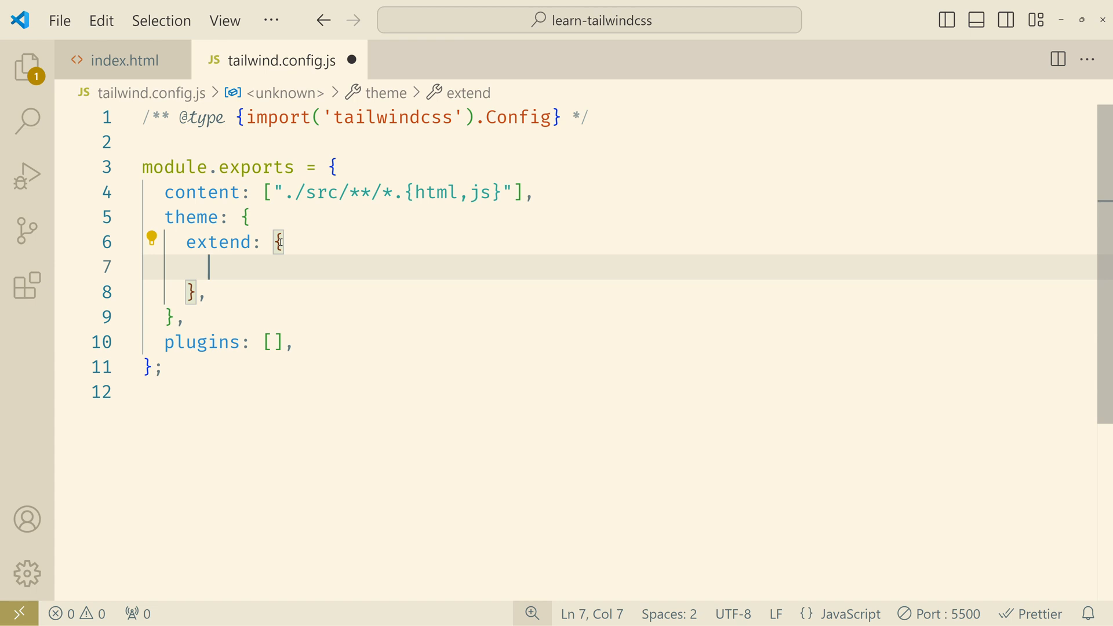
pyautogui.write('gradie')
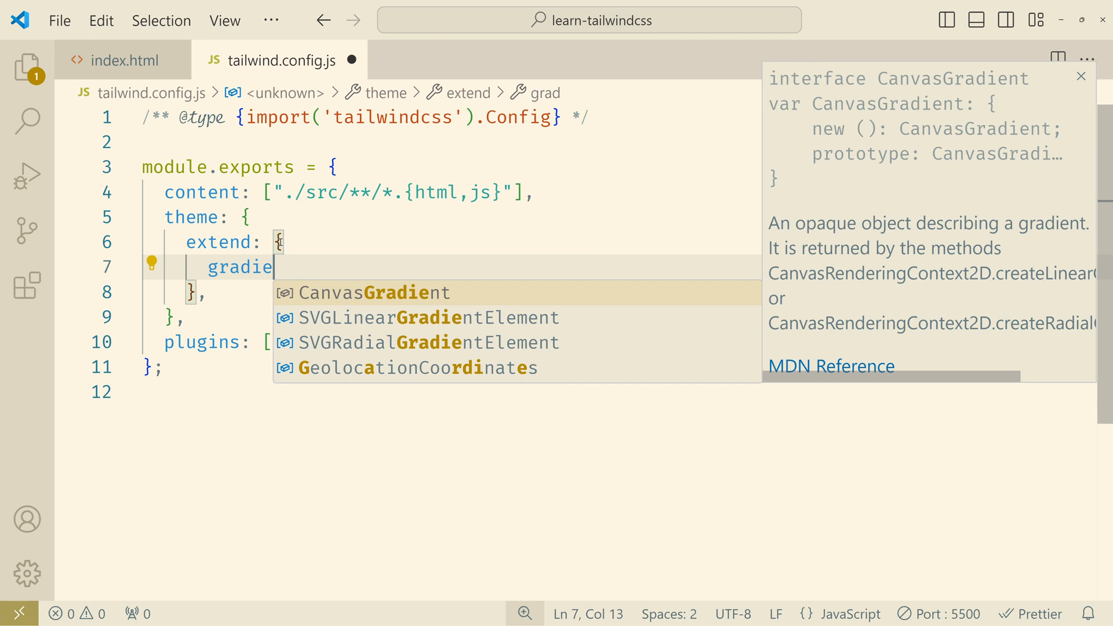
pyautogui.write('nt')
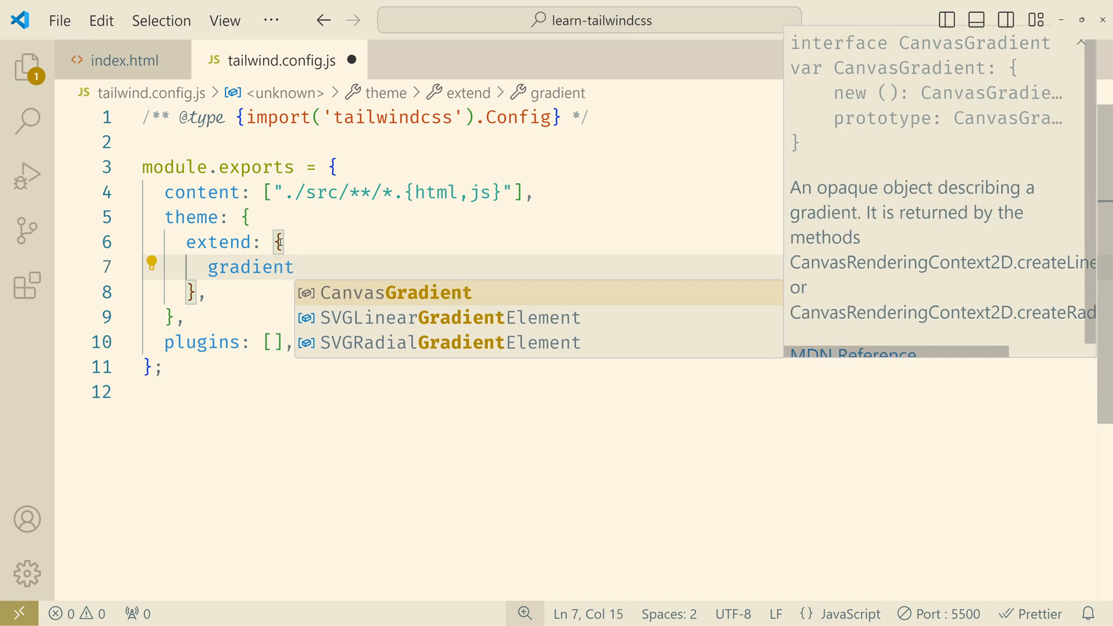
pyautogui.write('ColorS')
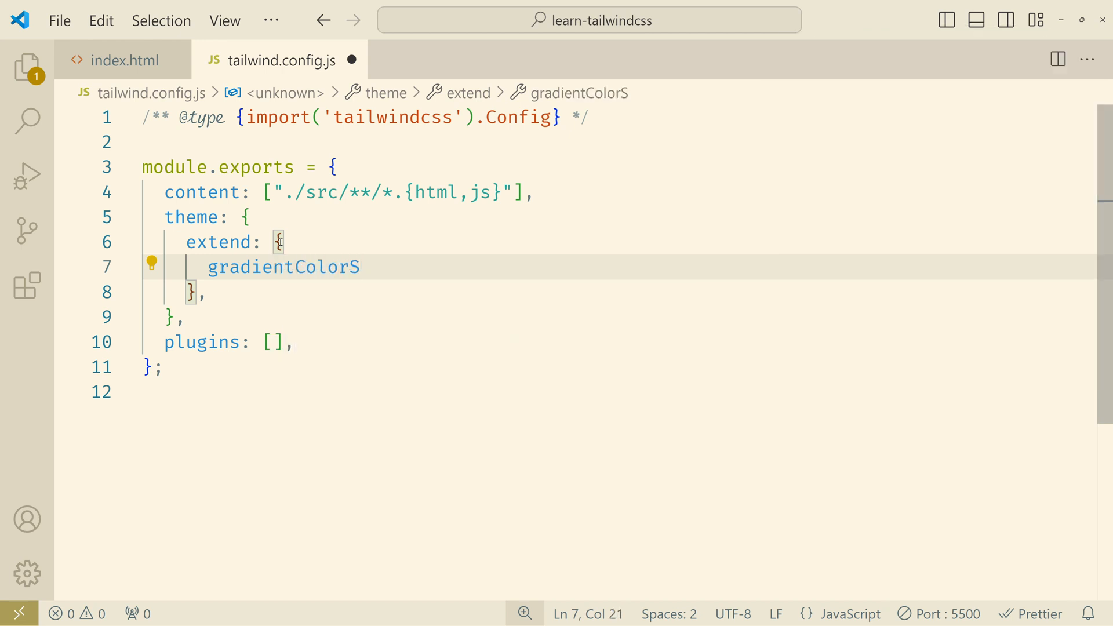
pyautogui.write('topPosi')
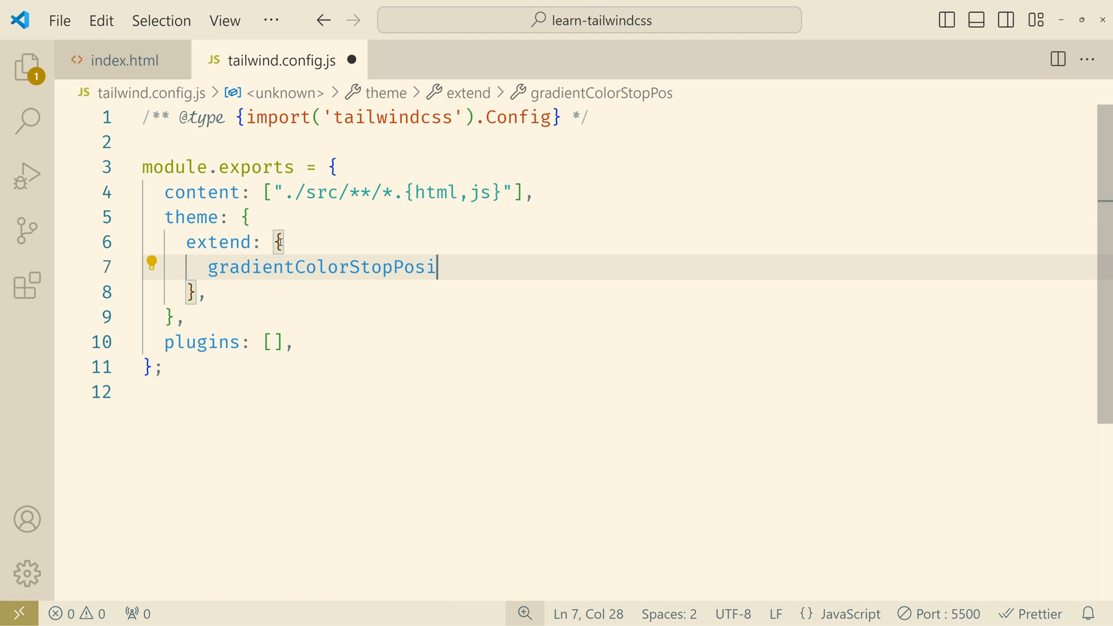
pyautogui.write('tions')
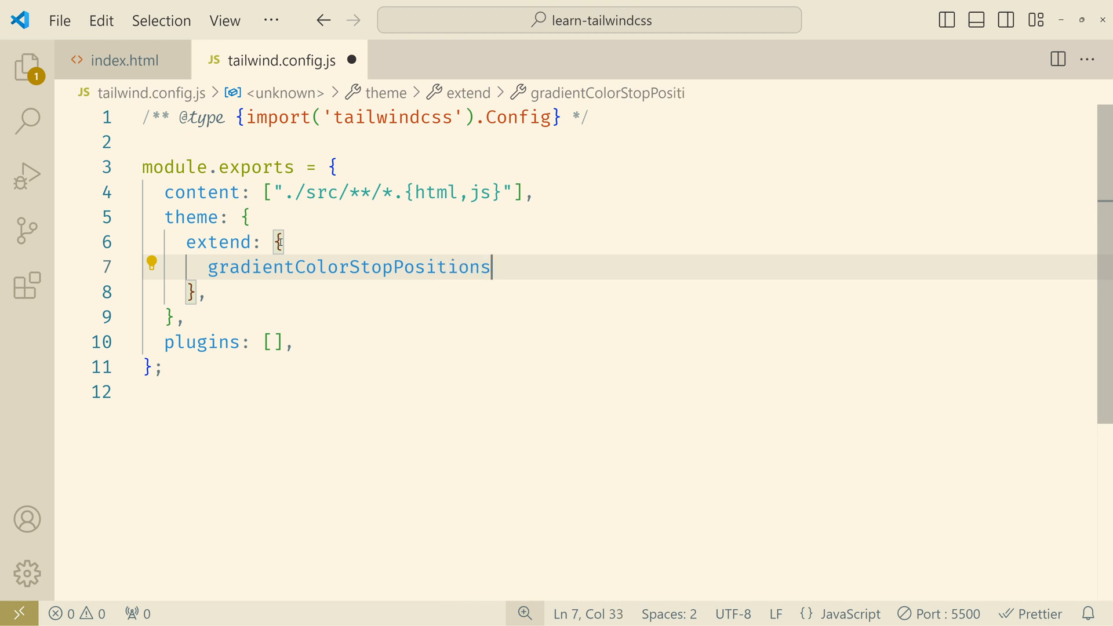
pyautogui.write(':{}')
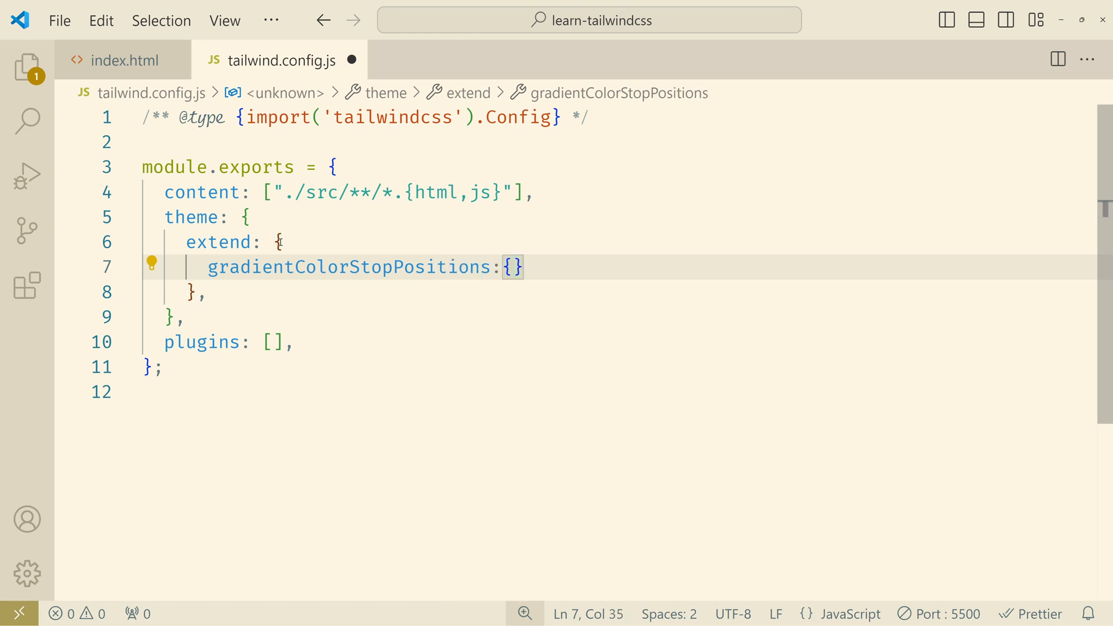
pyautogui.press('Enter')
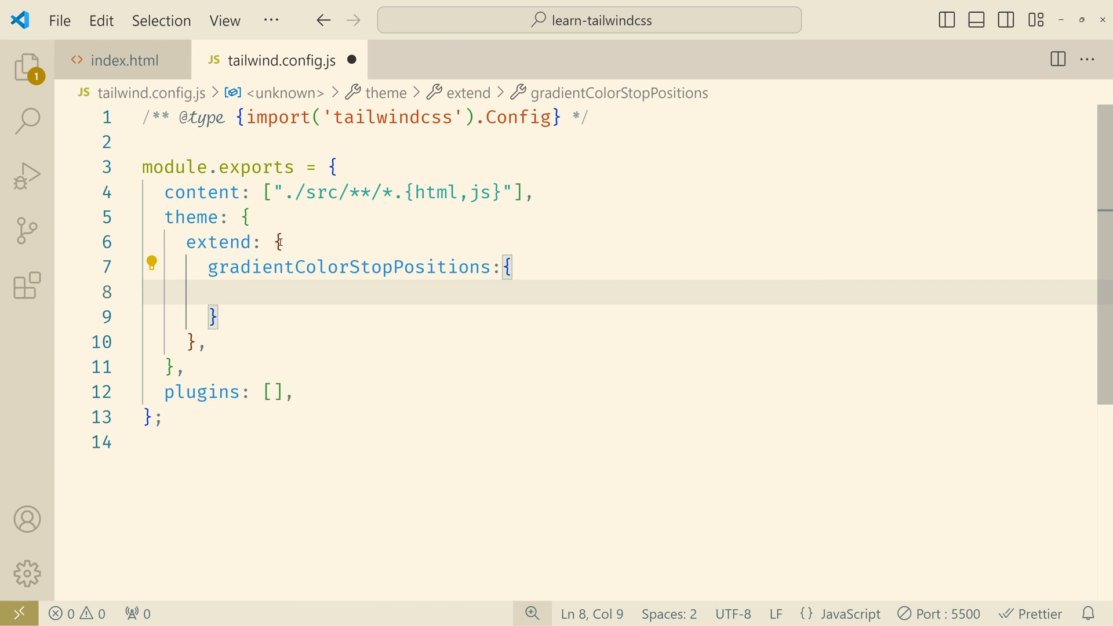
# Define the '33%': '33%' and '66%': '66%' stop position entries.
pyautogui.write("''")
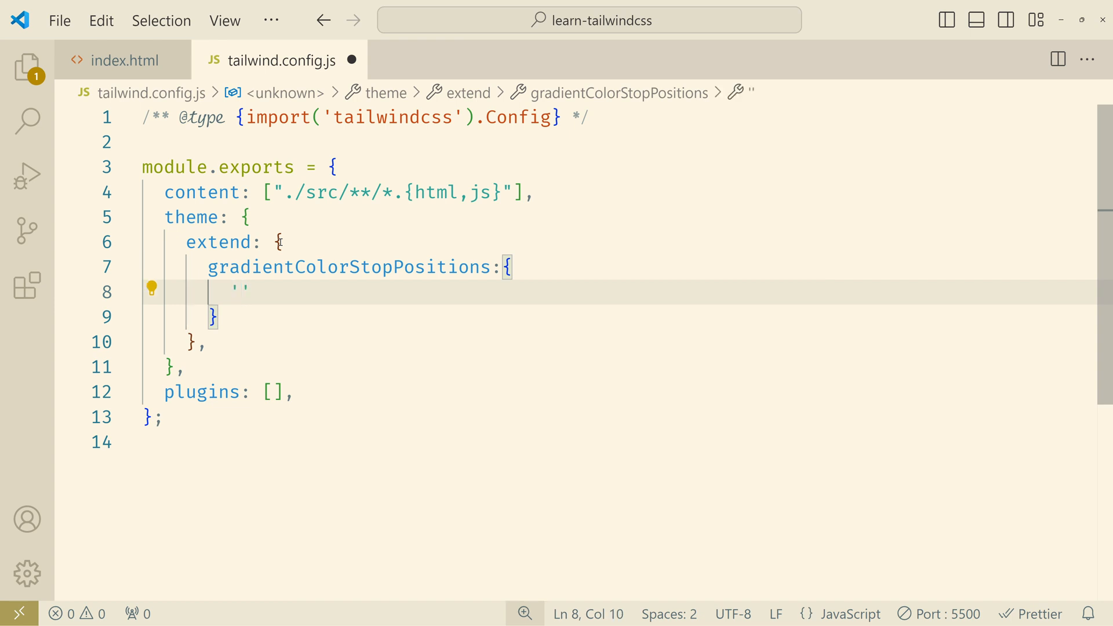
pyautogui.write('33')
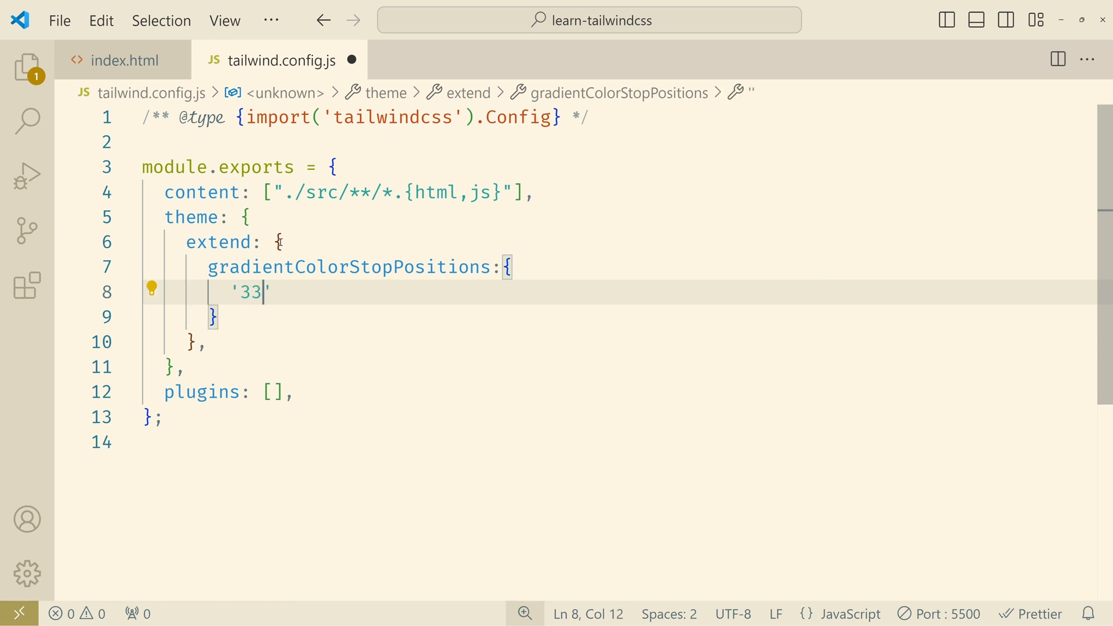
pyautogui.write('%')
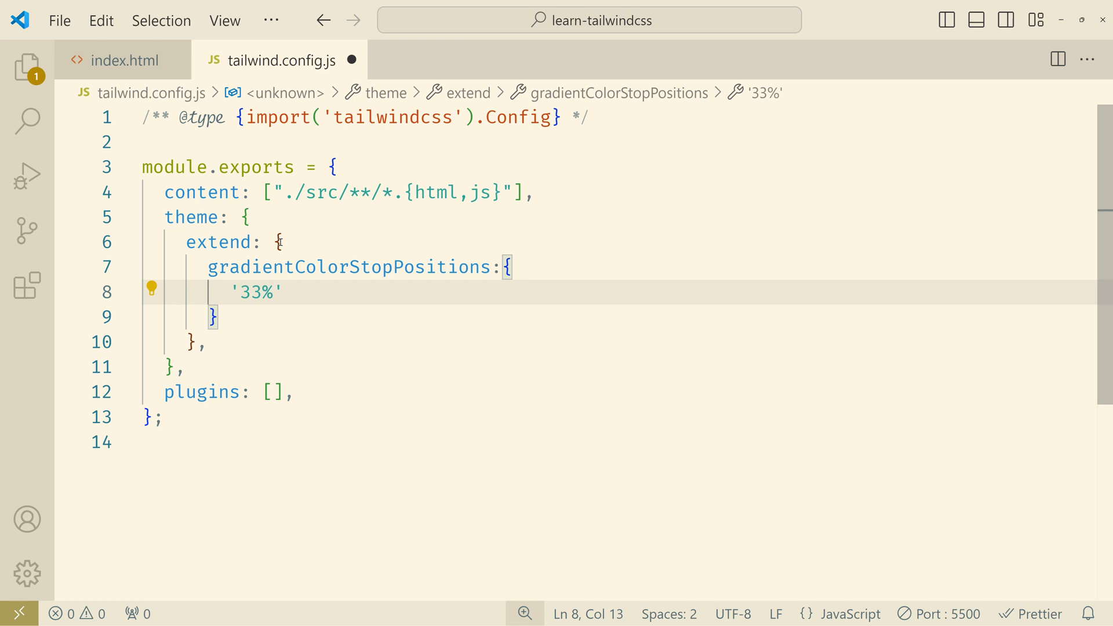
pyautogui.write(": '")
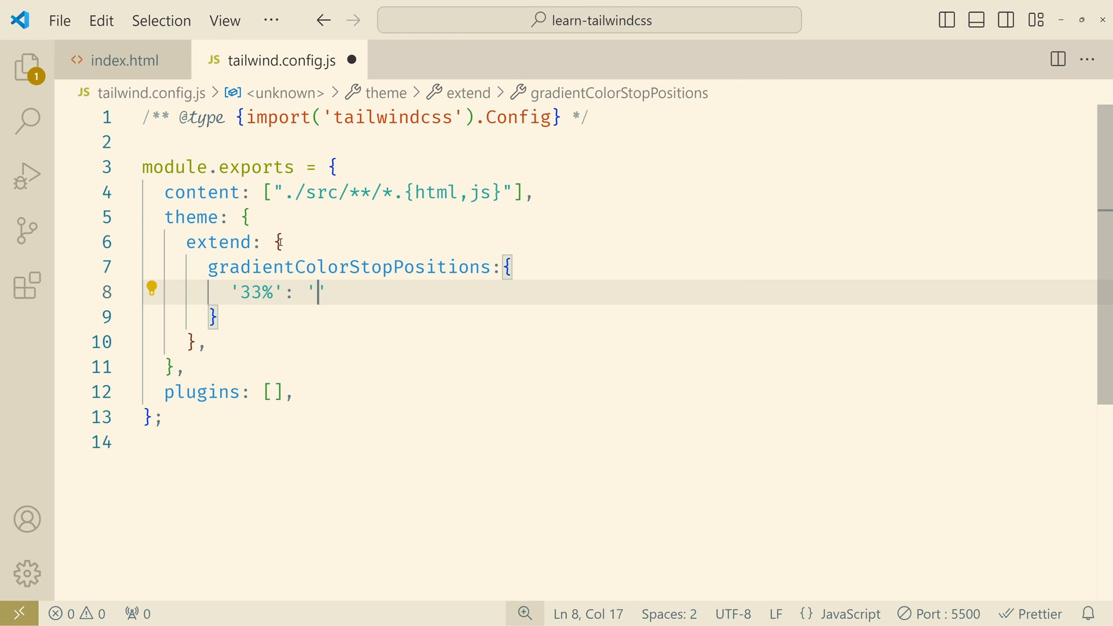
pyautogui.write('33%')
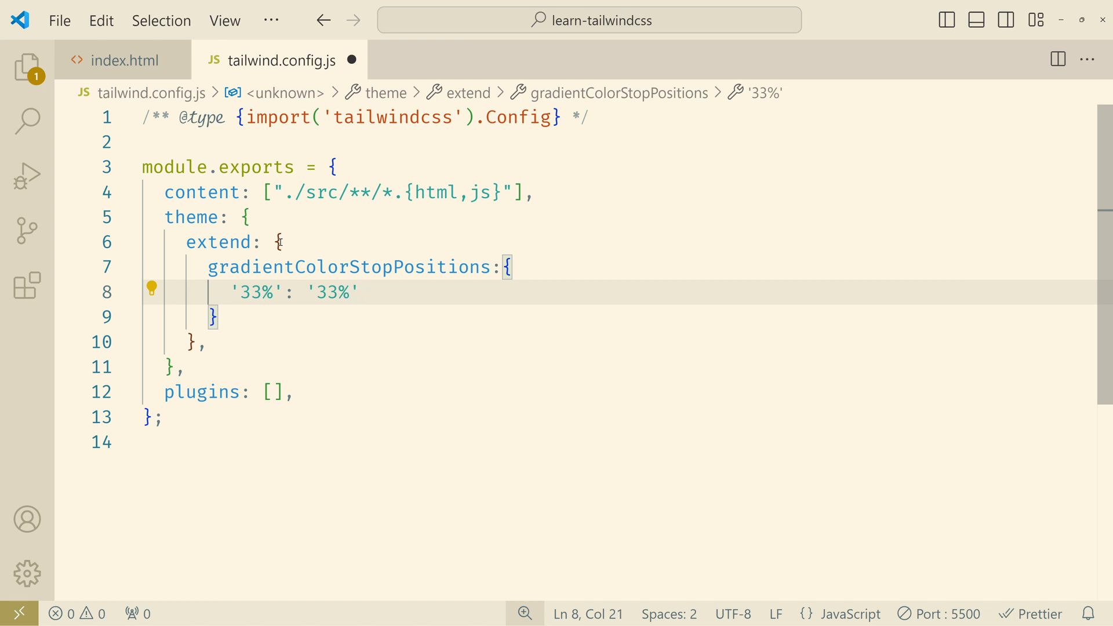
pyautogui.press('Enter')
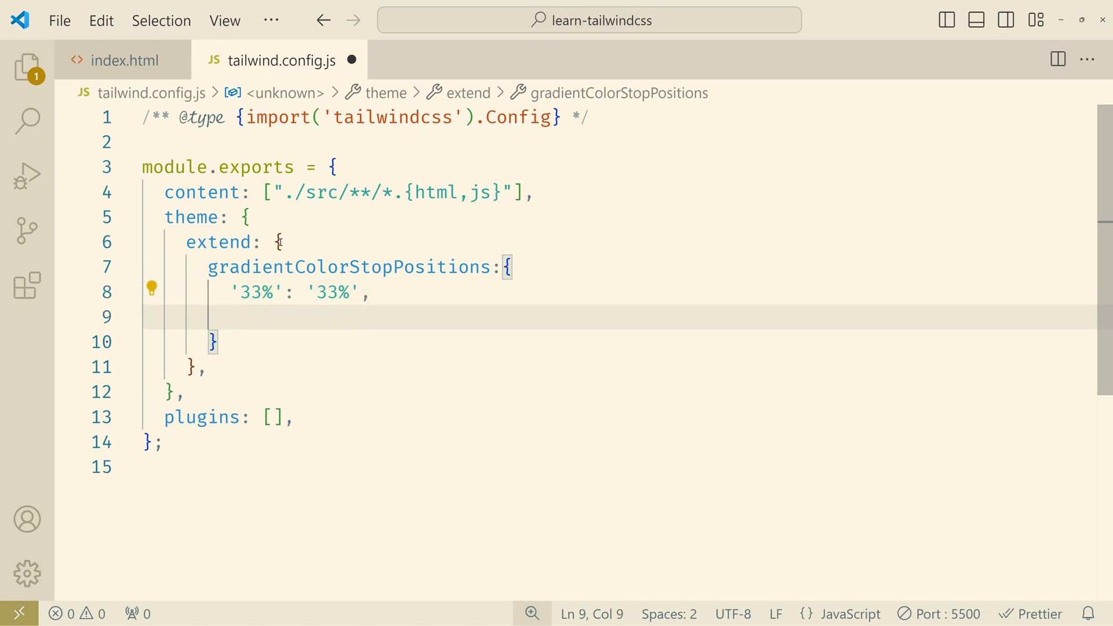
pyautogui.write("'66'")
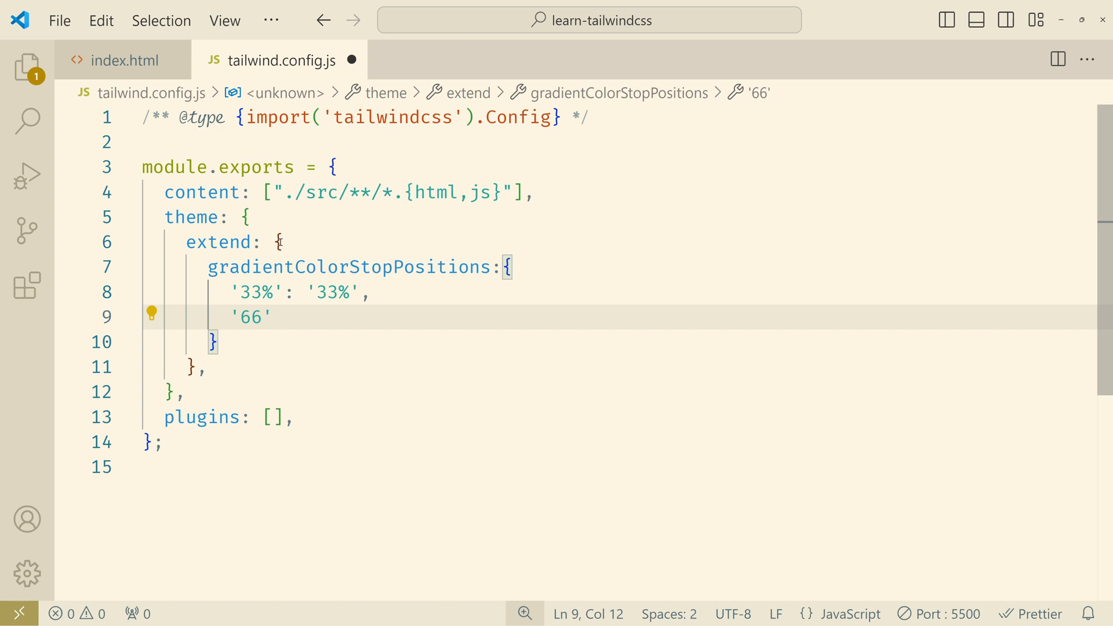
pyautogui.write('%')
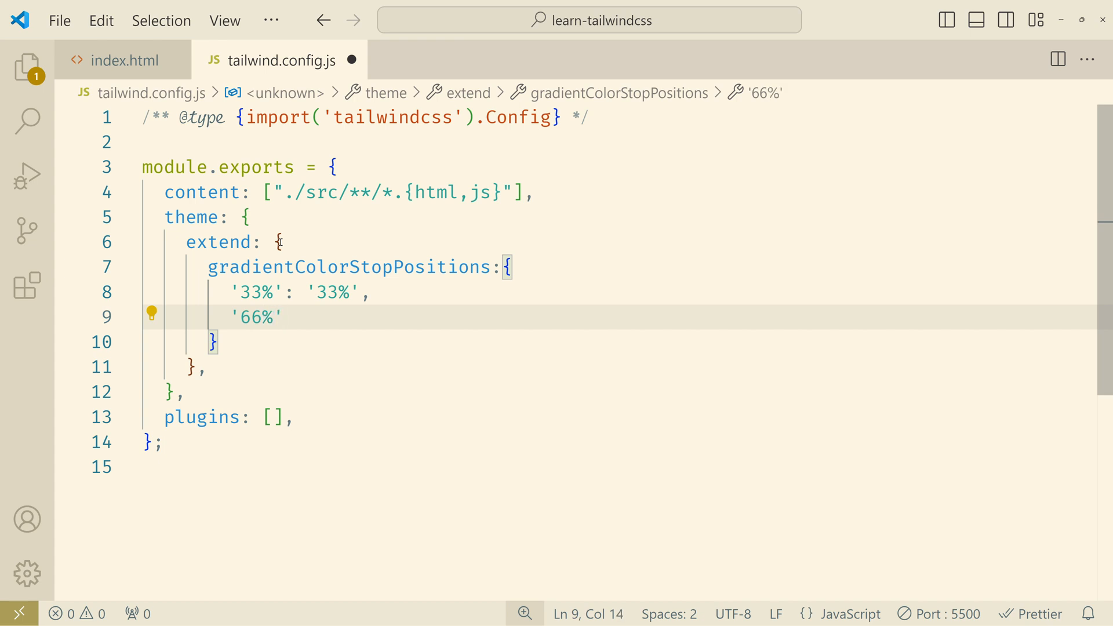
pyautogui.write(':')
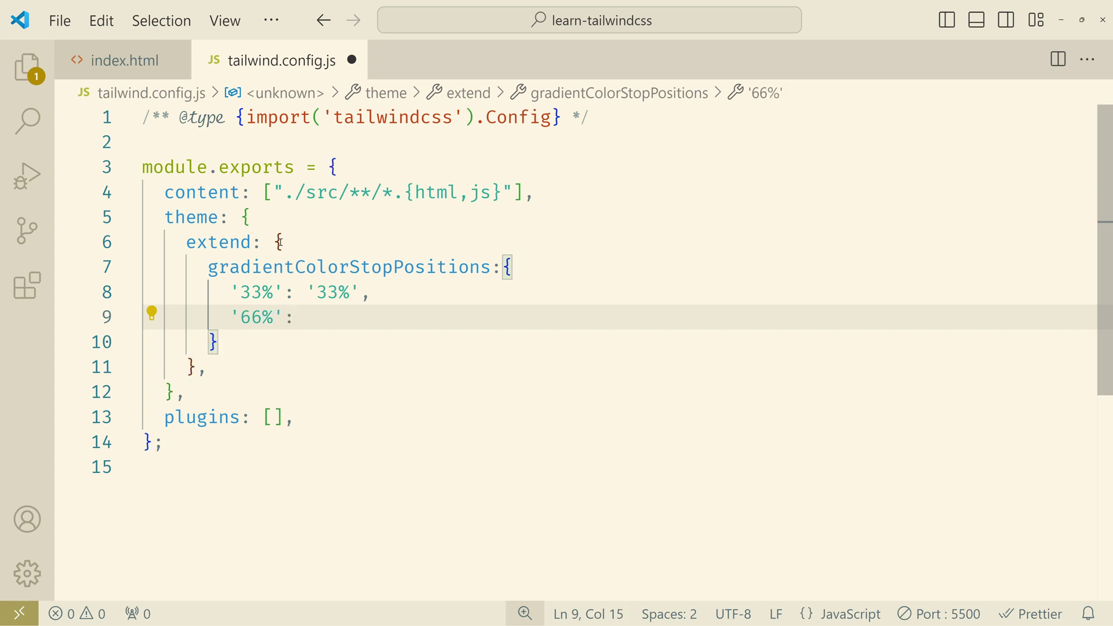
pyautogui.write("'66'")
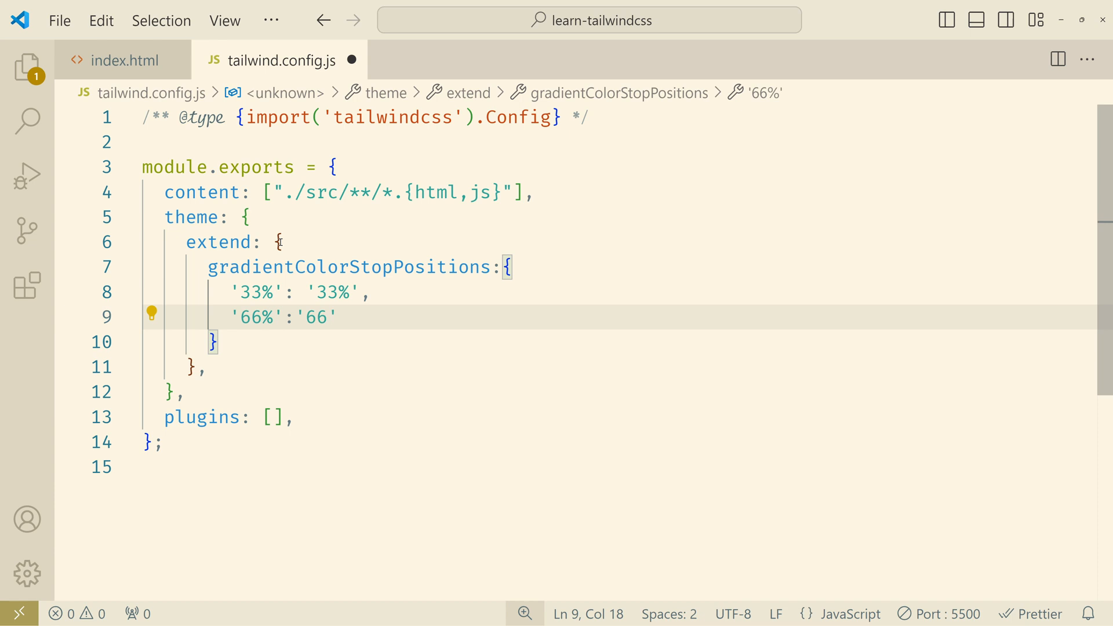
pyautogui.write("%'")
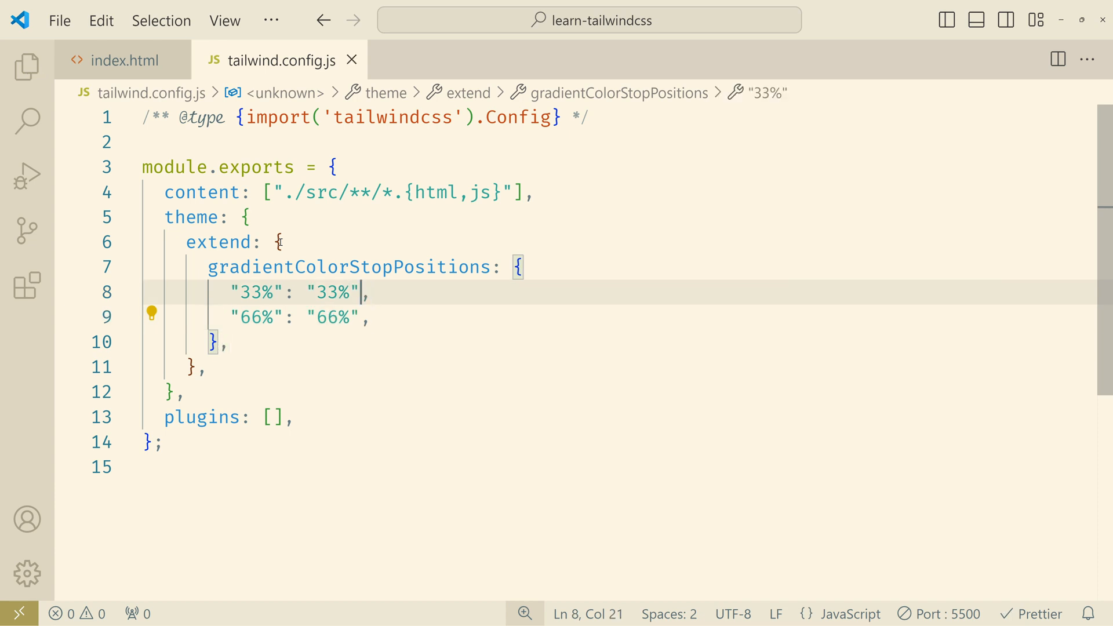
# Rename the first key to one-third, then set it back to 33%.
pyautogui.doubleClick(257, 292)
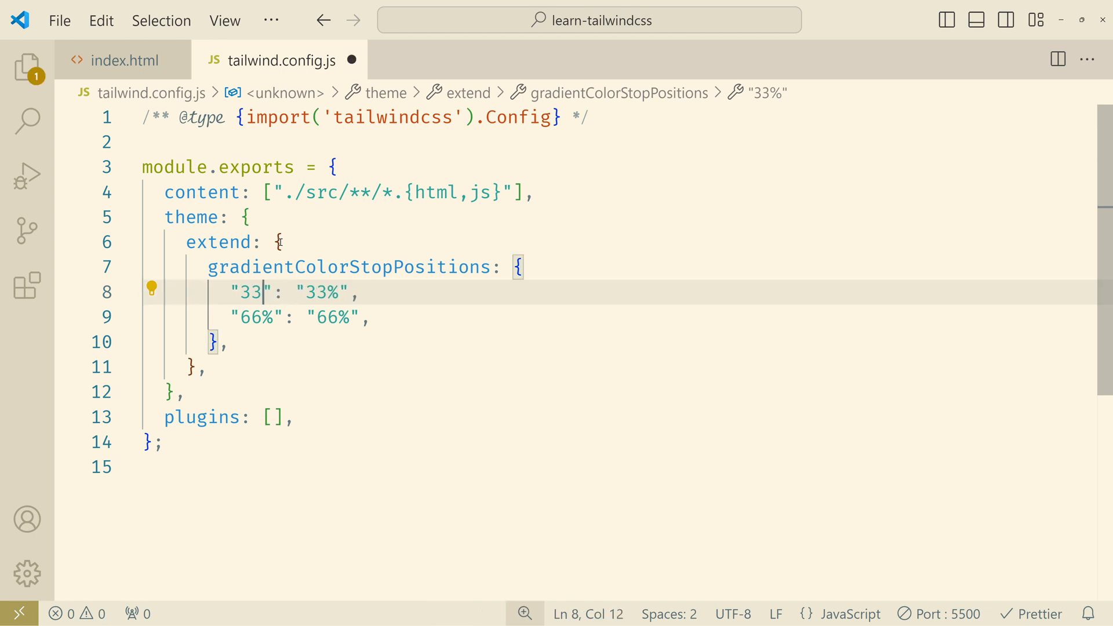
pyautogui.write('on')
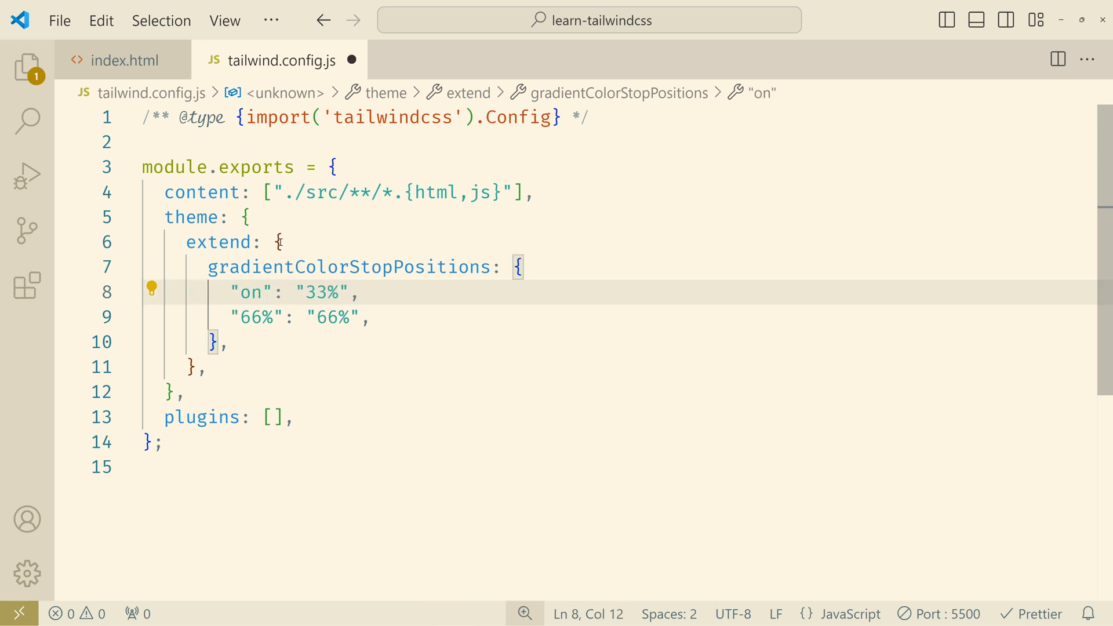
pyautogui.write('one-third')
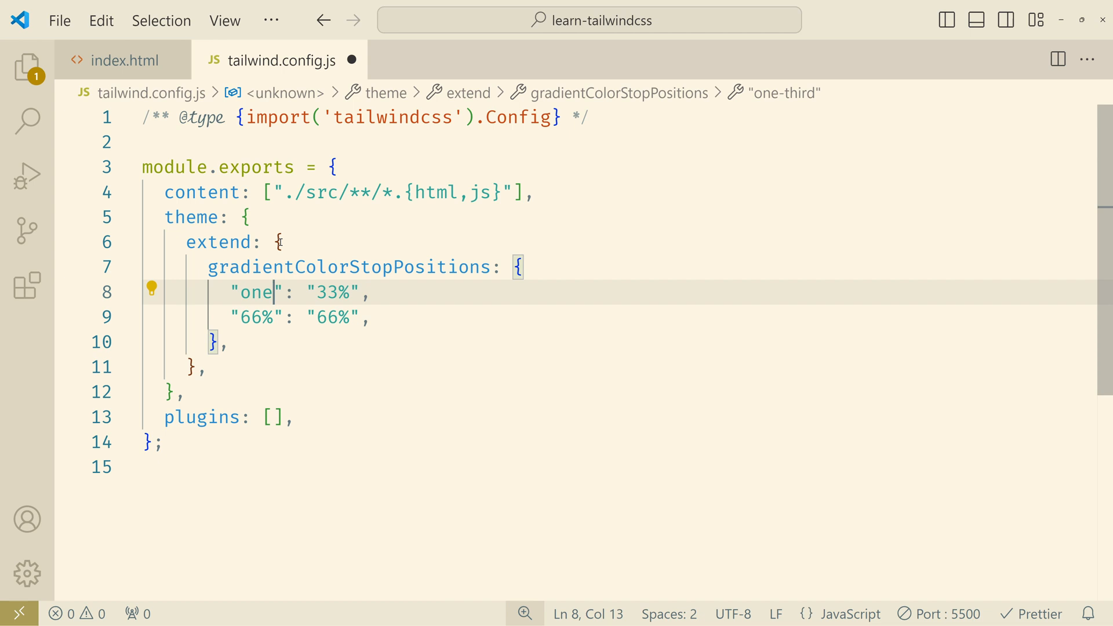
pyautogui.write('33')
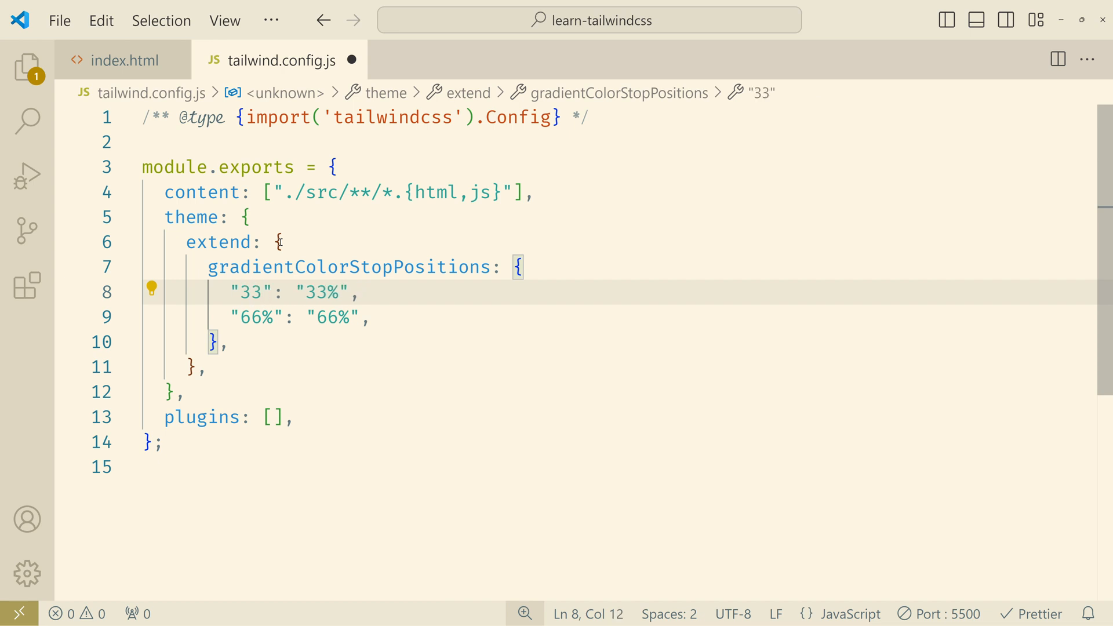
pyautogui.write('%')
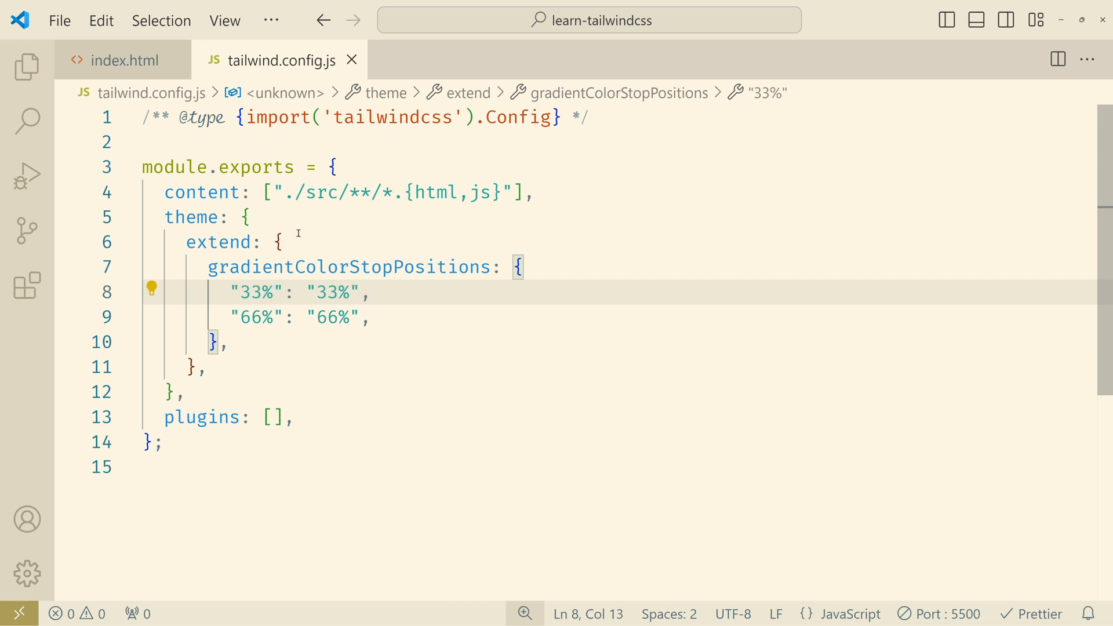
# In index.html set the body gradient's rose start to the custom from-33% stop.
pyautogui.click(124, 60)
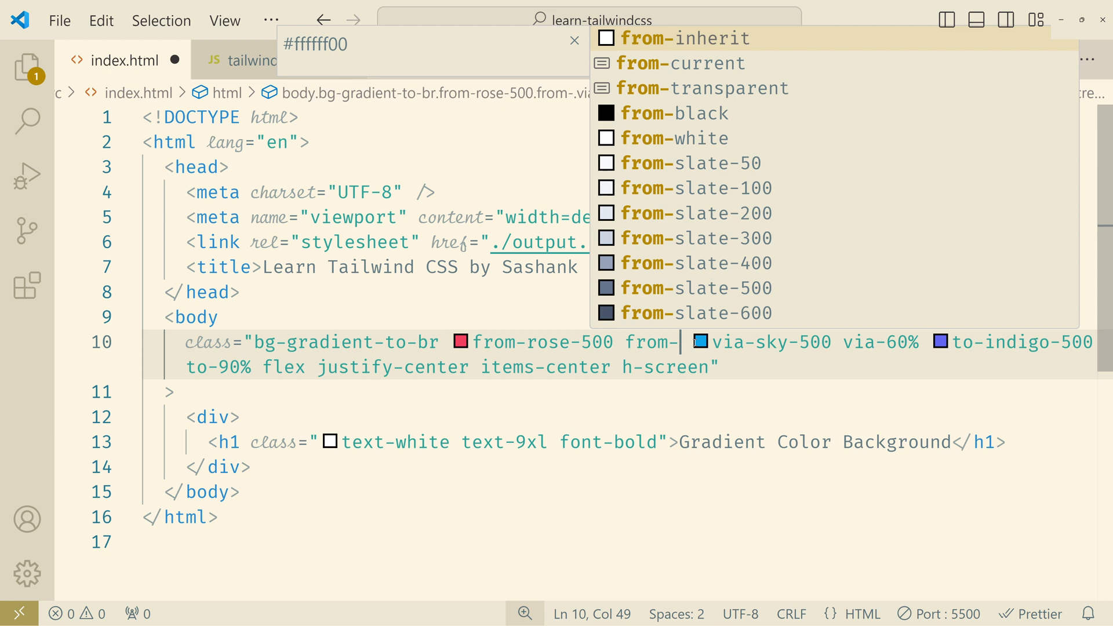
pyautogui.write('3')
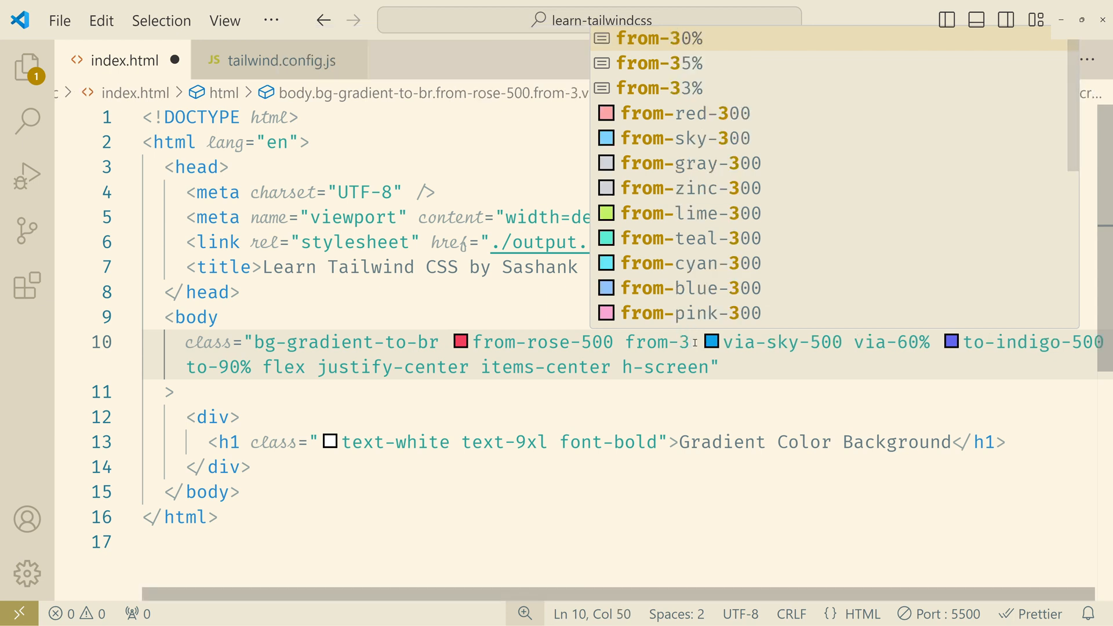
pyautogui.moveTo(706, 51)
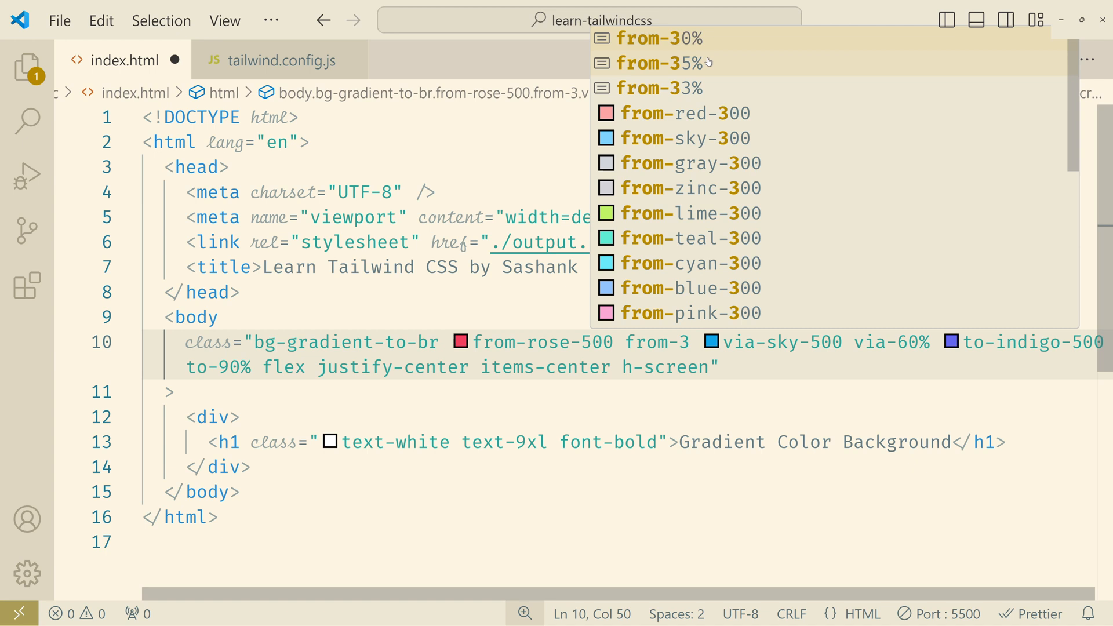
pyautogui.moveTo(723, 89)
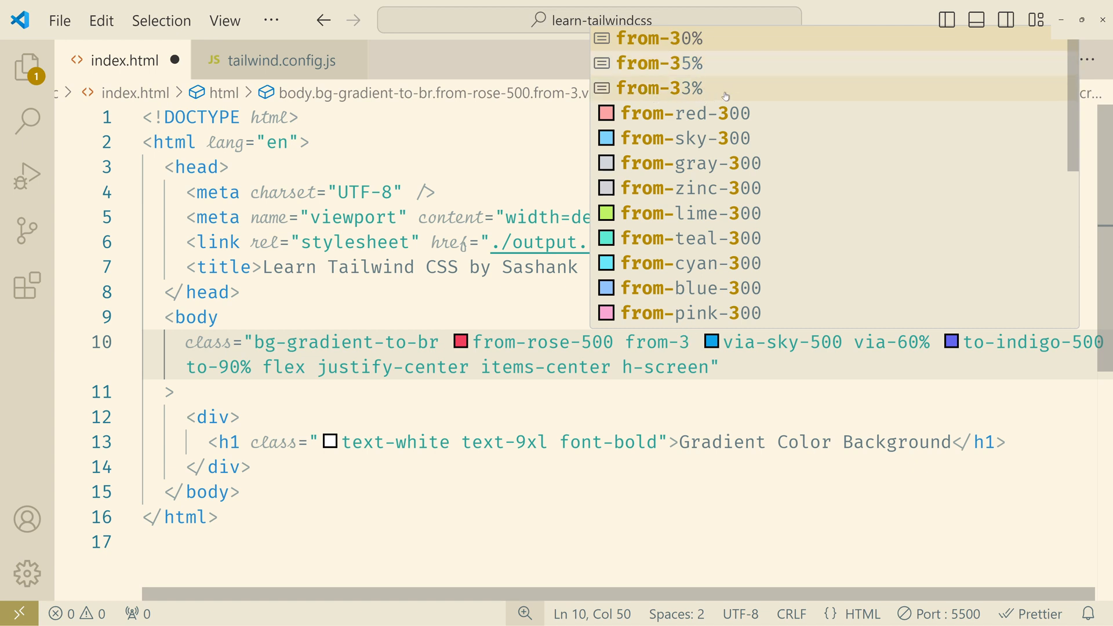
pyautogui.click(660, 87)
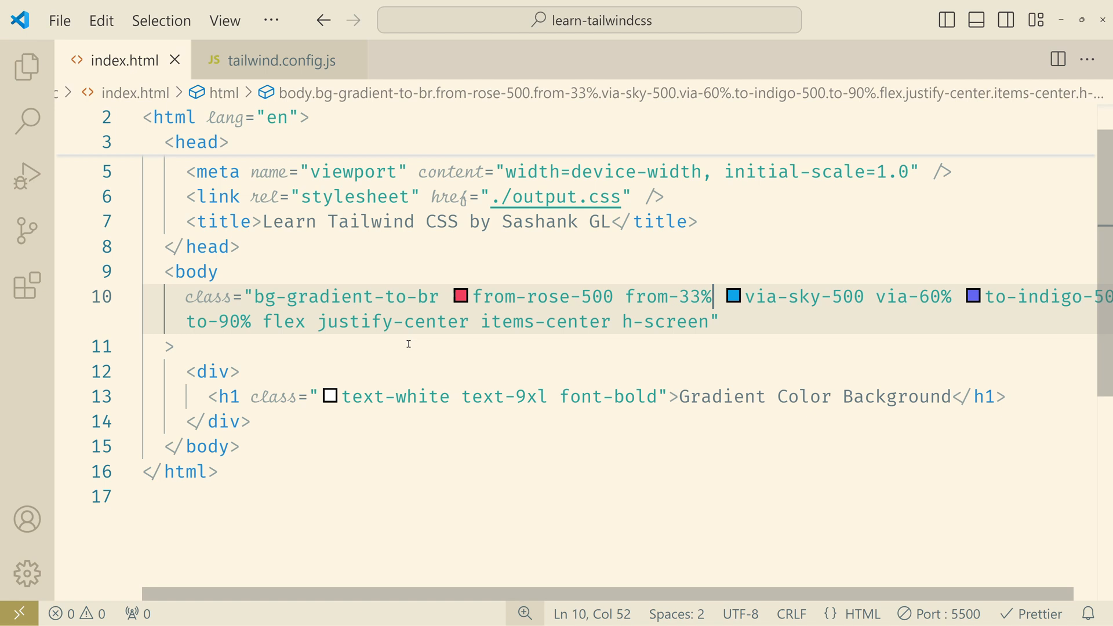
# Add a Subscribe button with padding (py-, px-6) and large rounded corners.
pyautogui.scroll(-3)
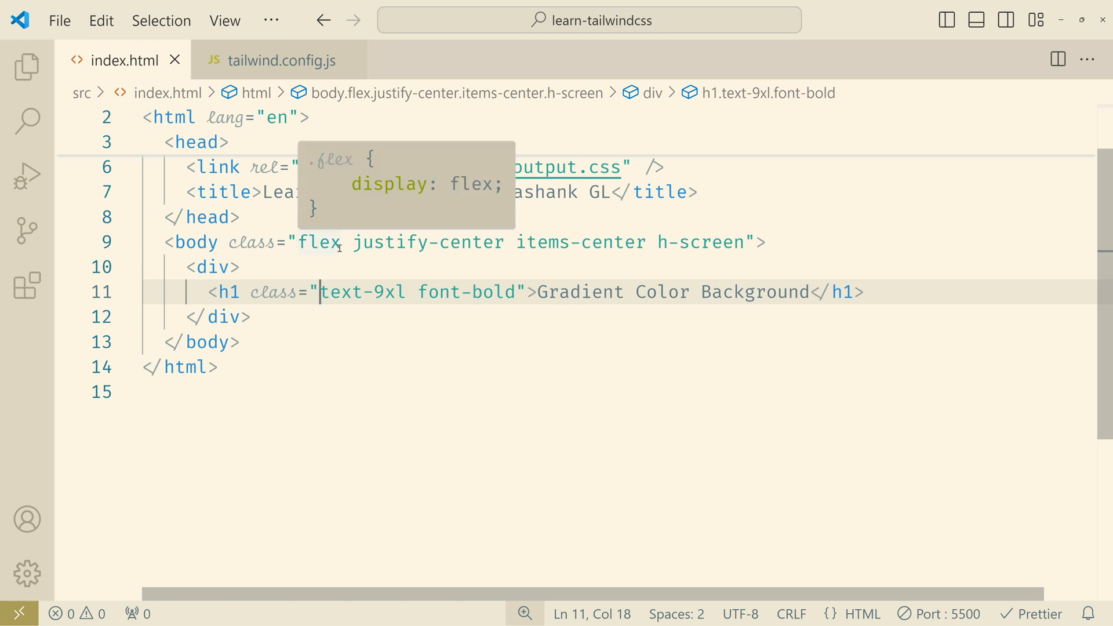
pyautogui.write('flex-col')
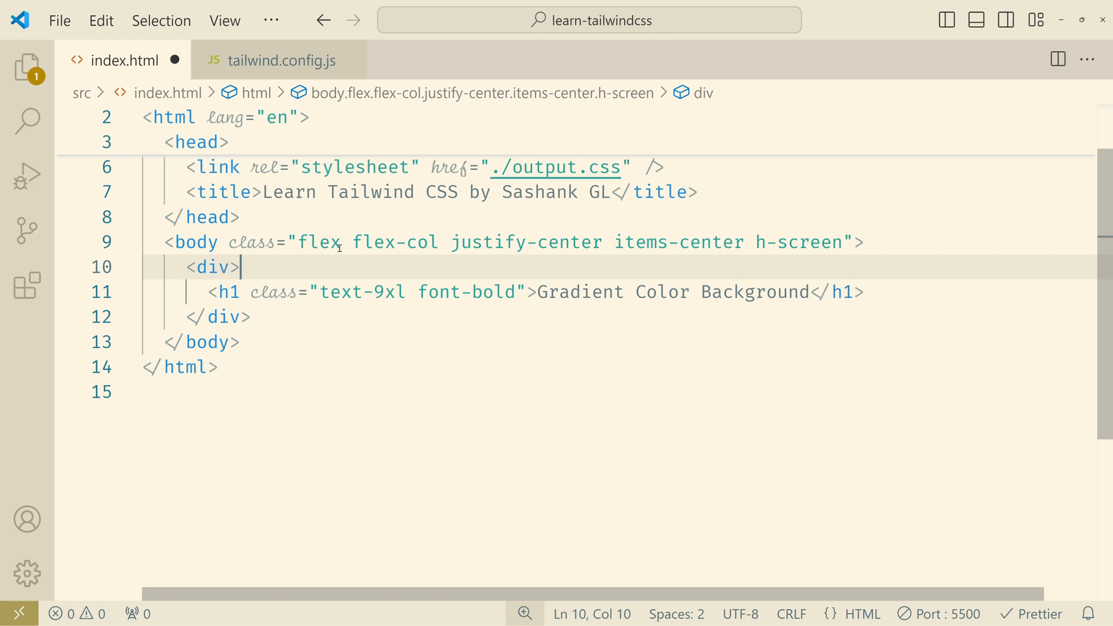
pyautogui.press('enter')
pyautogui.write('<button></button>')
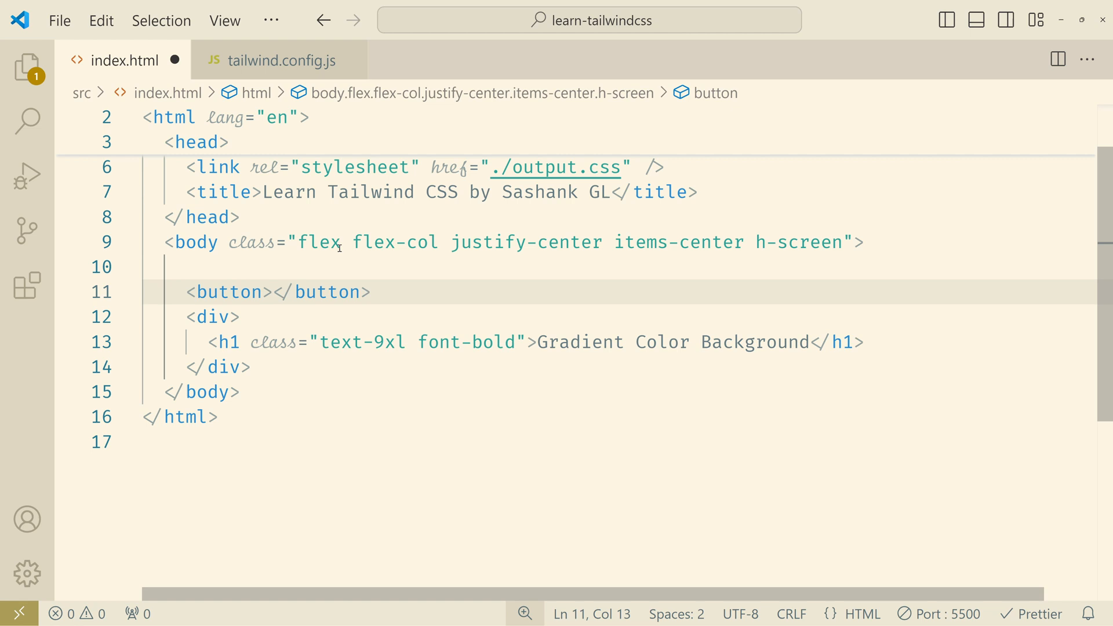
pyautogui.write('Subscribe')
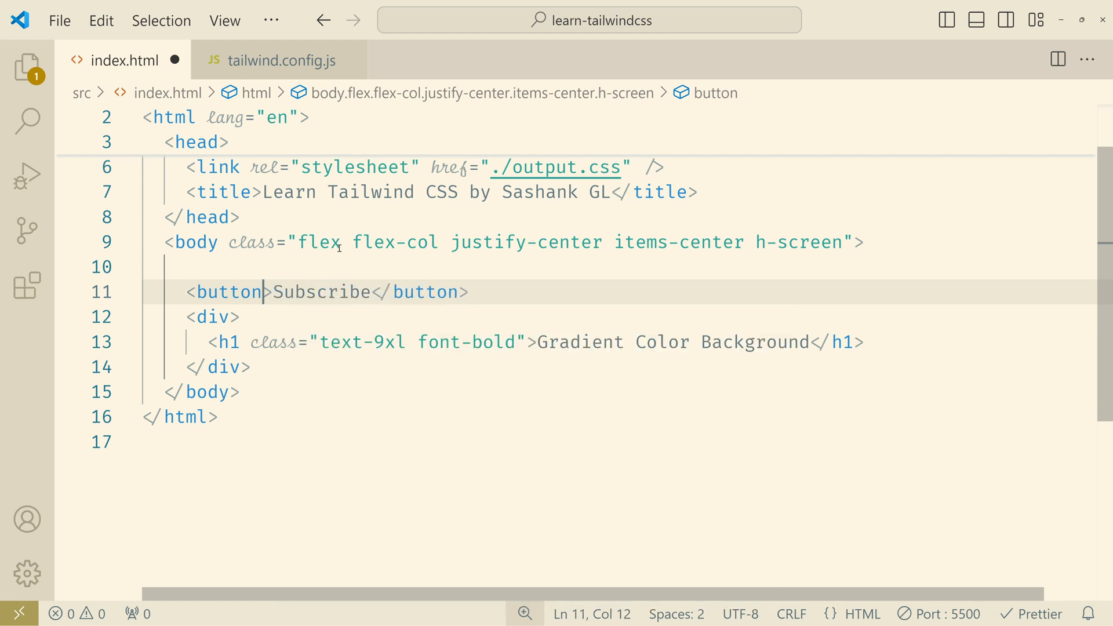
pyautogui.write('class=""')
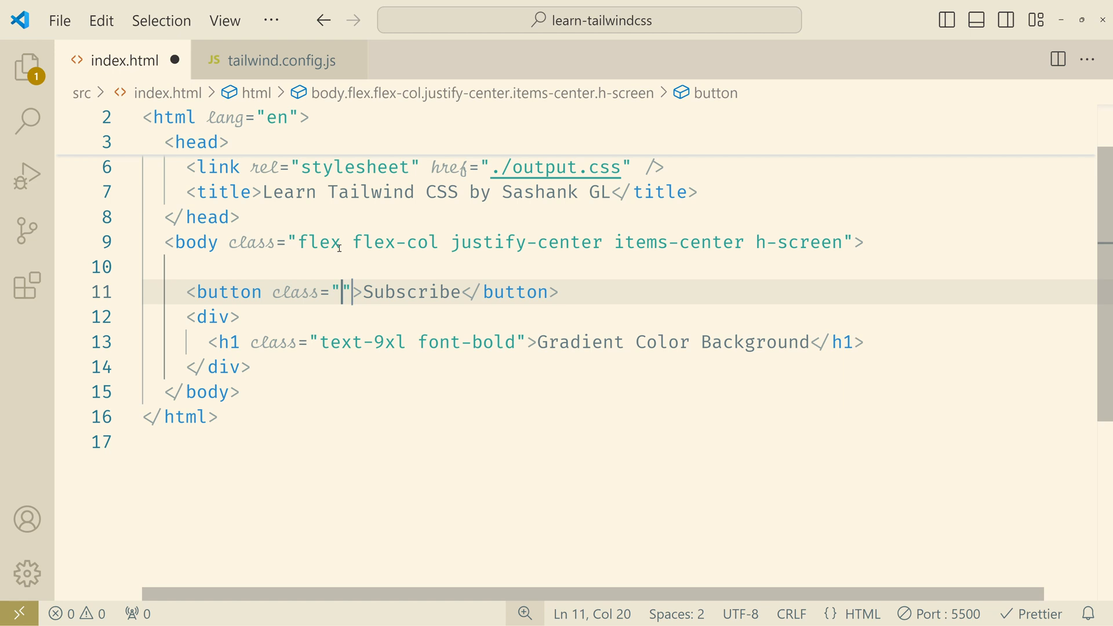
pyautogui.write('py-2 px')
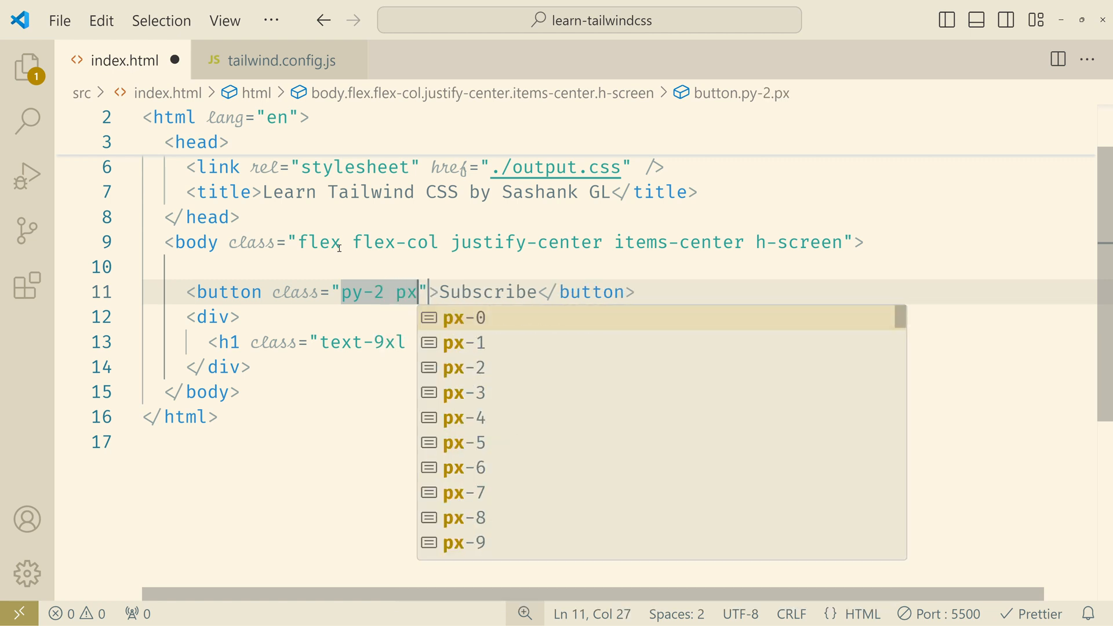
pyautogui.write('6')
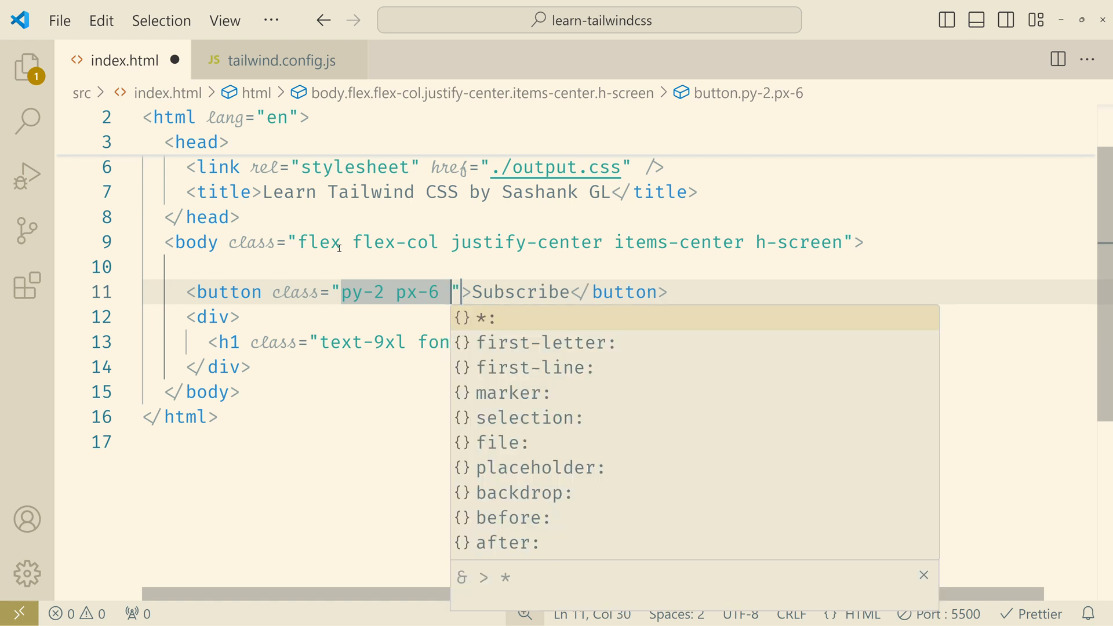
pyautogui.write('rounded')
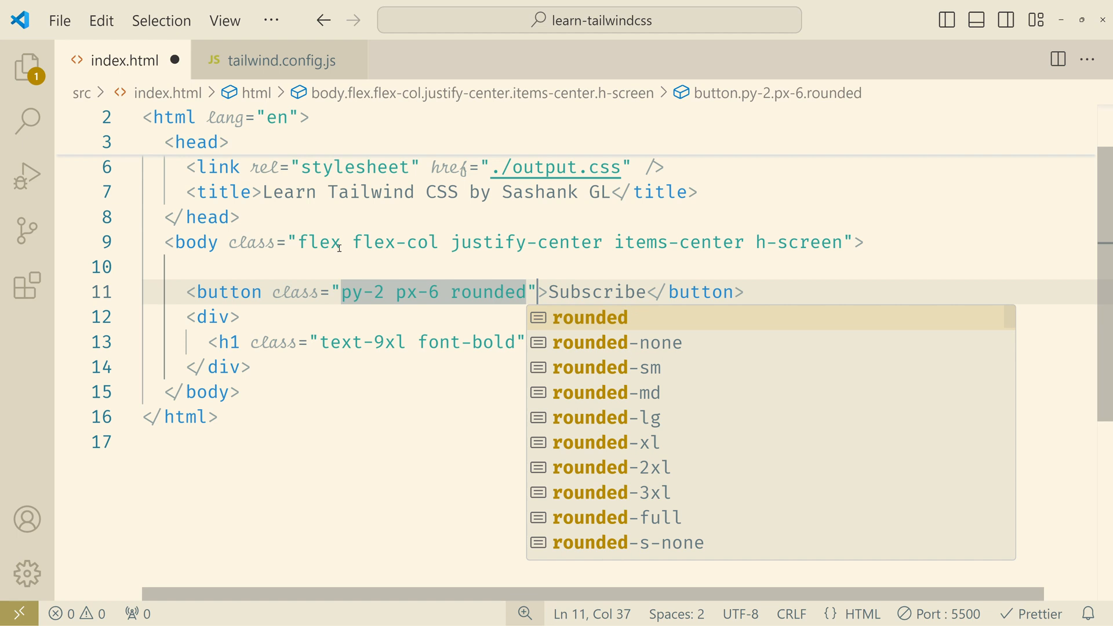
pyautogui.click(605, 417)
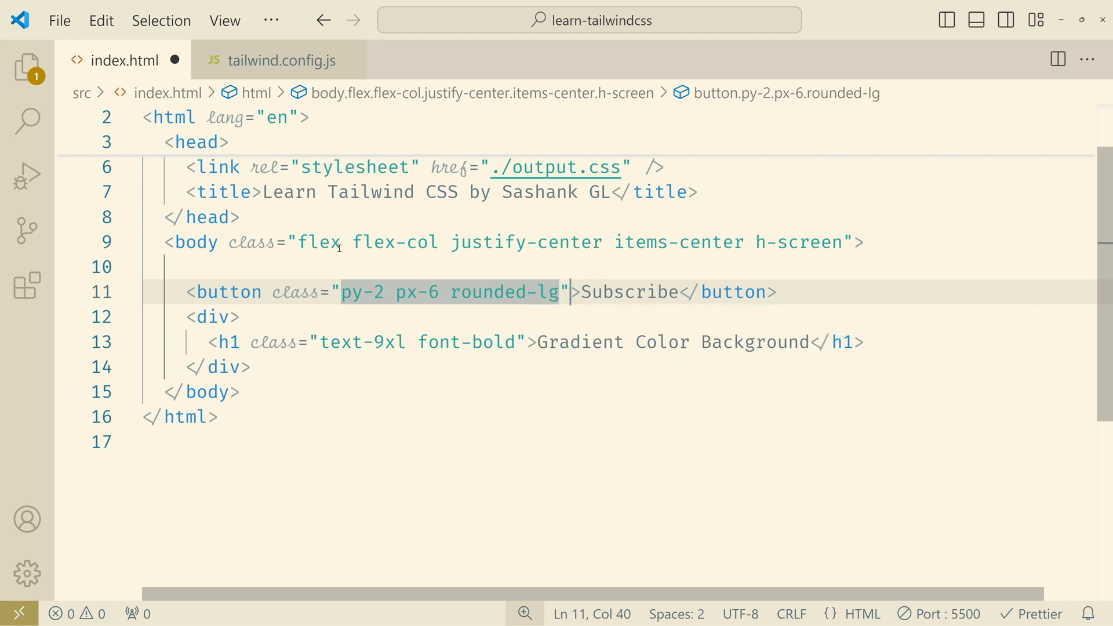
# Give the button a bg-gradient-to-r from-pink-500 to-sky-500 background.
pyautogui.write('bg')
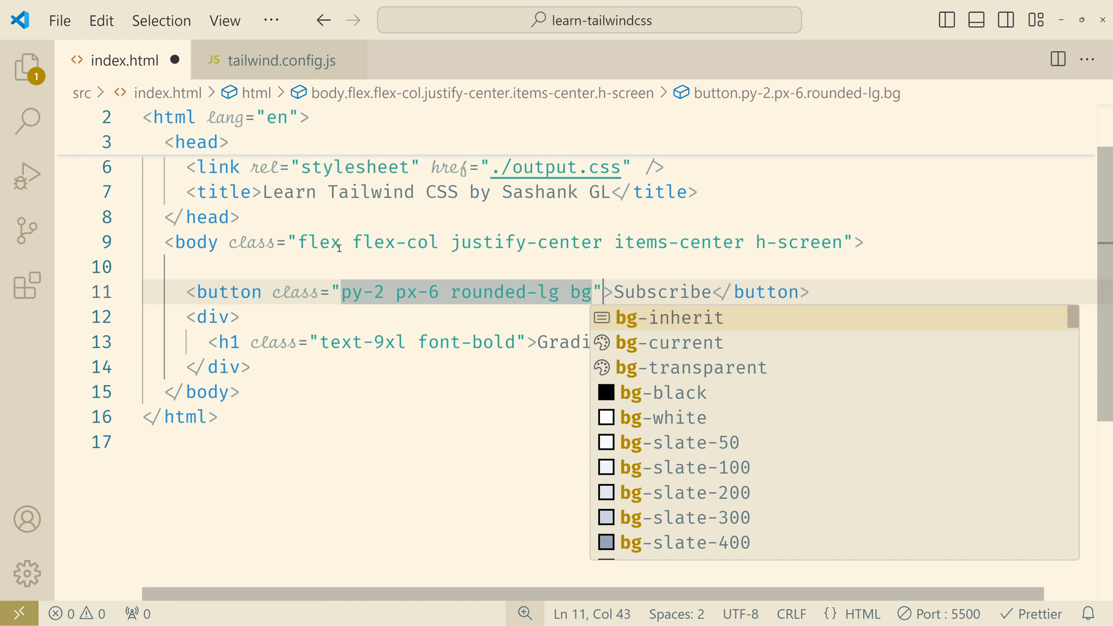
pyautogui.write('gradient-to-r')
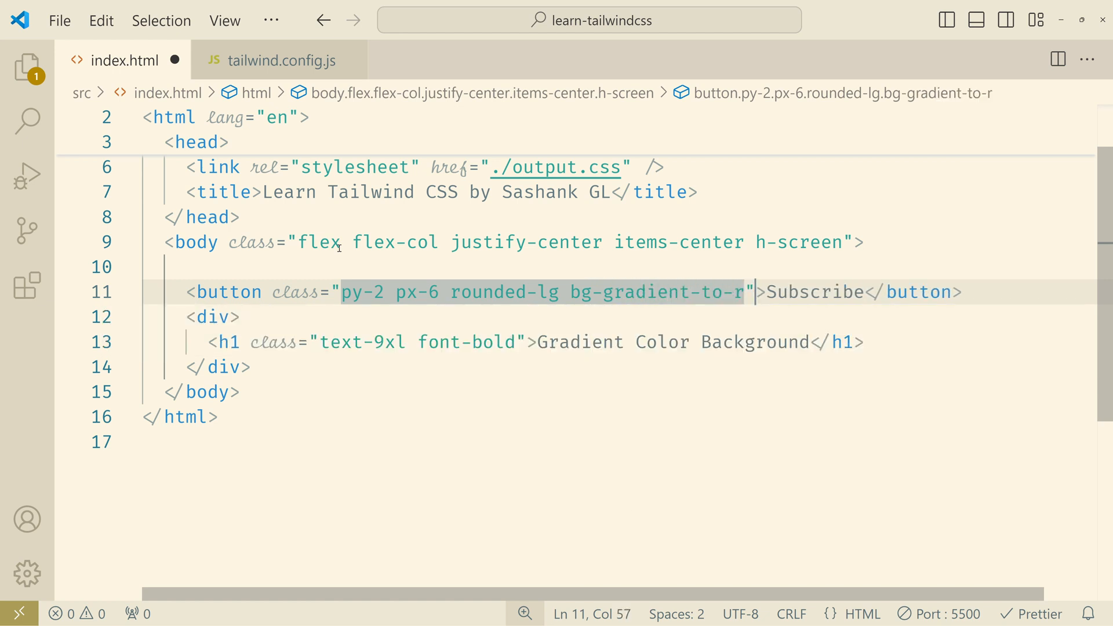
pyautogui.write('b')
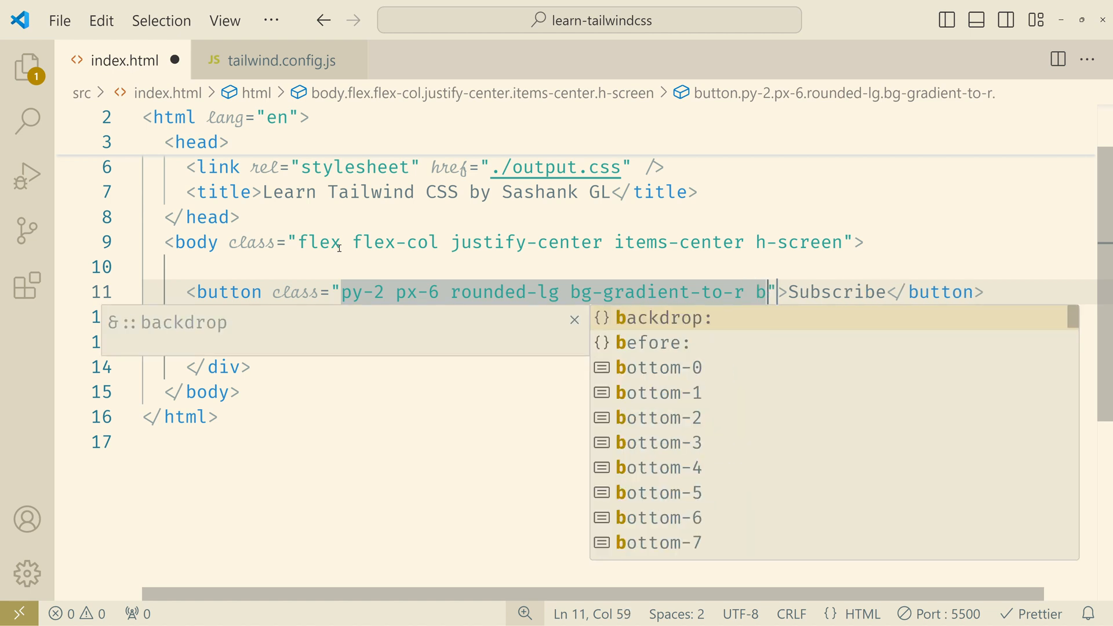
pyautogui.write('g')
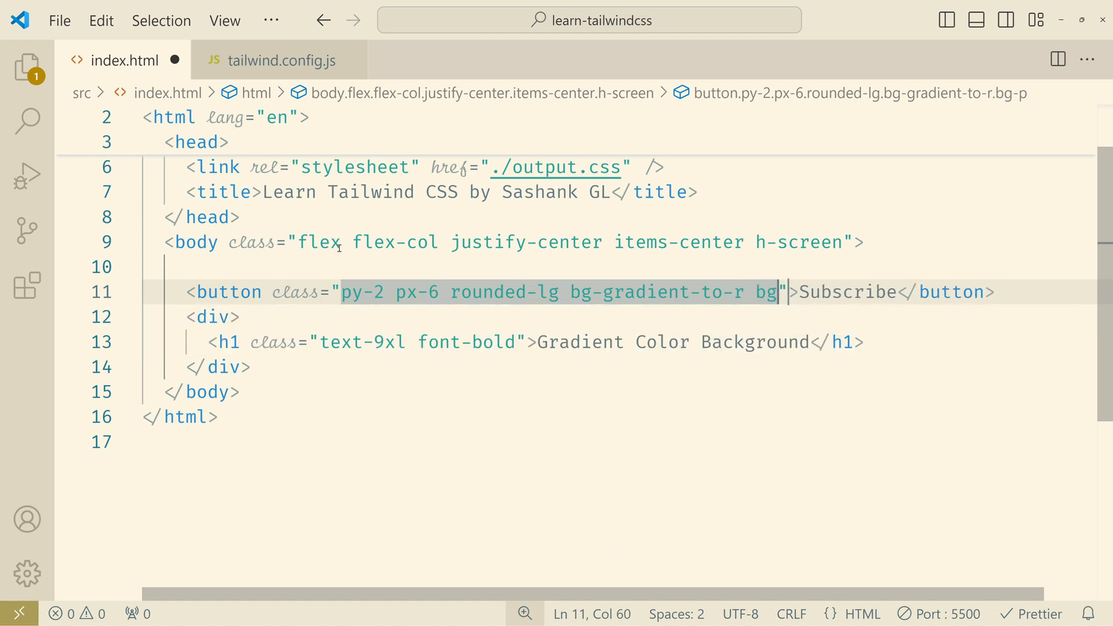
pyautogui.write('fr')
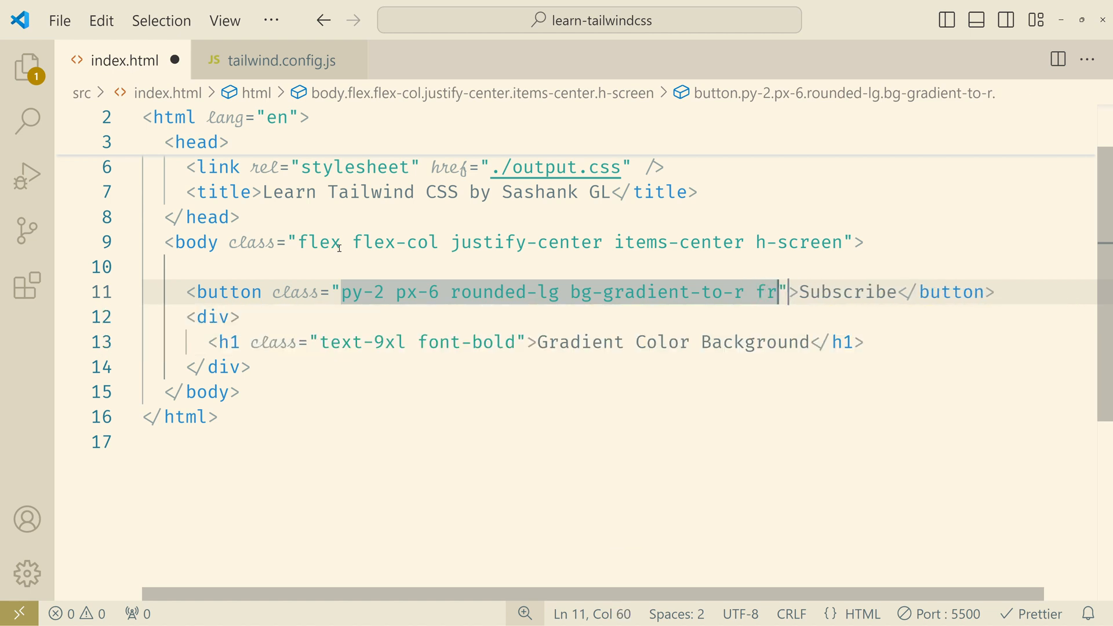
pyautogui.write('from-pink-500 t')
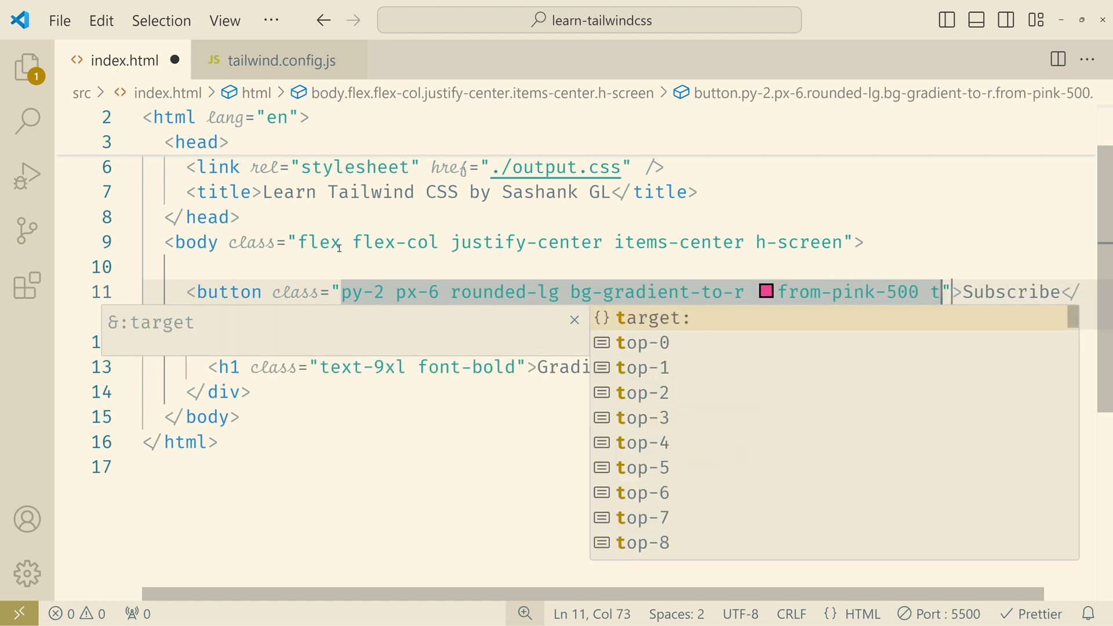
pyautogui.write('o-in')
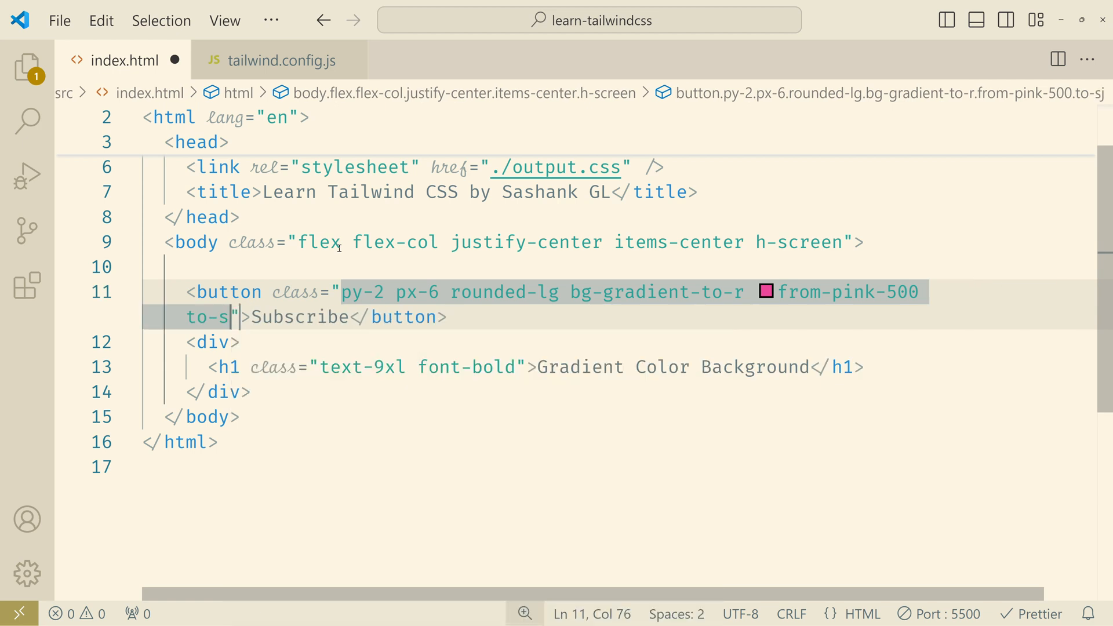
pyautogui.write('ky-500')
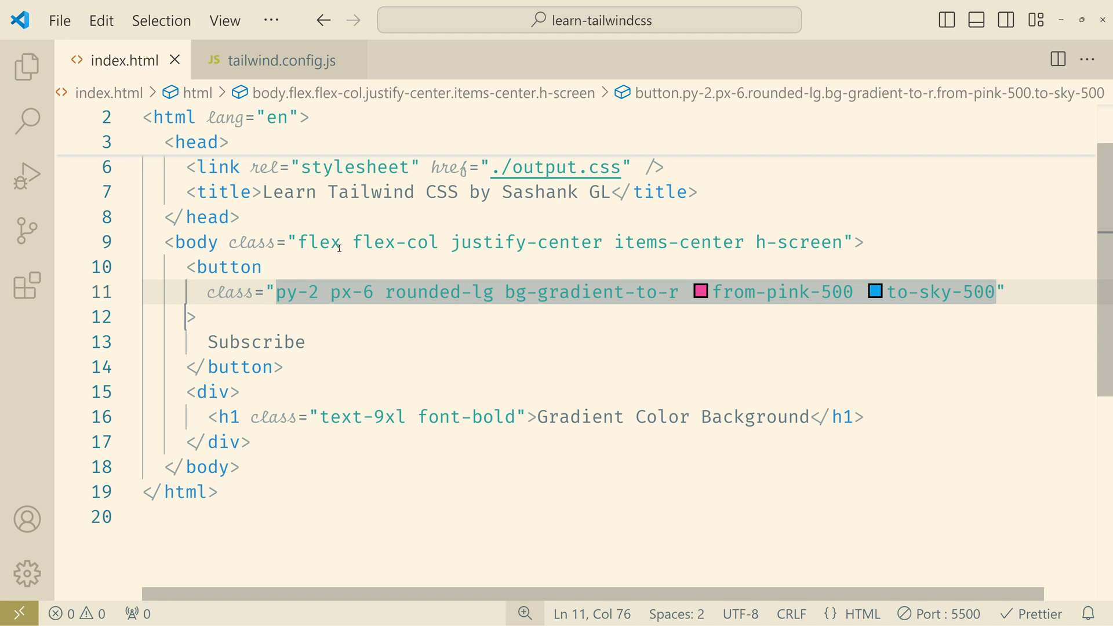
pyautogui.click(238, 392)
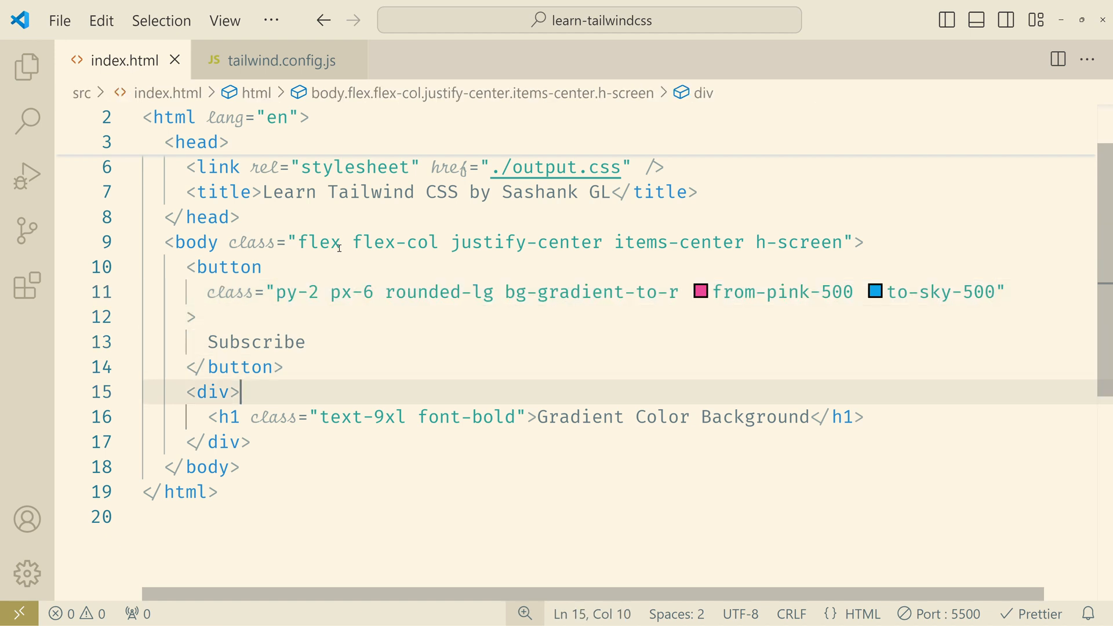
# Append mb-8, text-white, font-bold and text-2xl to the button's classes.
pyautogui.click(993, 292)
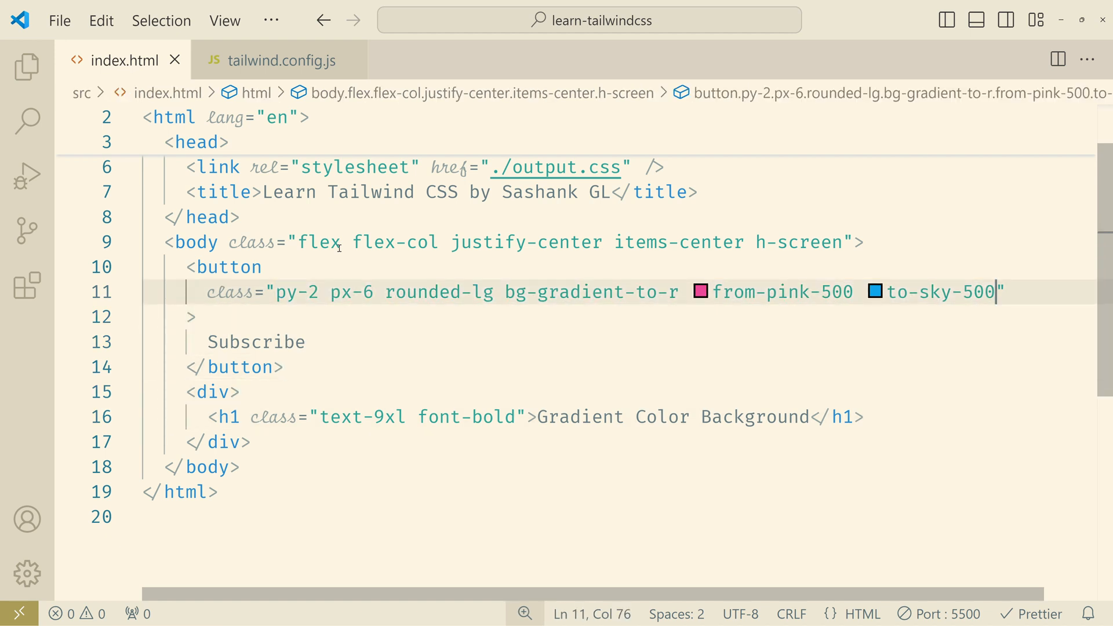
pyautogui.write('mb-8')
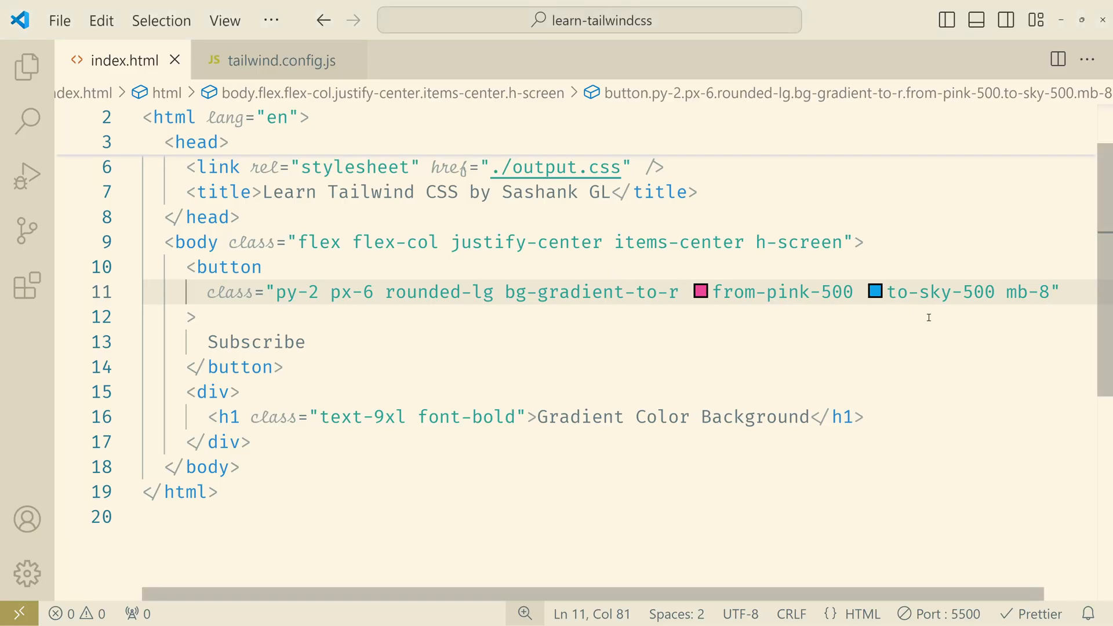
pyautogui.write('text-w')
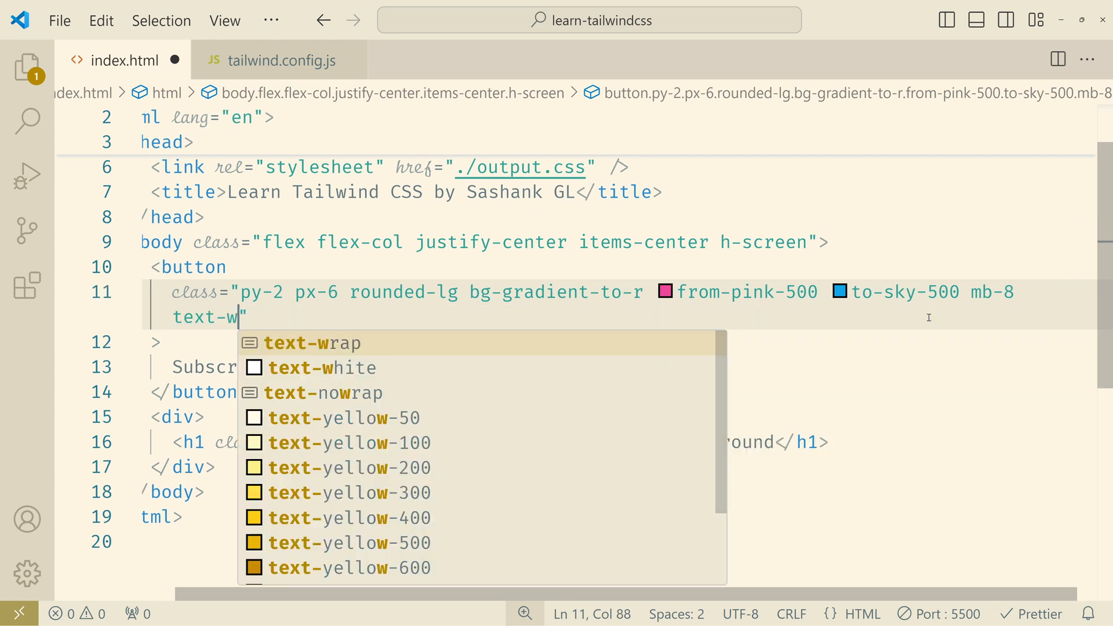
pyautogui.click(321, 368)
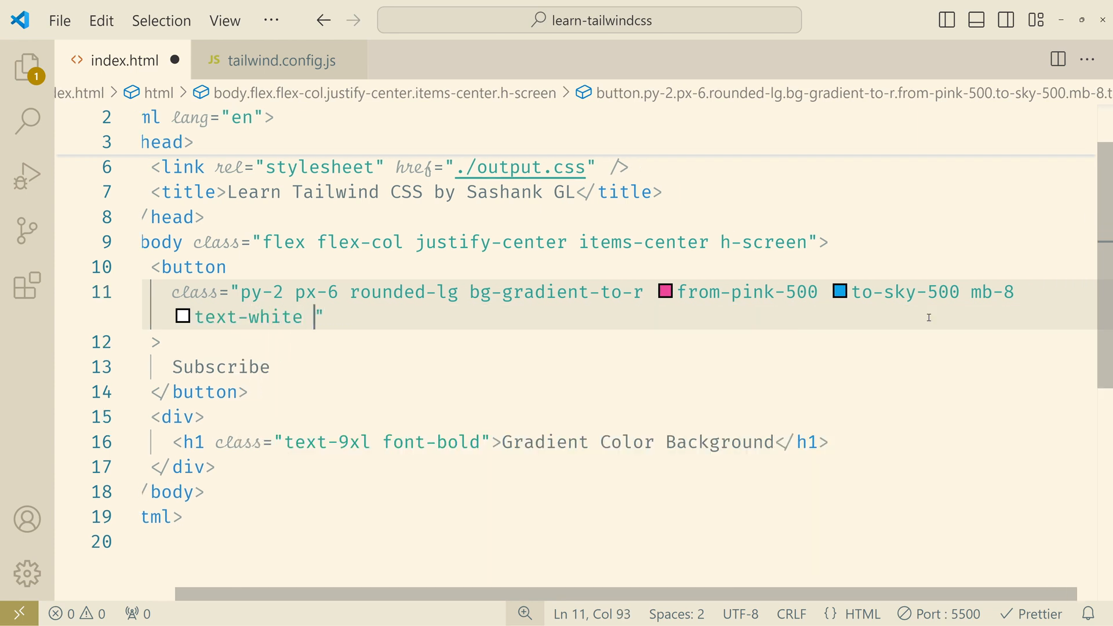
pyautogui.write('font-bold')
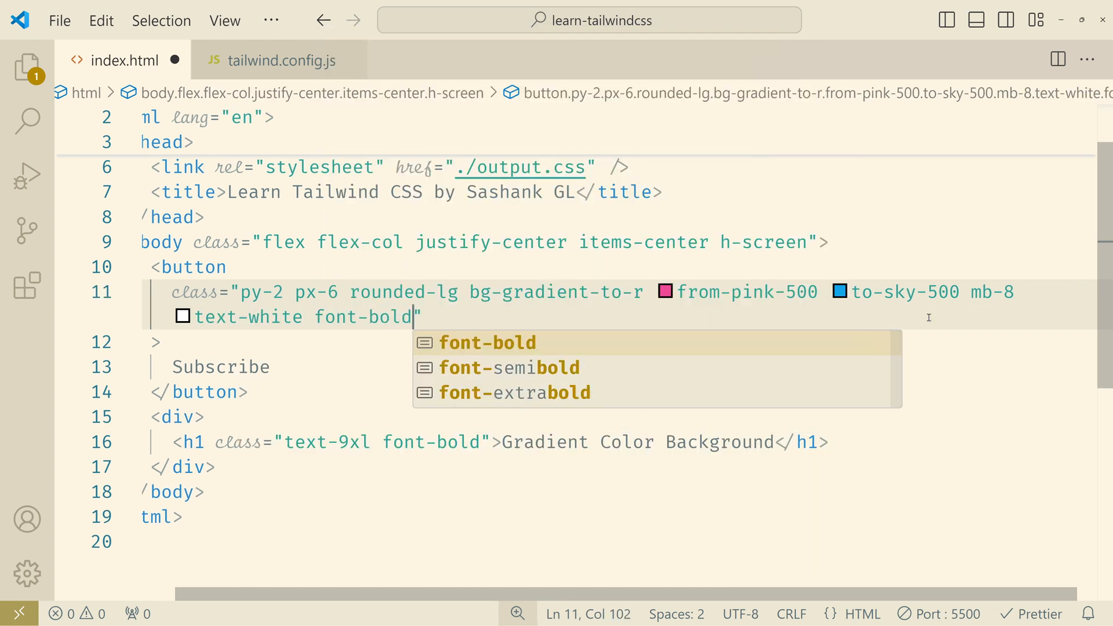
pyautogui.write('text-2xl')
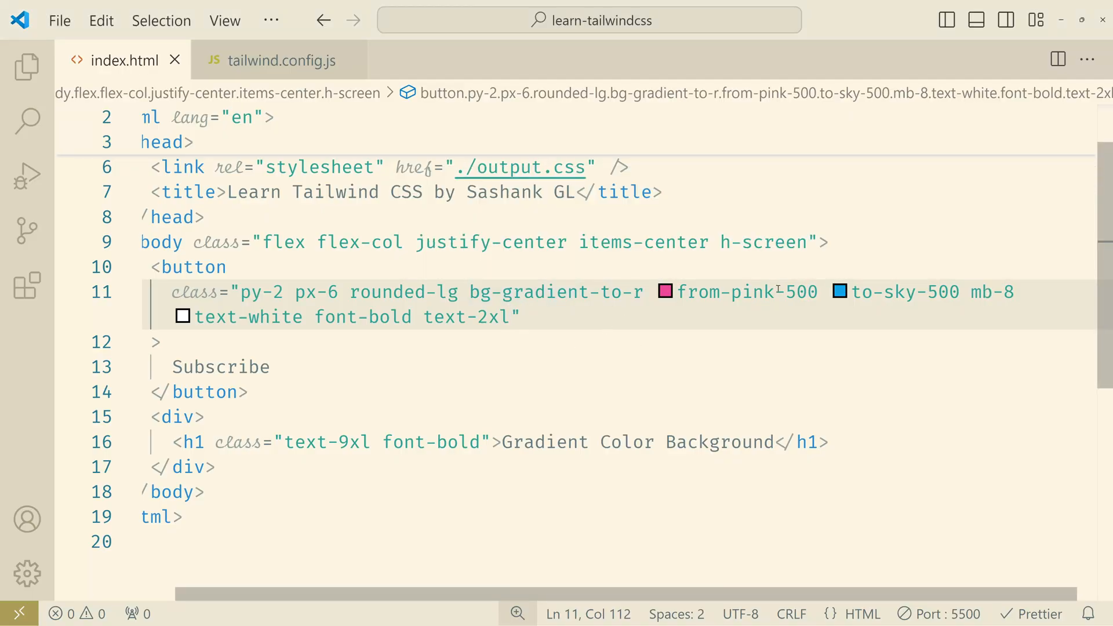
# Add hover:from-green-500 and hover:to-yellow-500 to the button's gradient classes.
pyautogui.click(816, 292)
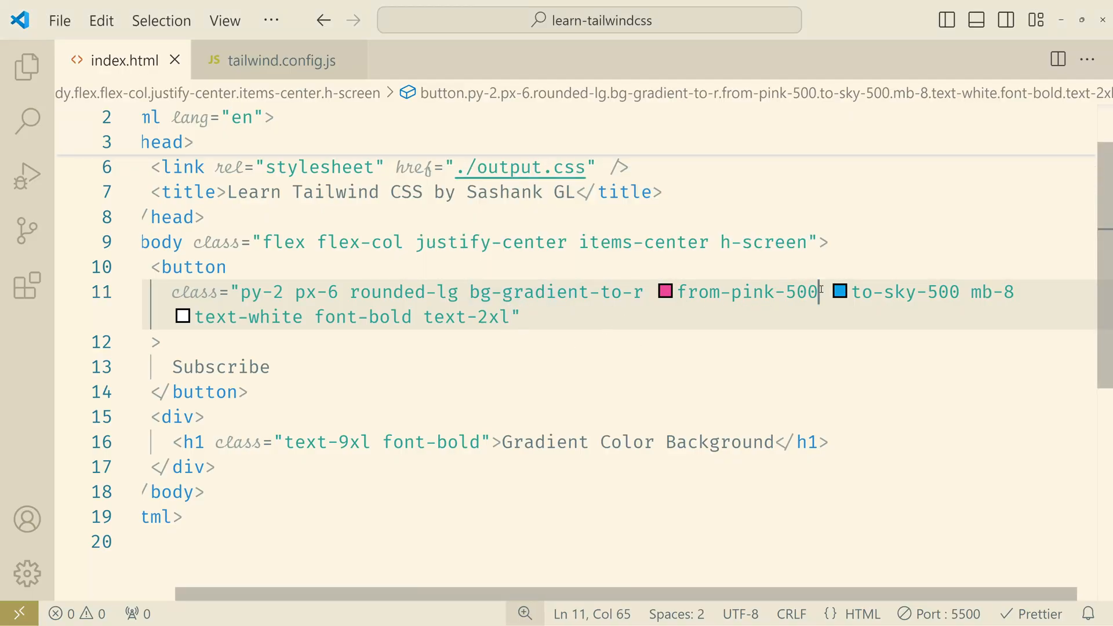
pyautogui.write('hover:')
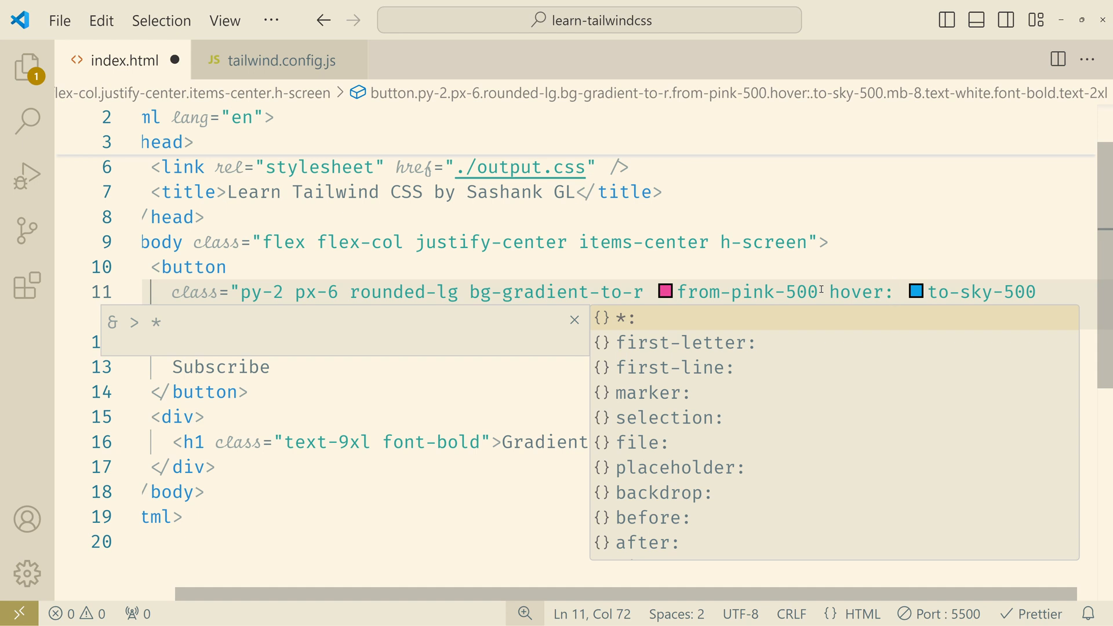
pyautogui.write('from-g')
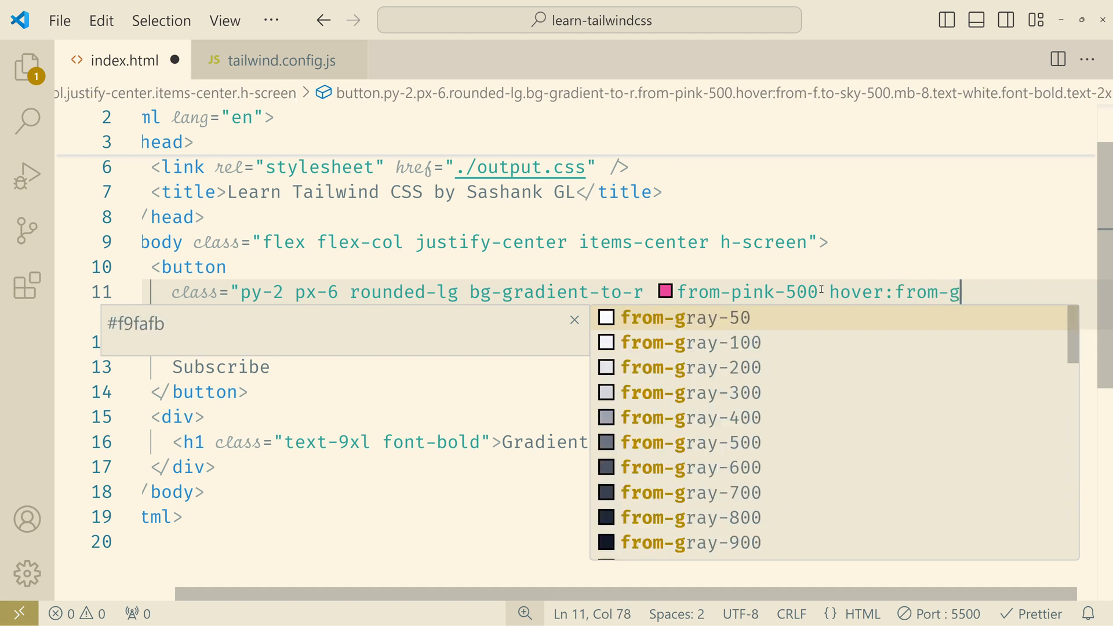
pyautogui.write('reen-500 to-sky-500 mb-8 text-white font-bold text-2xl"')
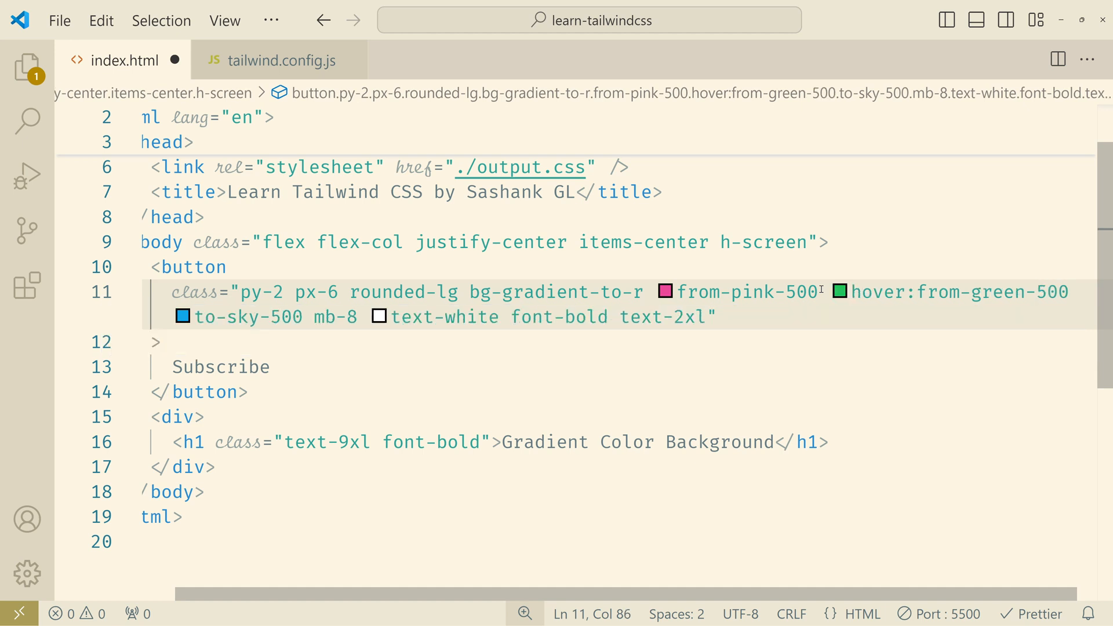
pyautogui.click(313, 316)
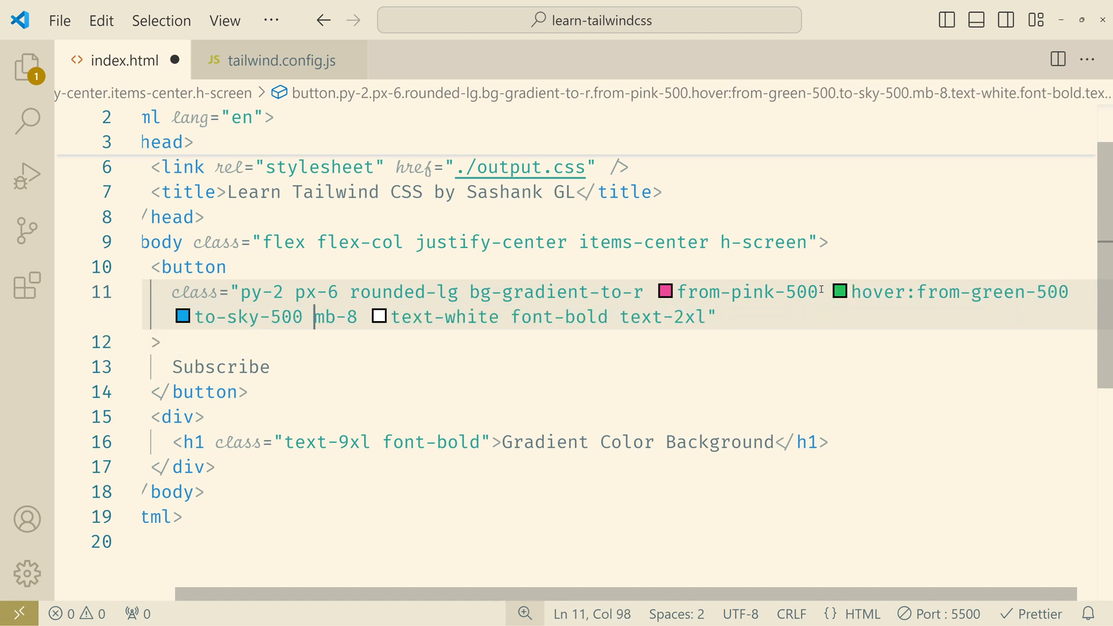
pyautogui.write('hover:to-yel')
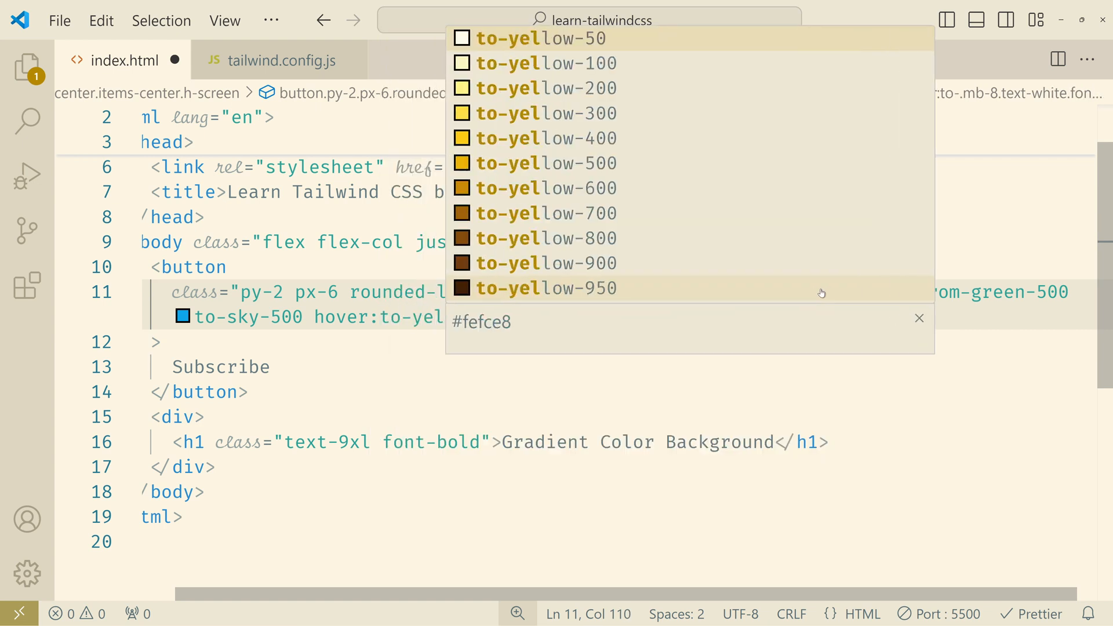
pyautogui.click(545, 162)
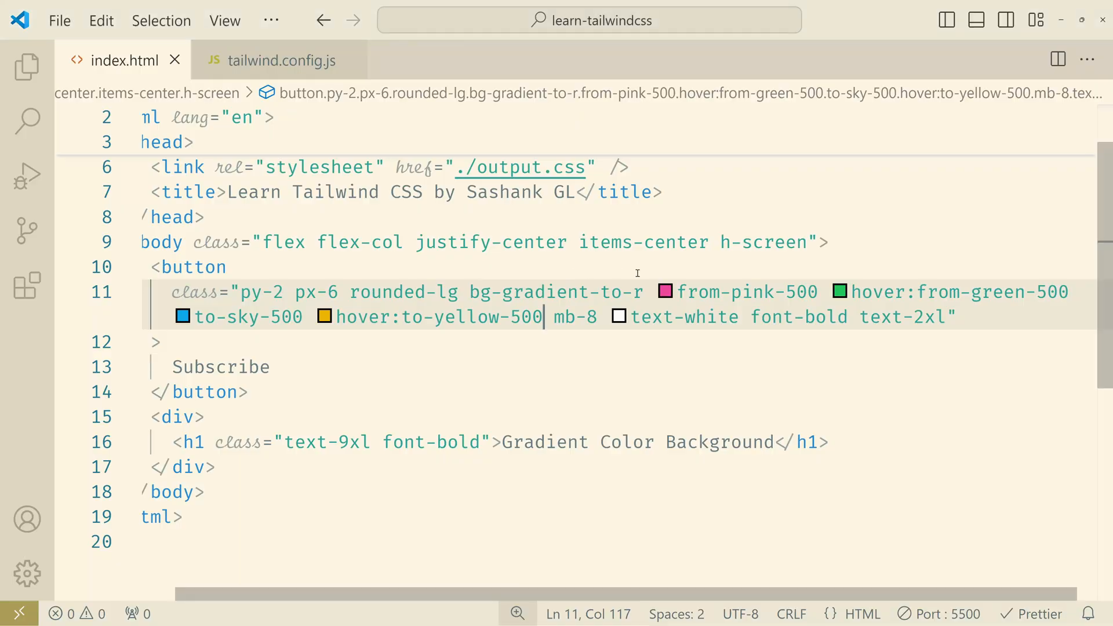
pyautogui.moveTo(561, 292)
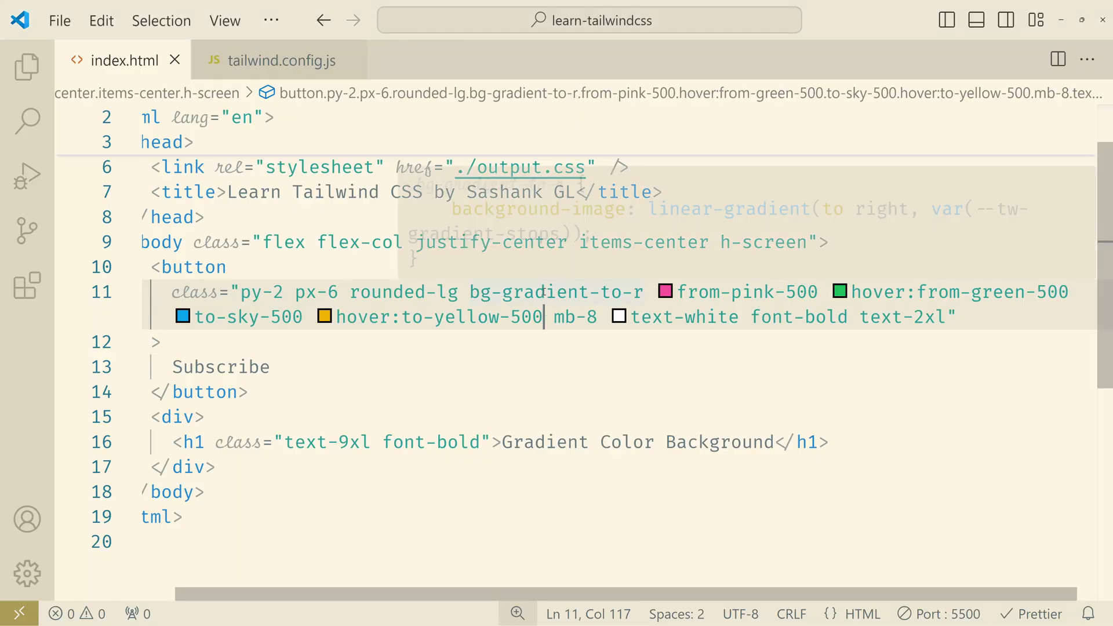
# Add hover:bg-gradient-to-l so the hover gradient runs leftward, and save.
pyautogui.write('hover:')
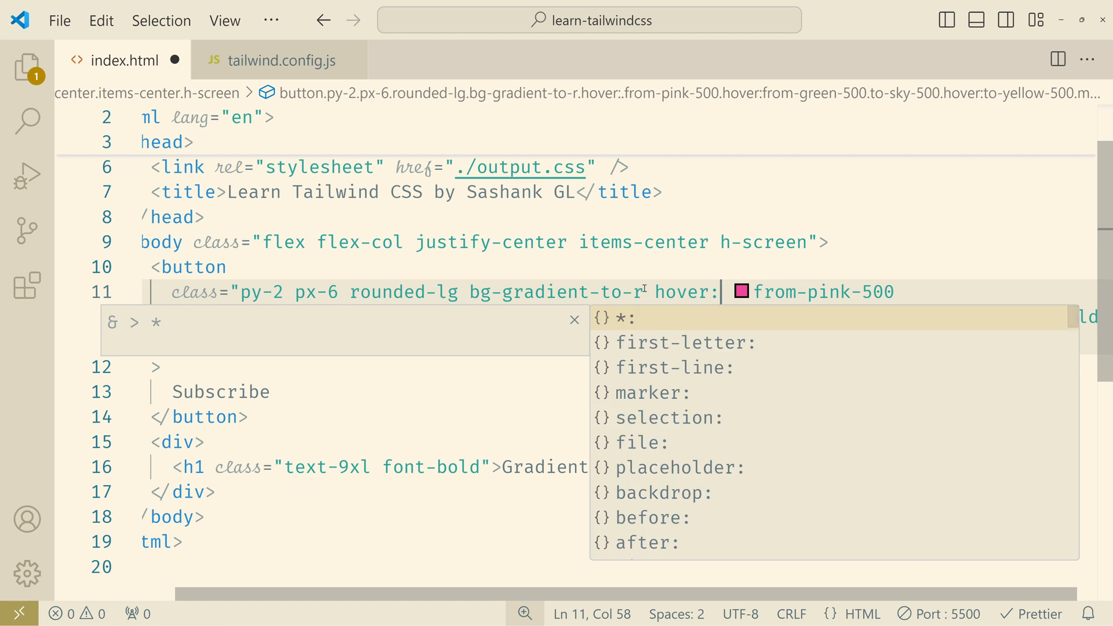
pyautogui.write('bg-gradient-to-l')
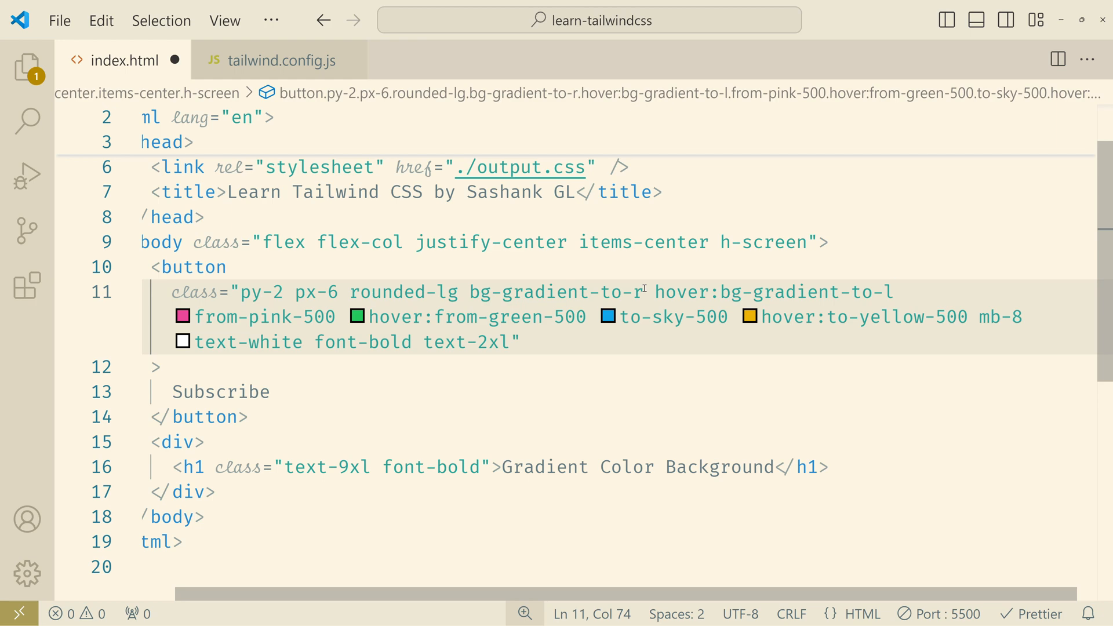
pyautogui.press('ctrl+s')
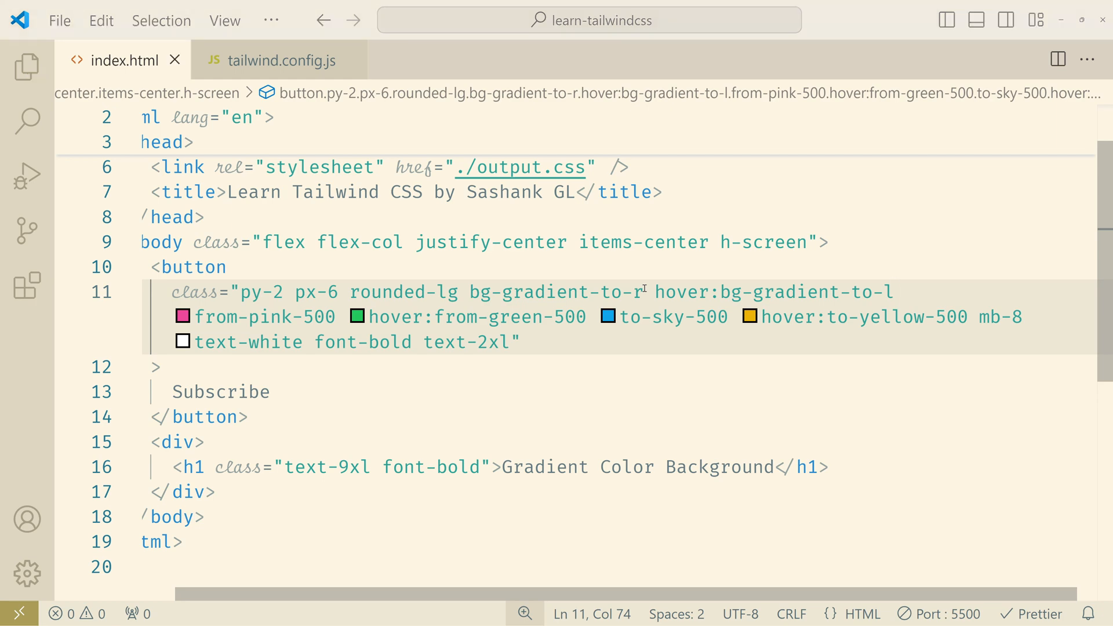
pyautogui.moveTo(451, 316)
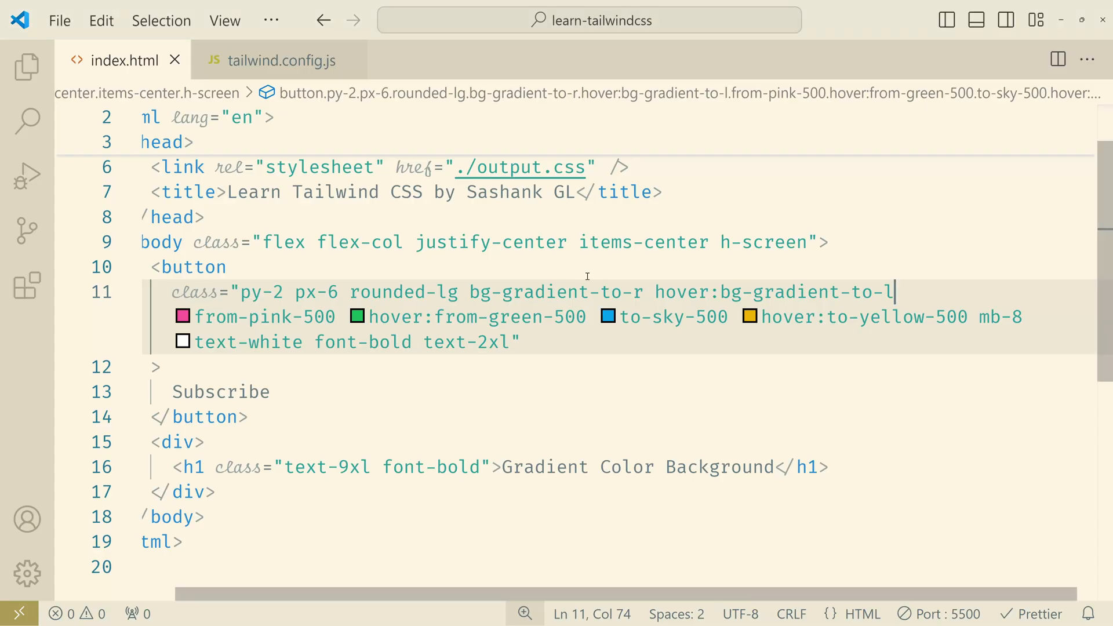
pyautogui.moveTo(638, 341)
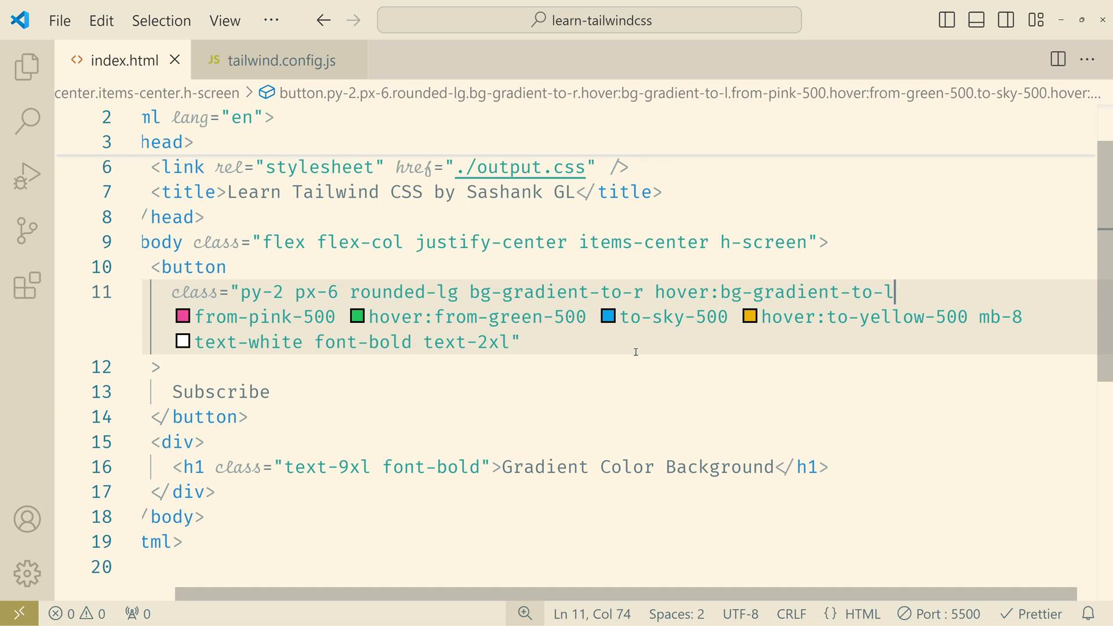
pyautogui.moveTo(567, 347)
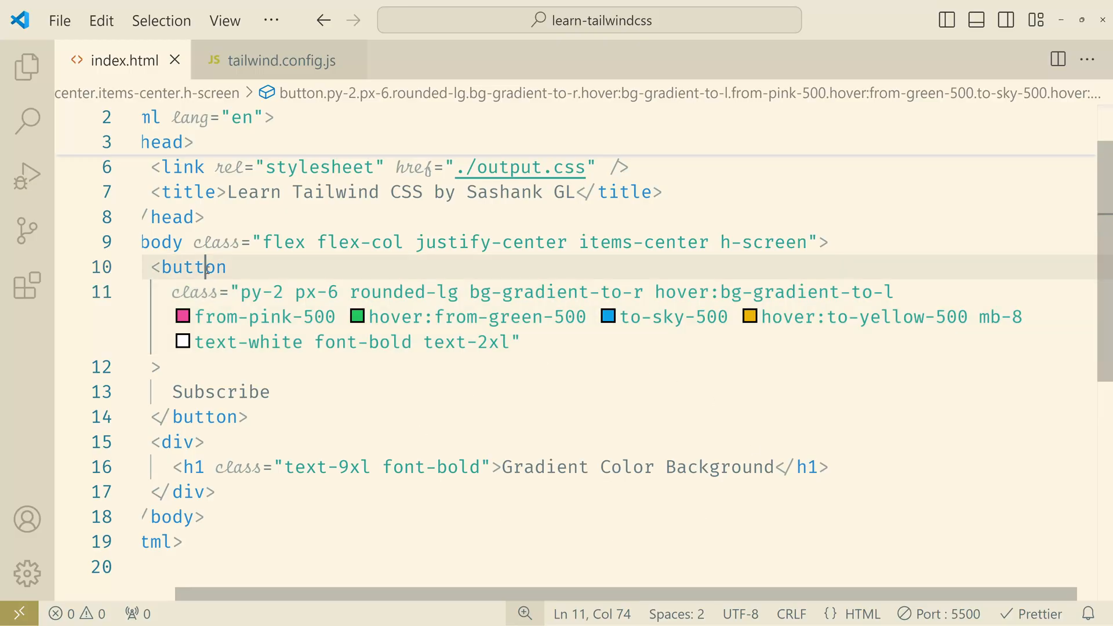
# Enlarge the button text from text-2xl to text-6xl.
pyautogui.click(488, 342)
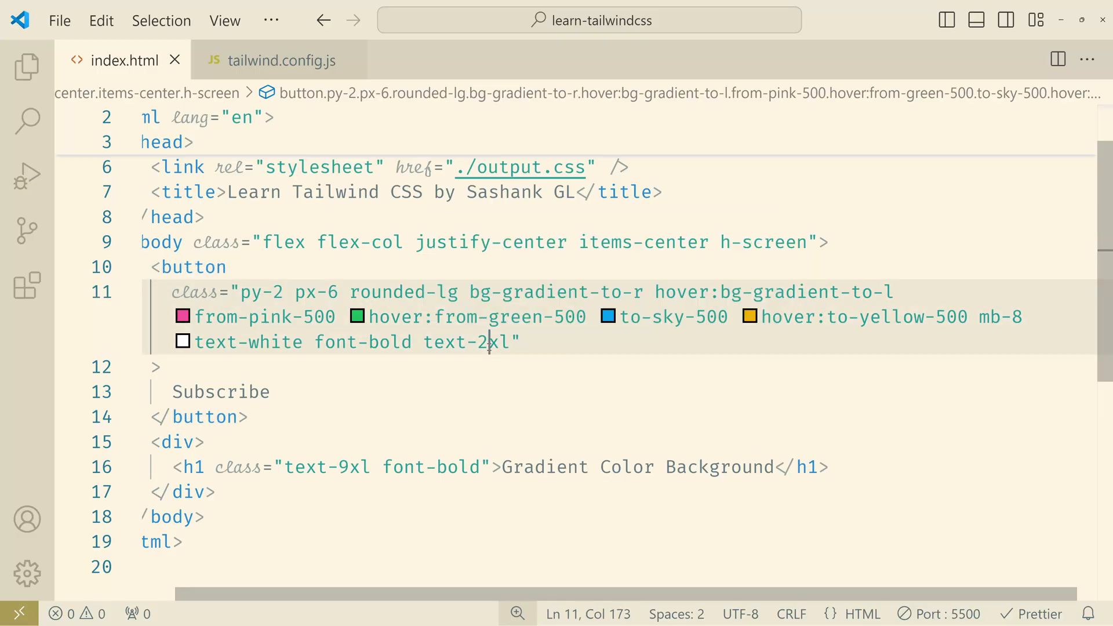
pyautogui.press('Backspace')
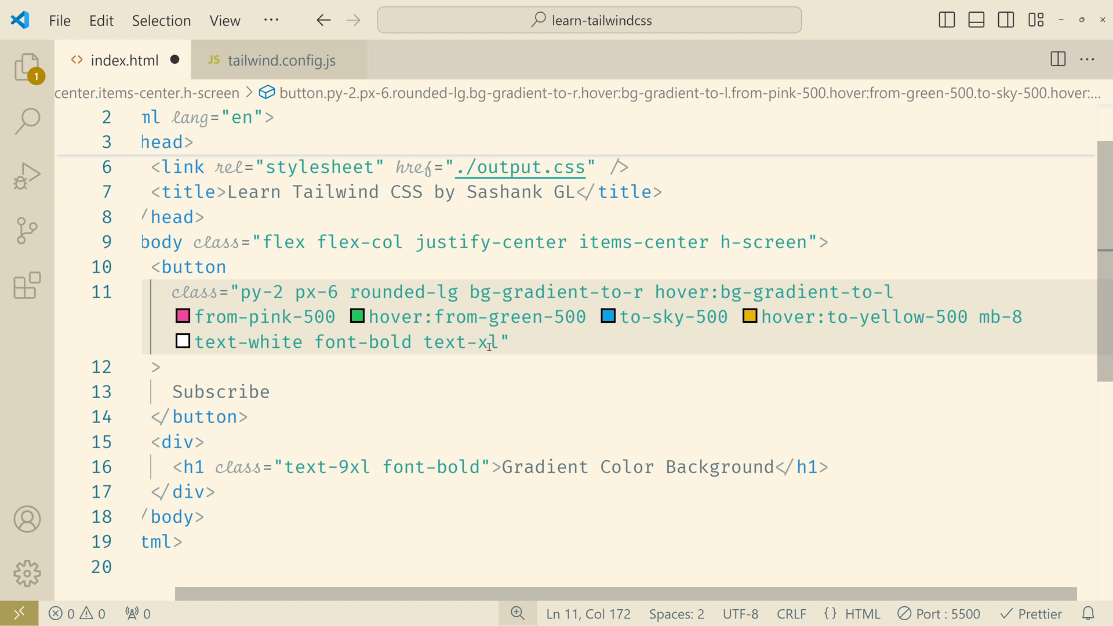
pyautogui.write('6')
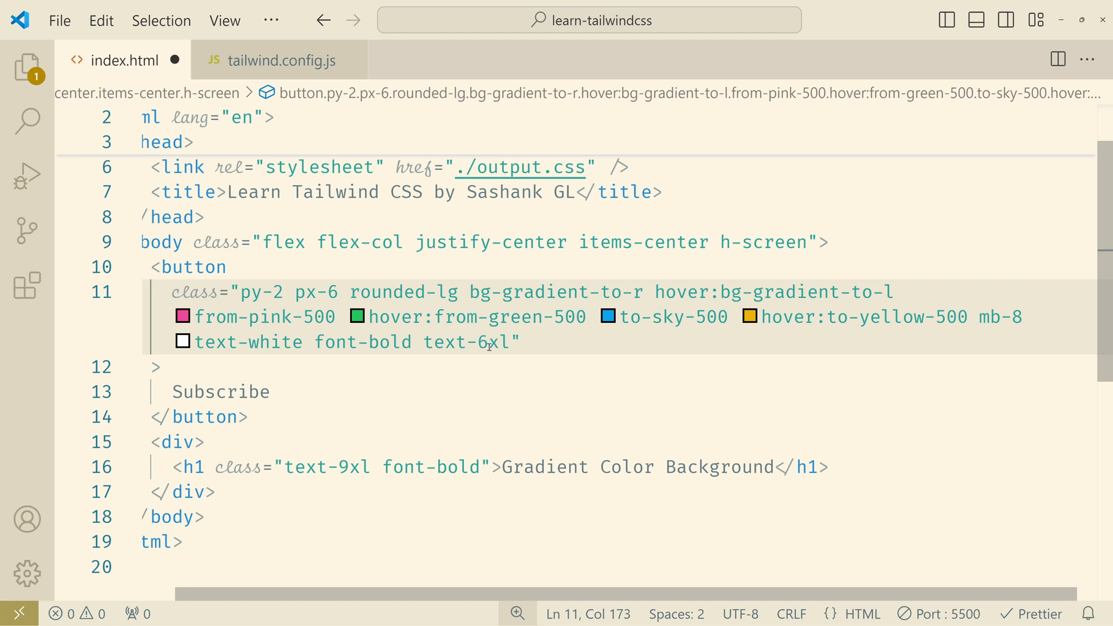
pyautogui.moveTo(464, 342)
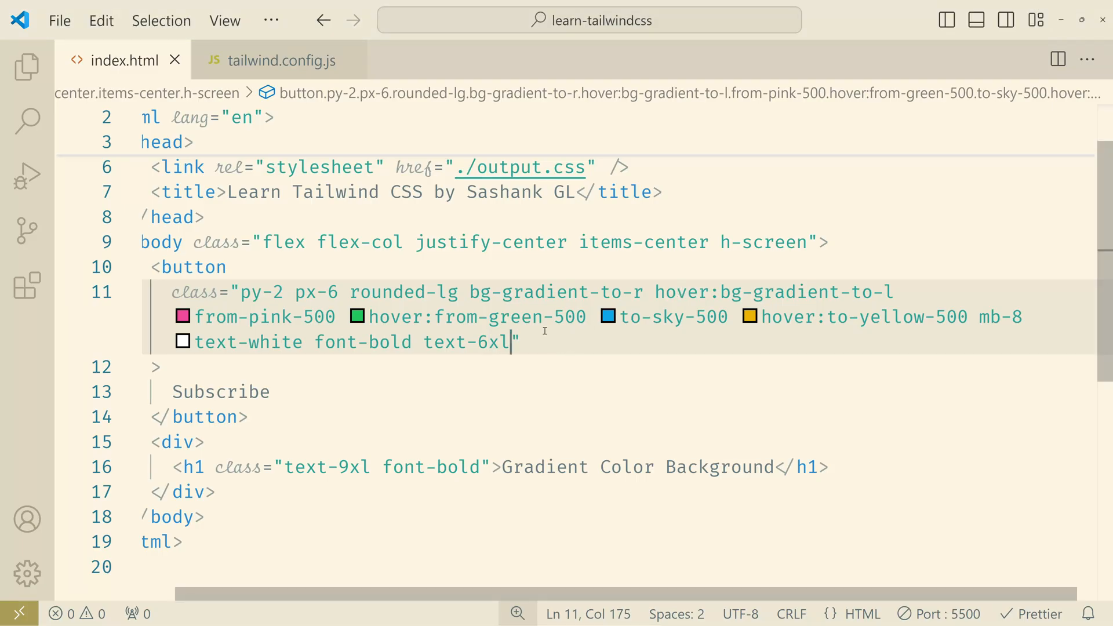
# Make the body bg-black and begin a bg-clip class on the button.
pyautogui.click(400, 242)
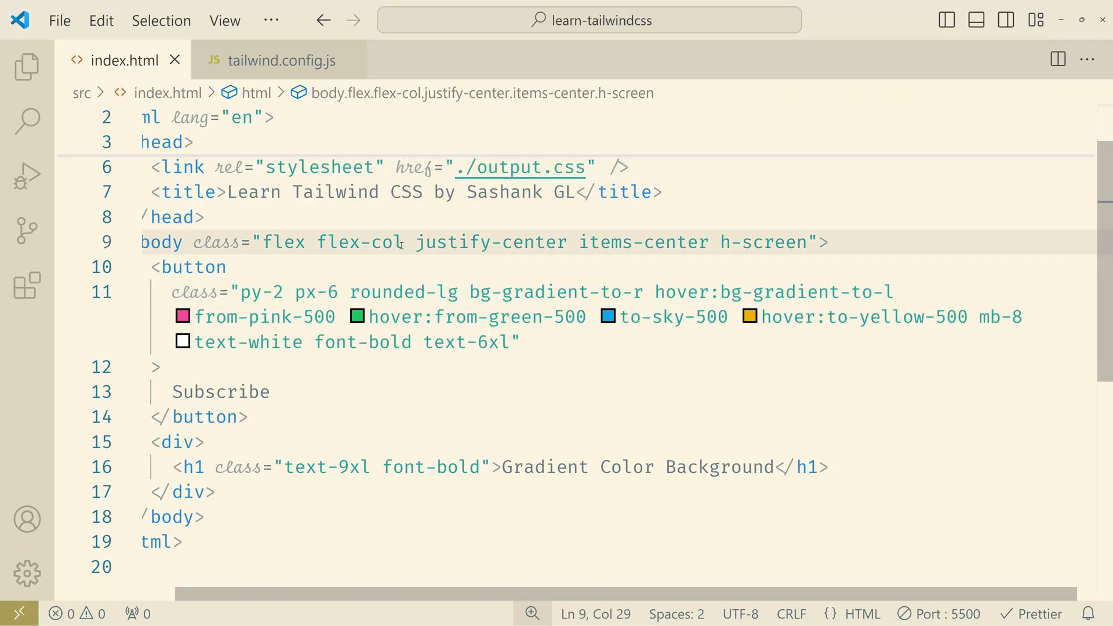
pyautogui.write('bg-black')
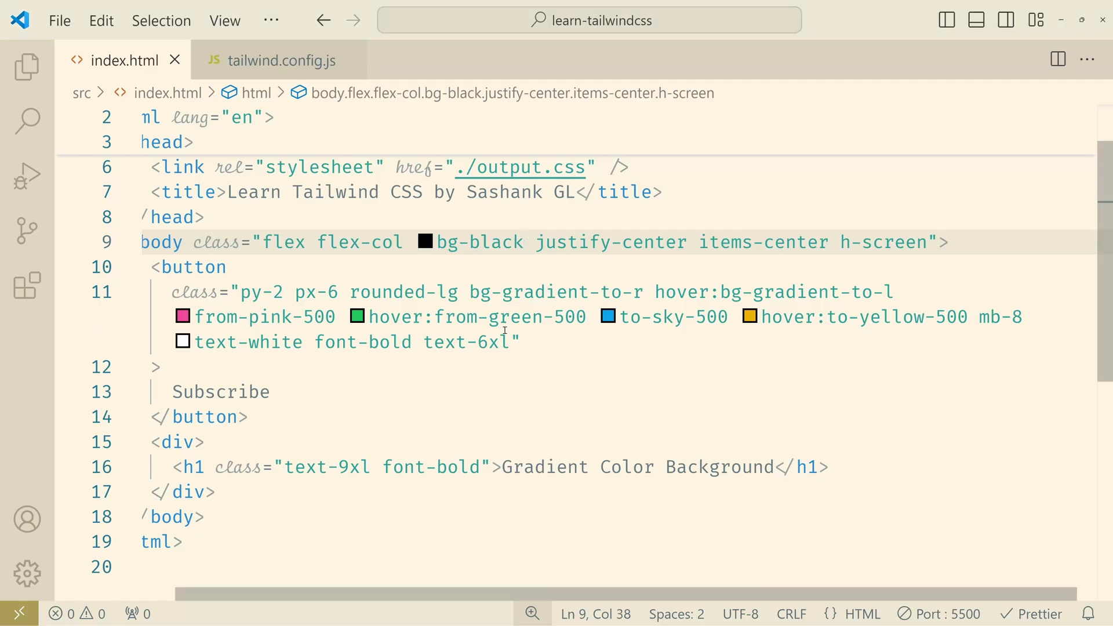
pyautogui.write('b')
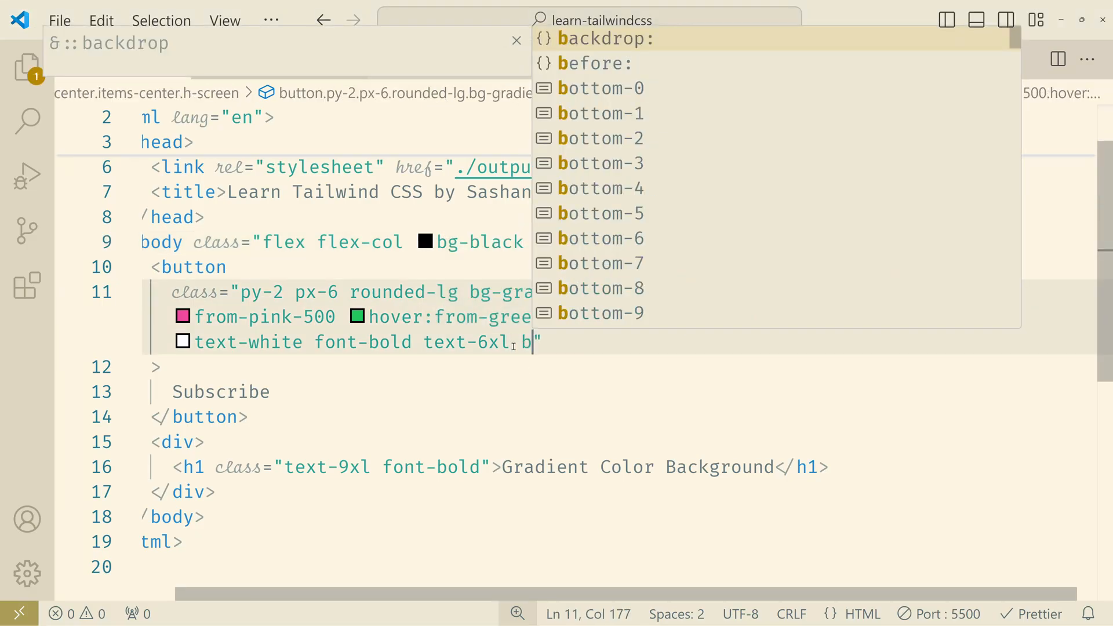
pyautogui.write('g-clip')
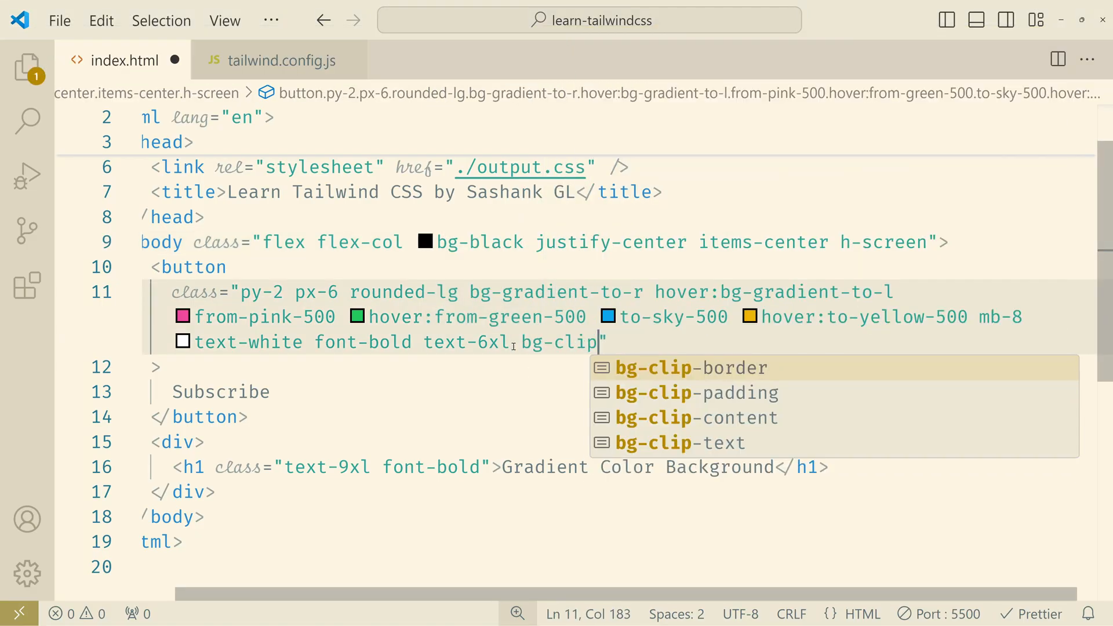